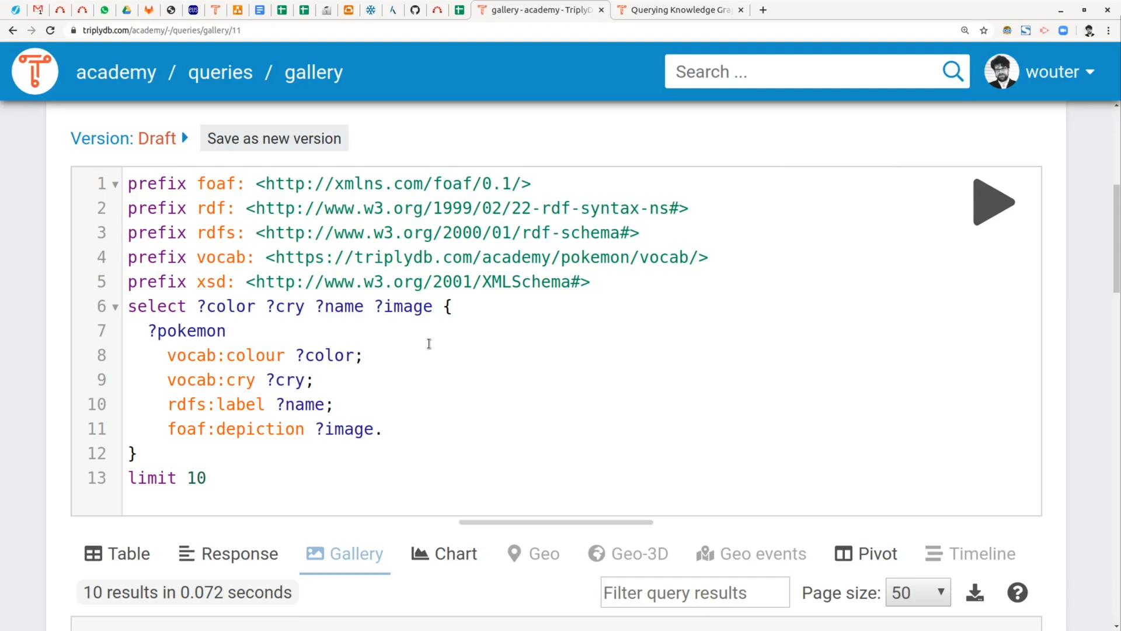
pyautogui.moveTo(166, 333)
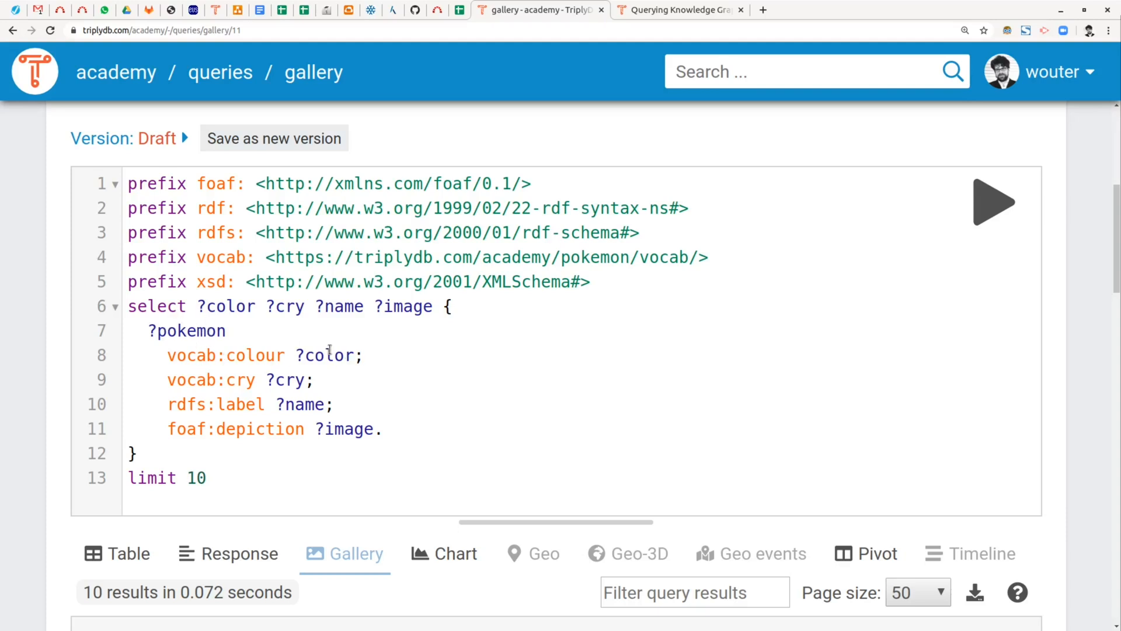
pyautogui.moveTo(291, 404)
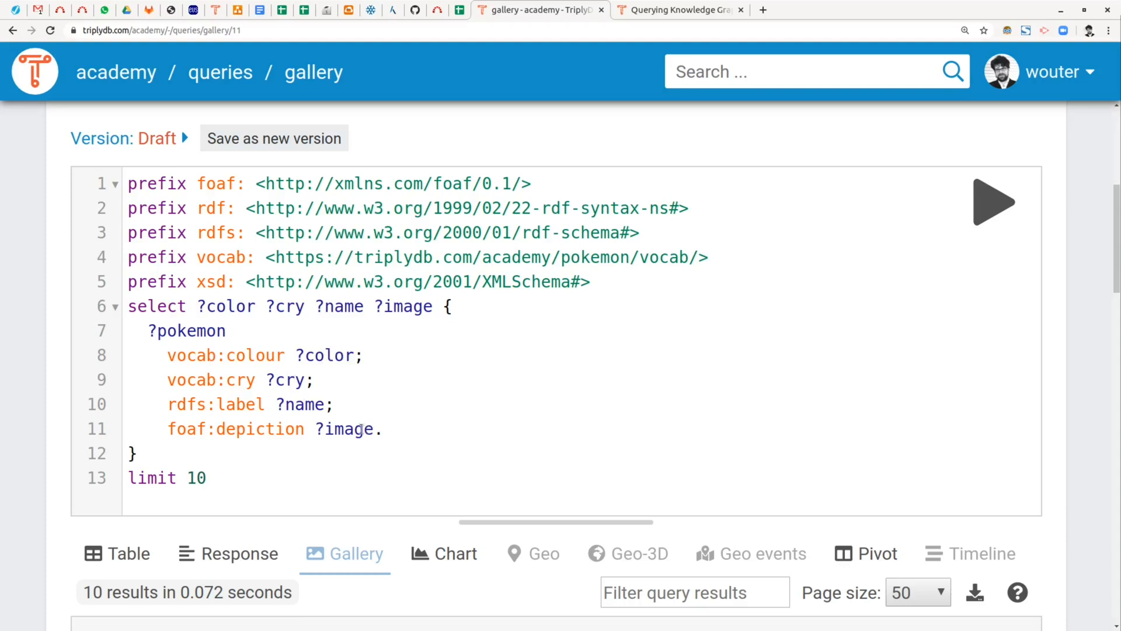
# Review the current result variables and scroll through the existing query results
pyautogui.doubleClick(225, 306)
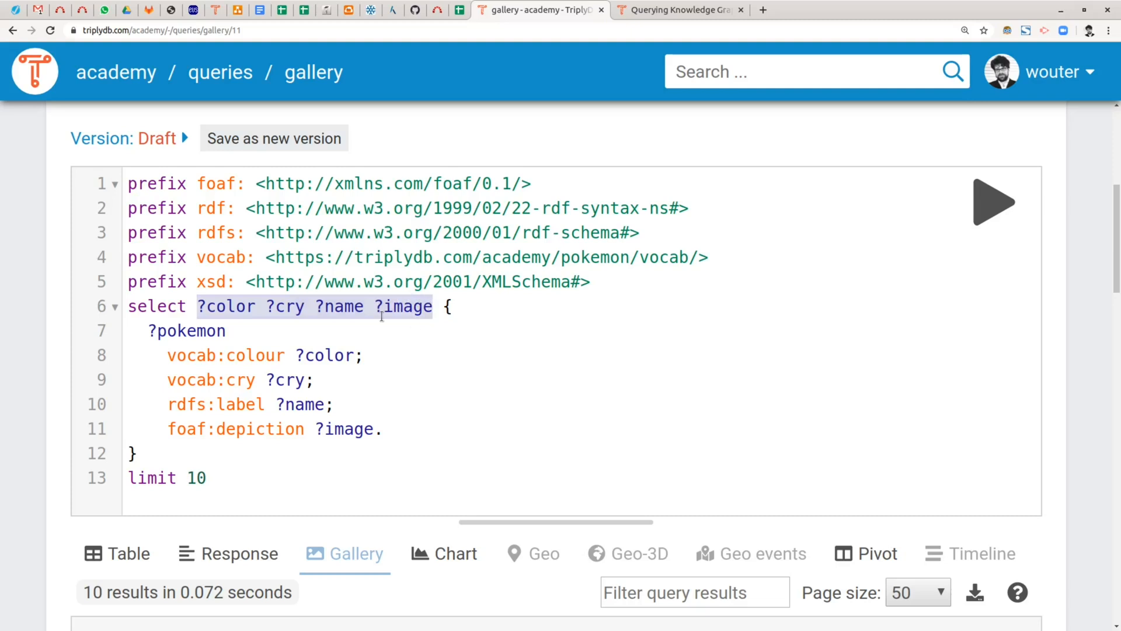
pyautogui.click(188, 331)
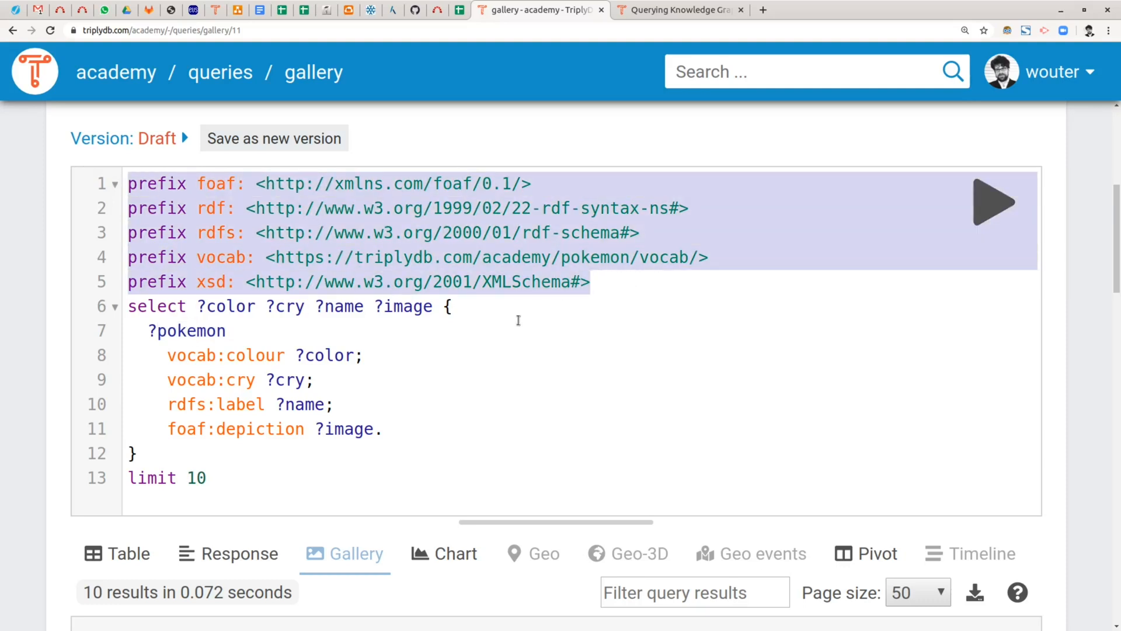
pyautogui.moveTo(162, 353)
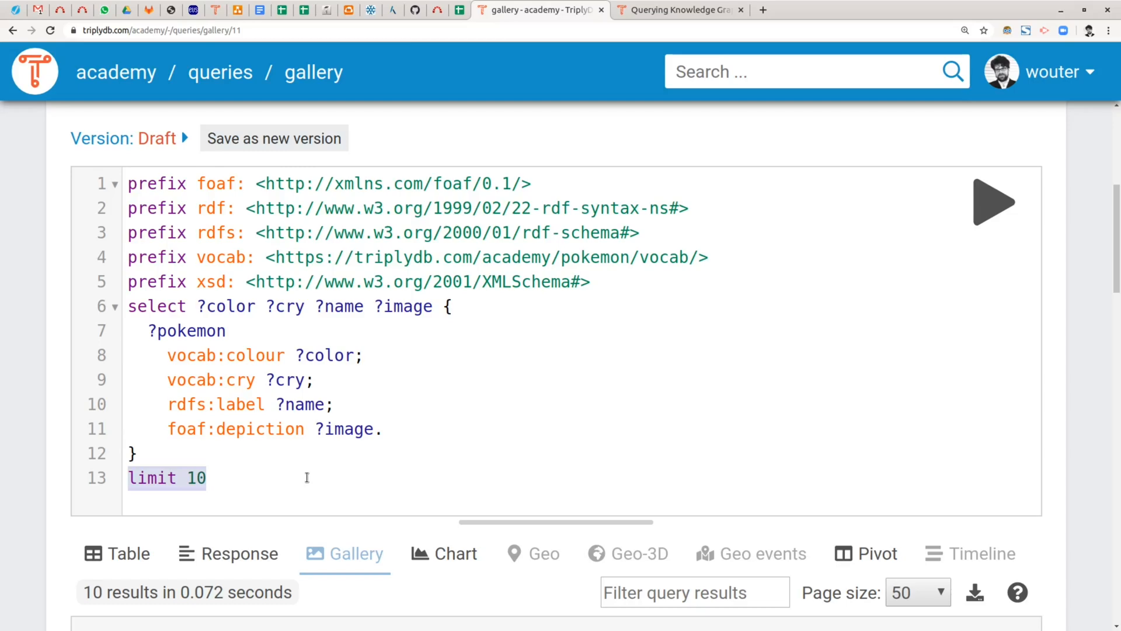
pyautogui.scroll(-3)
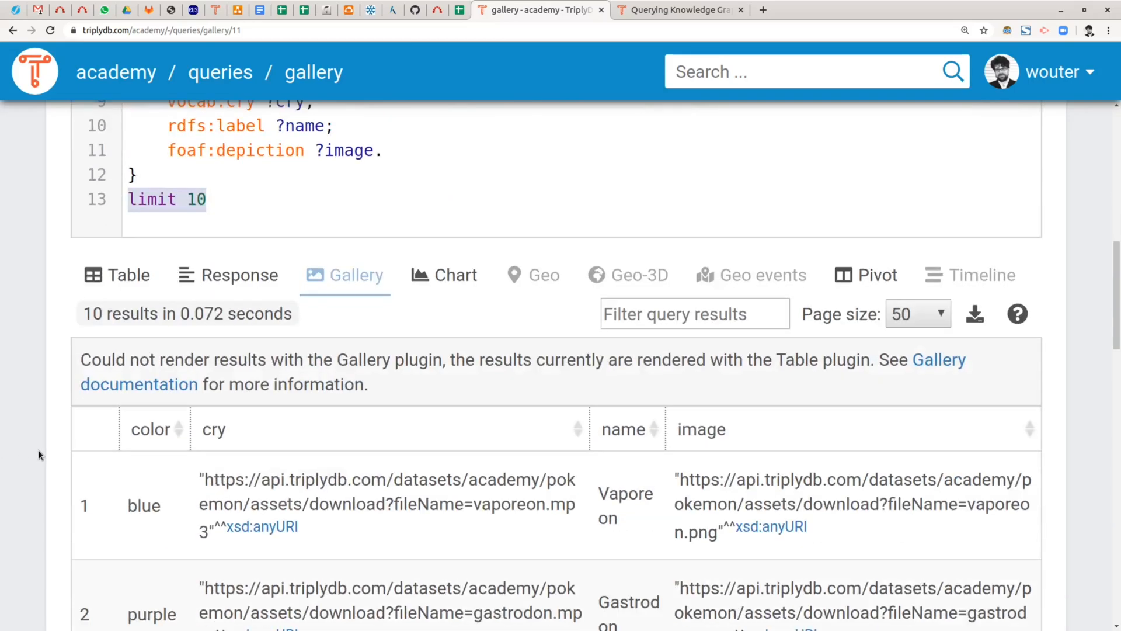
pyautogui.scroll(-3)
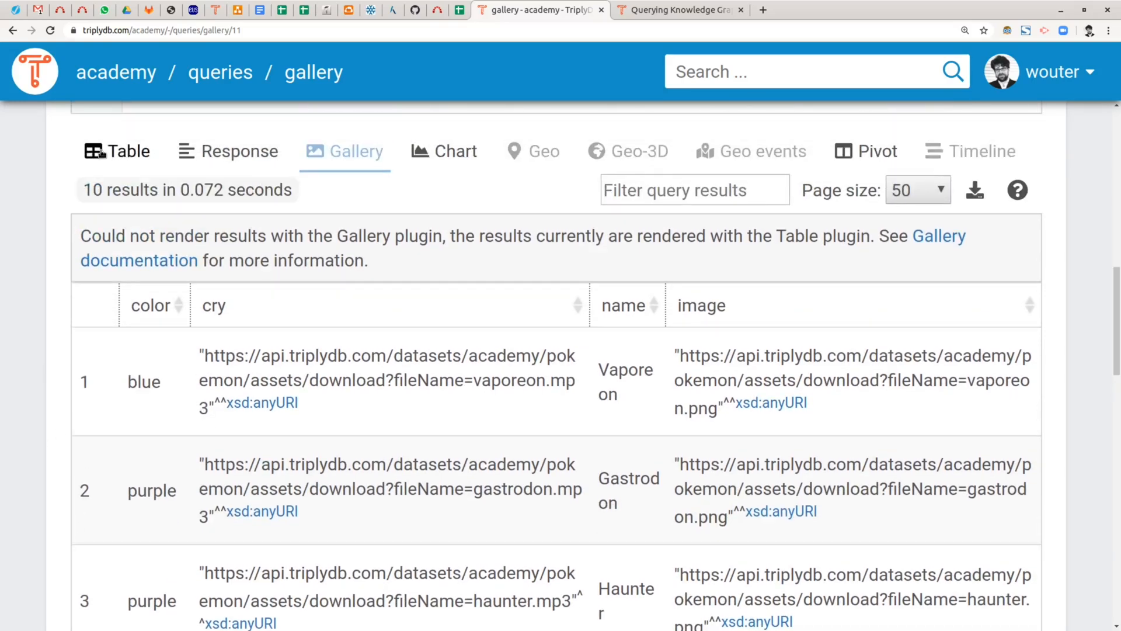
pyautogui.scroll(-3)
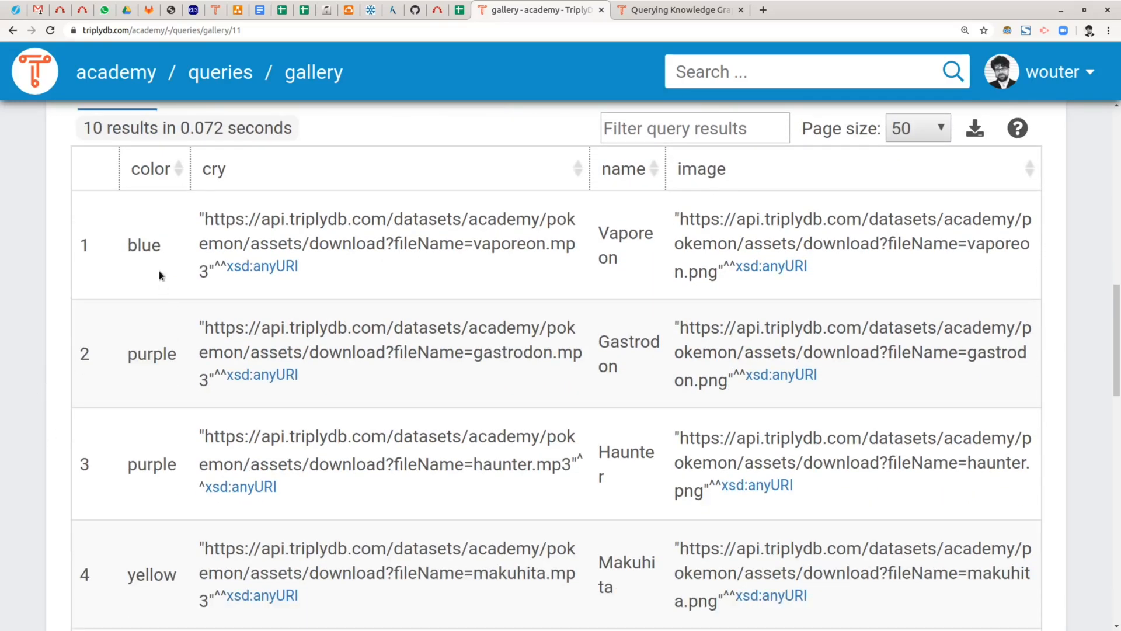
pyautogui.moveTo(250, 202)
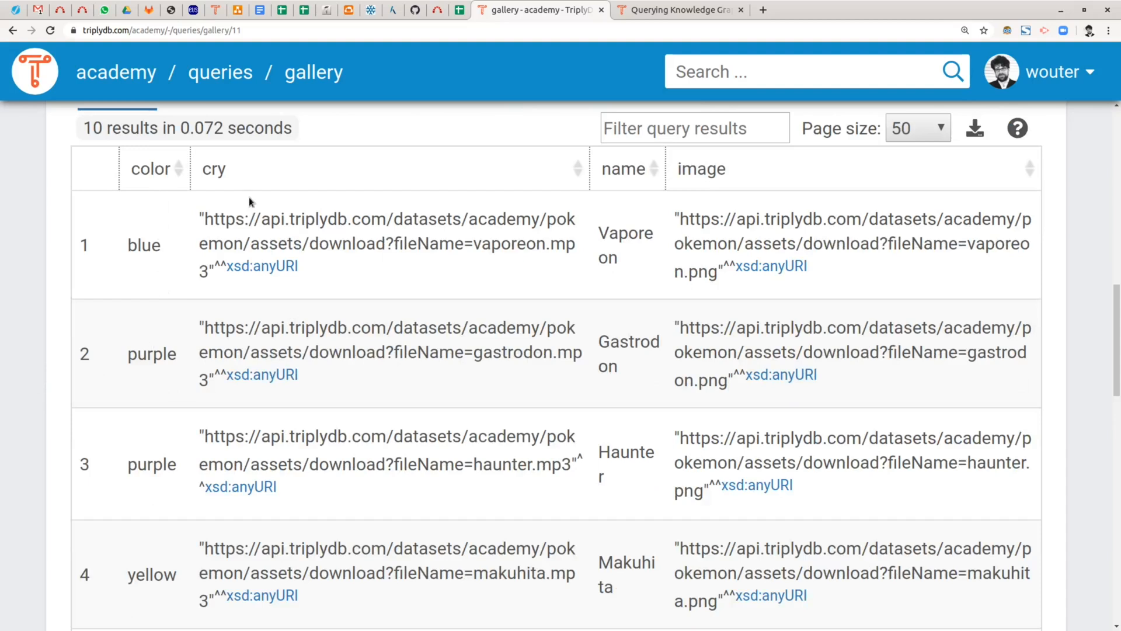
pyautogui.moveTo(720, 273)
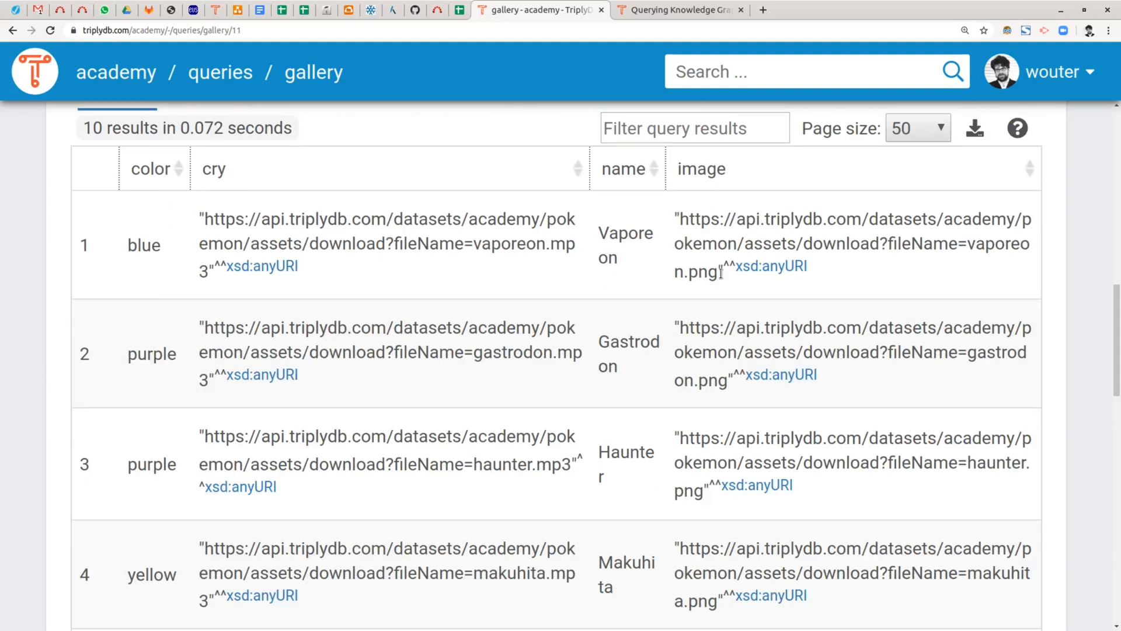
pyautogui.moveTo(322, 254)
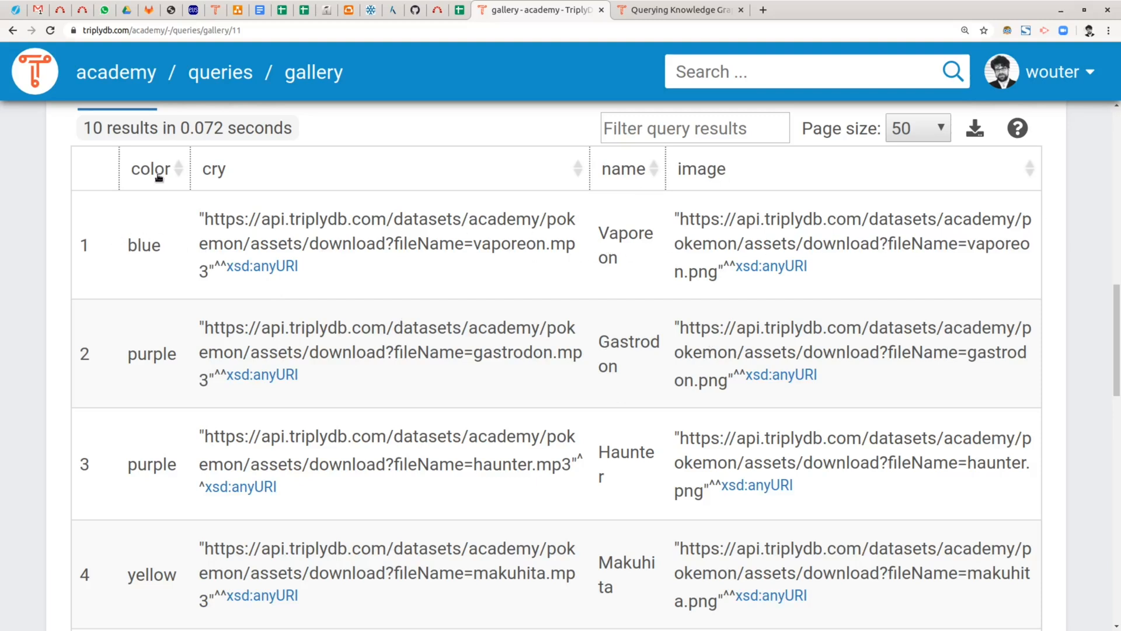
pyautogui.moveTo(629, 223)
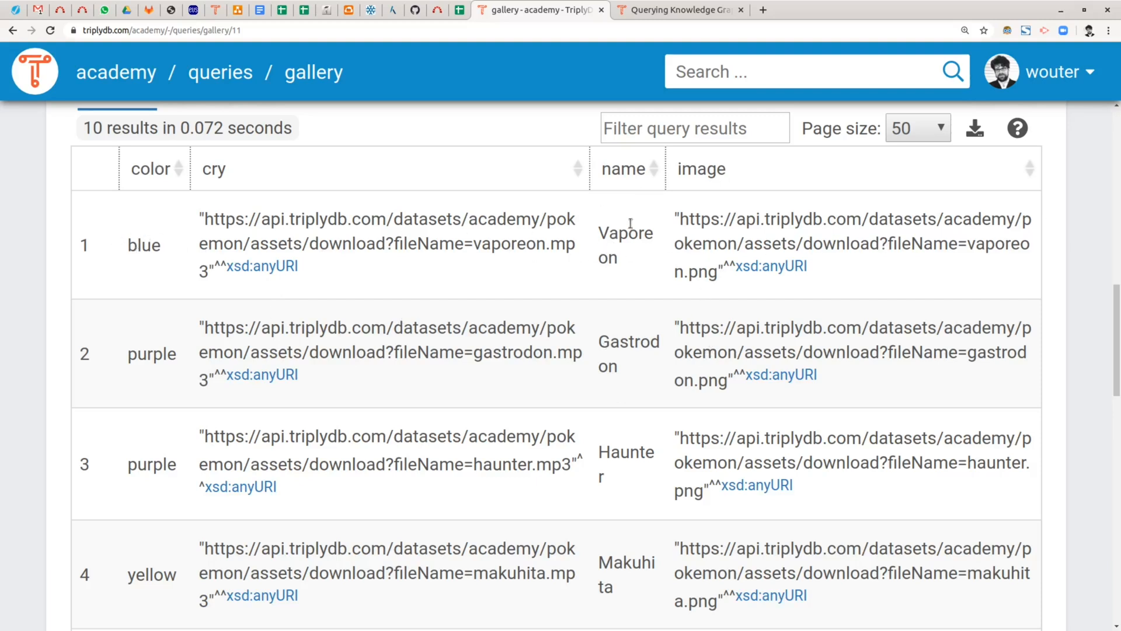
pyautogui.moveTo(633, 225)
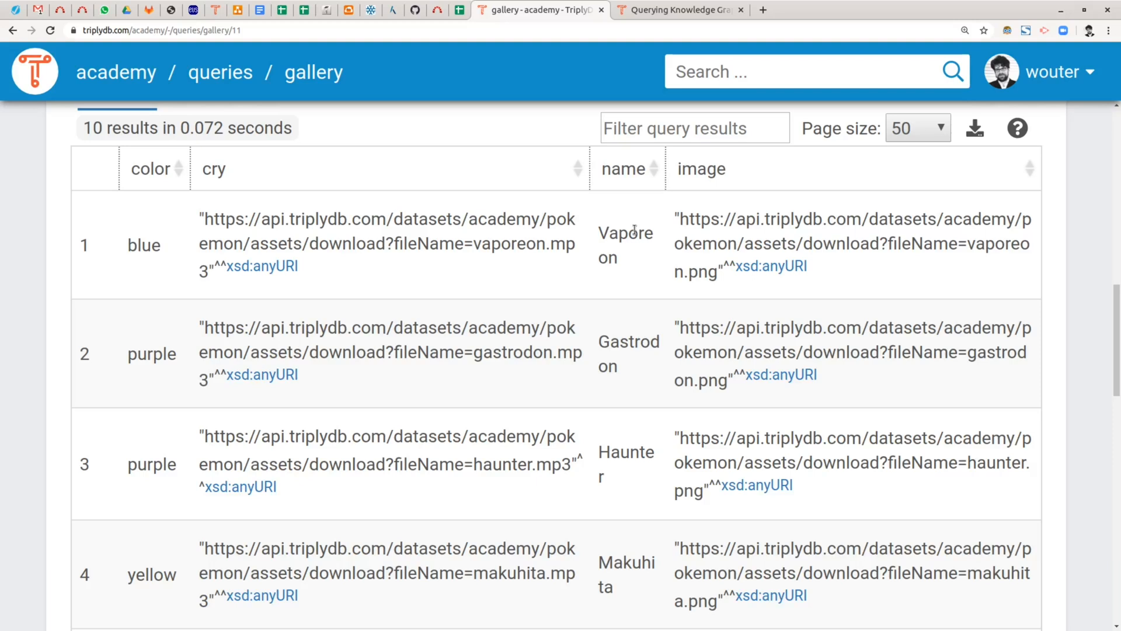
pyautogui.moveTo(339, 282)
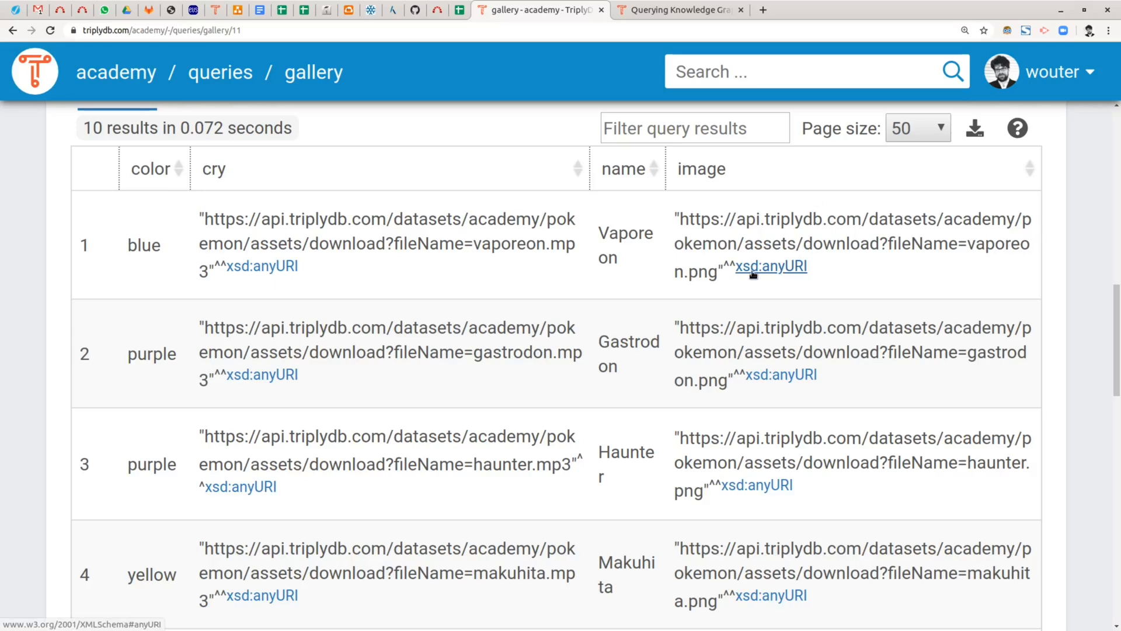
pyautogui.moveTo(850, 279)
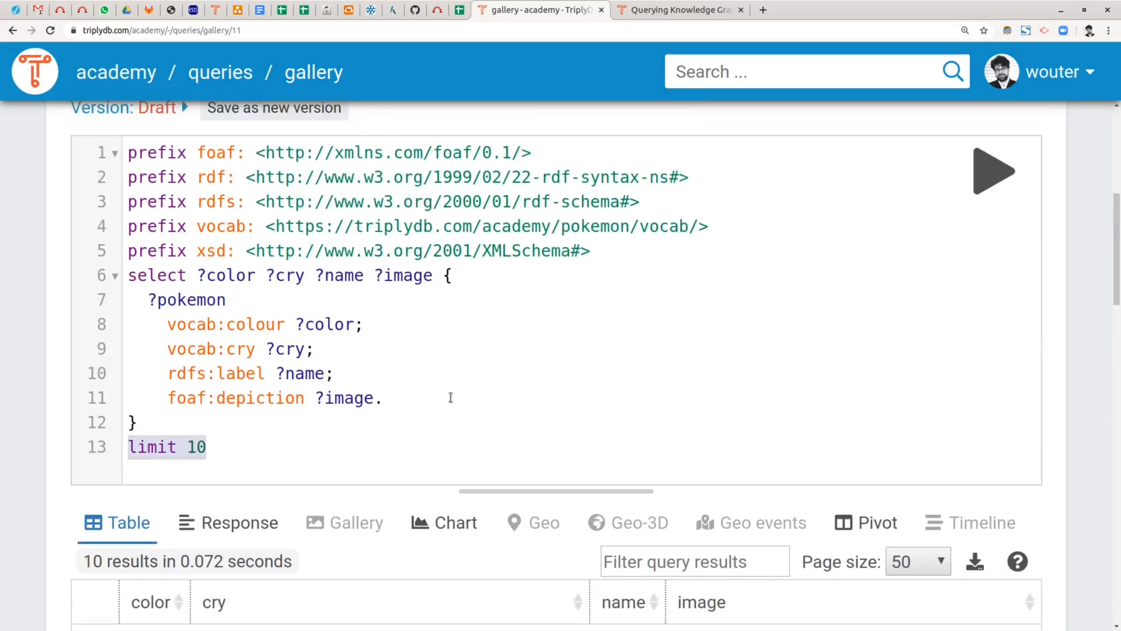
# Add ?text to the SELECT clause and bind "Hi!" as ?text on a new line in the WHERE block
pyautogui.click(448, 276)
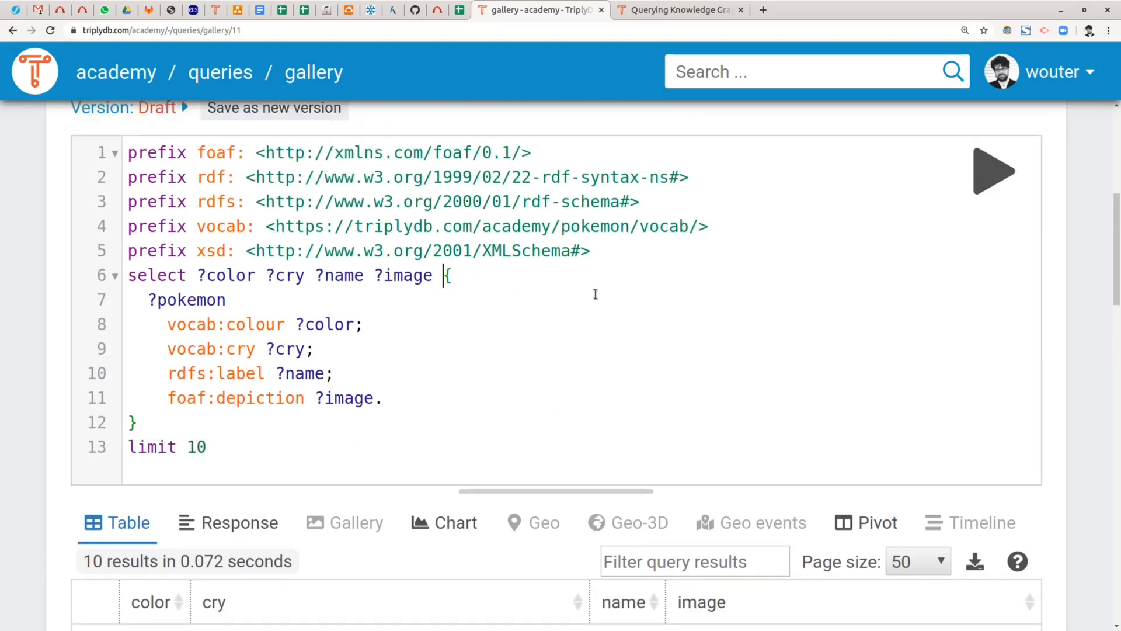
pyautogui.write('?ter')
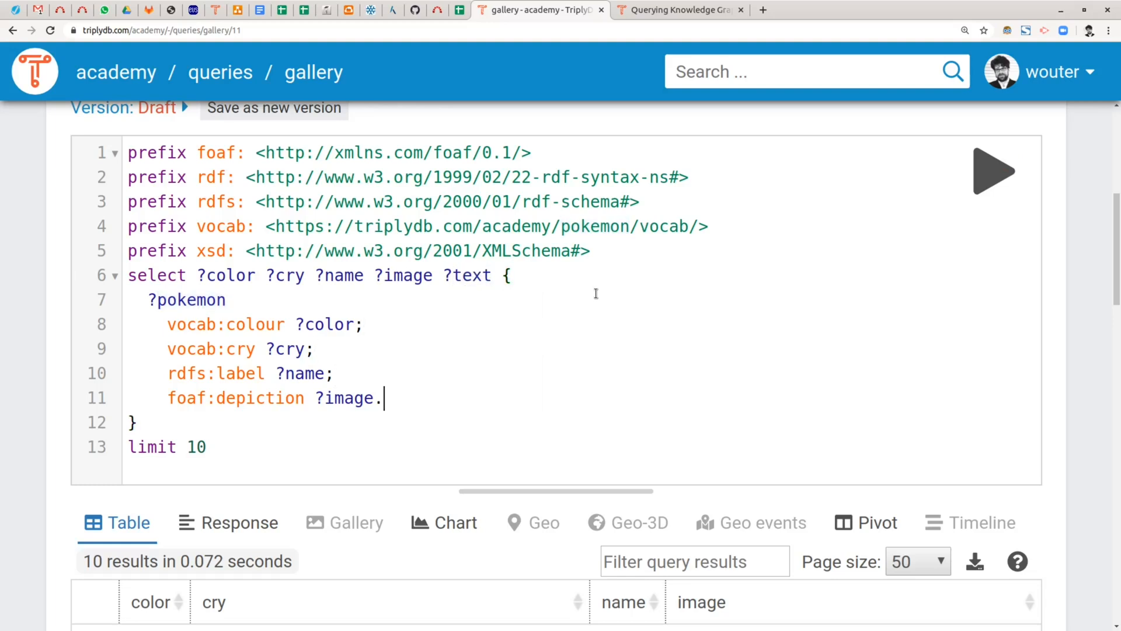
pyautogui.press('Enter')
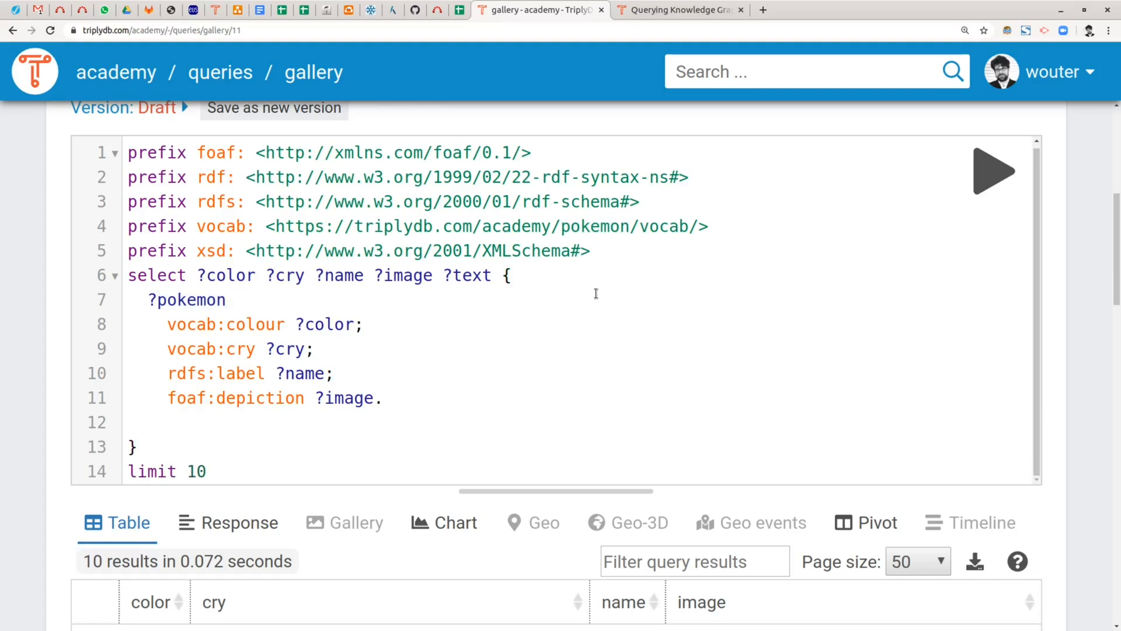
pyautogui.click(147, 422)
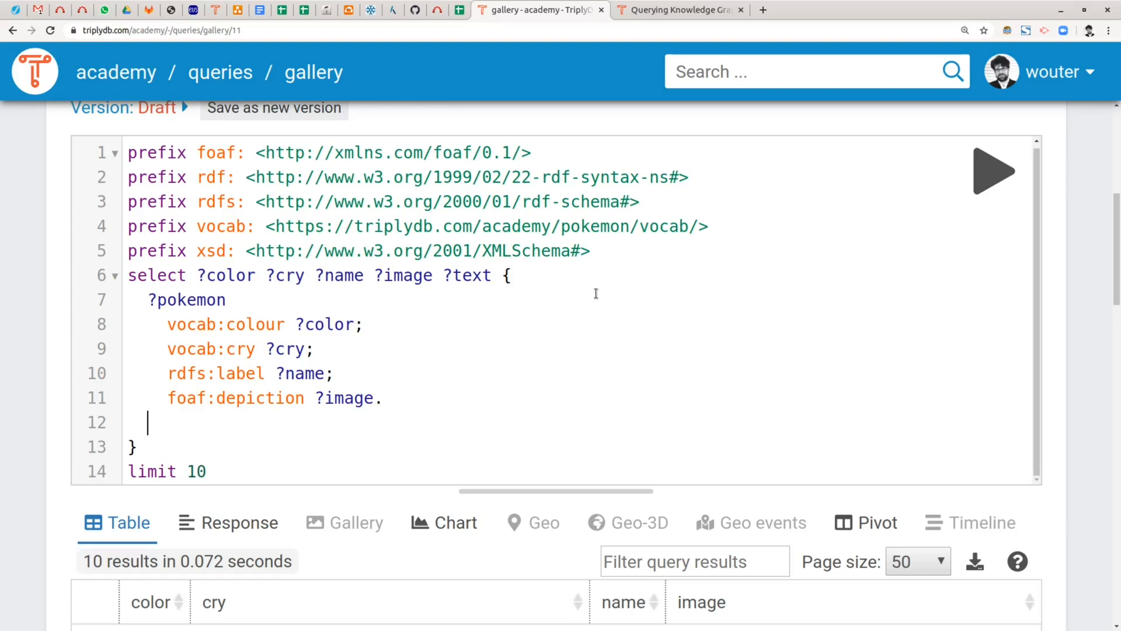
pyautogui.write('bind("Hi!')
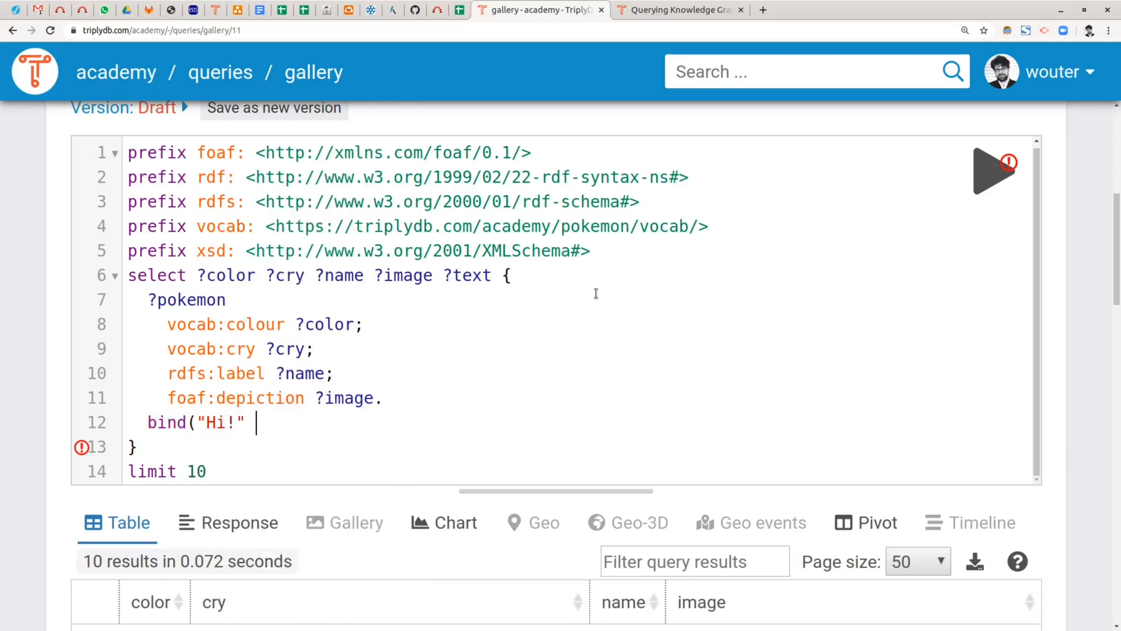
pyautogui.write('as ?text)')
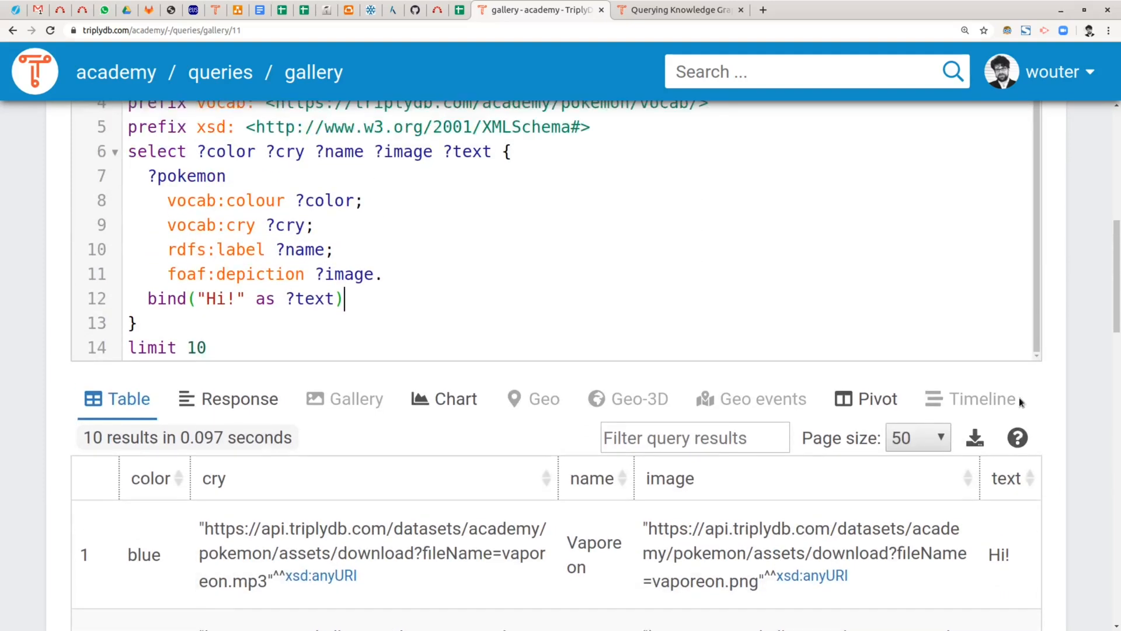
pyautogui.write('conc')
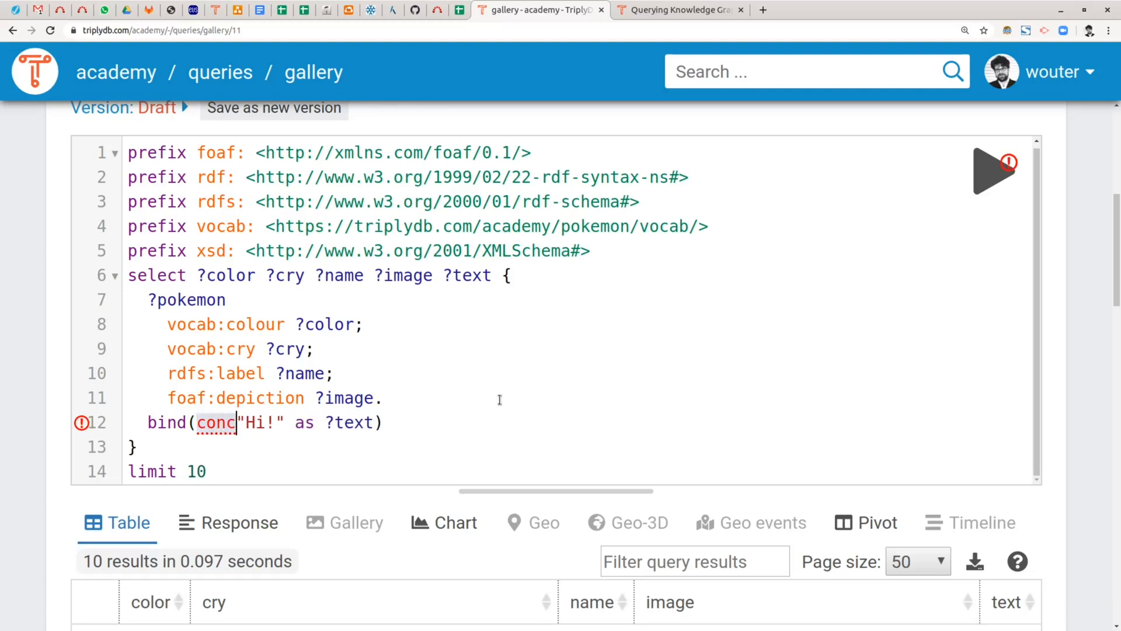
# Wrap the bound value in concat("Hi!", " ", "Everyone!") so ?text joins the three strings
pyautogui.write('at(')
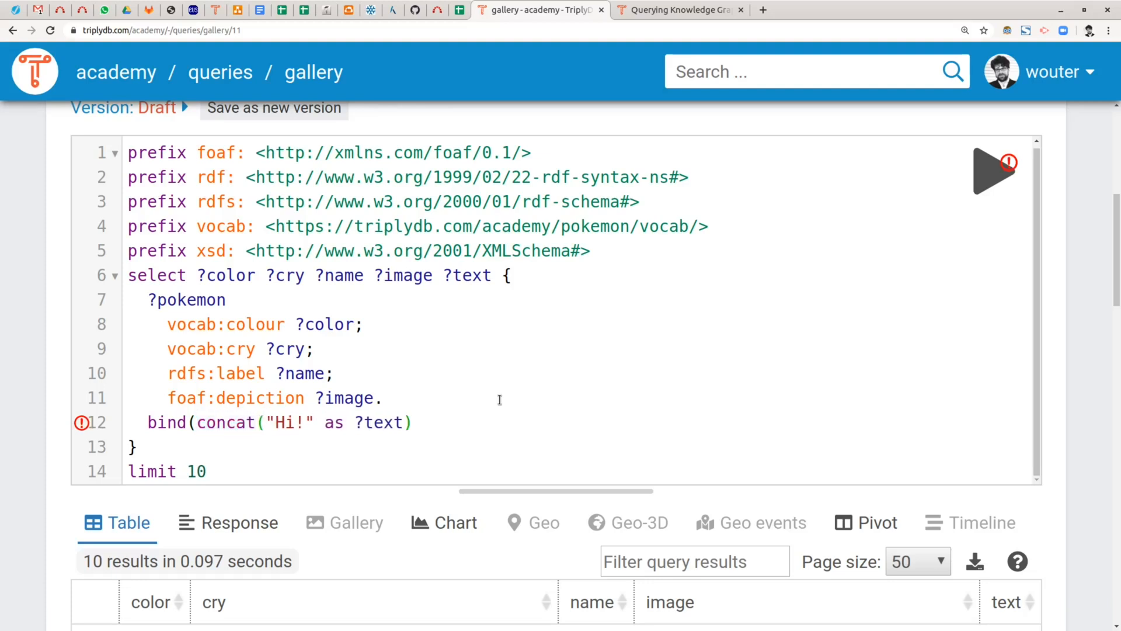
pyautogui.write(',')
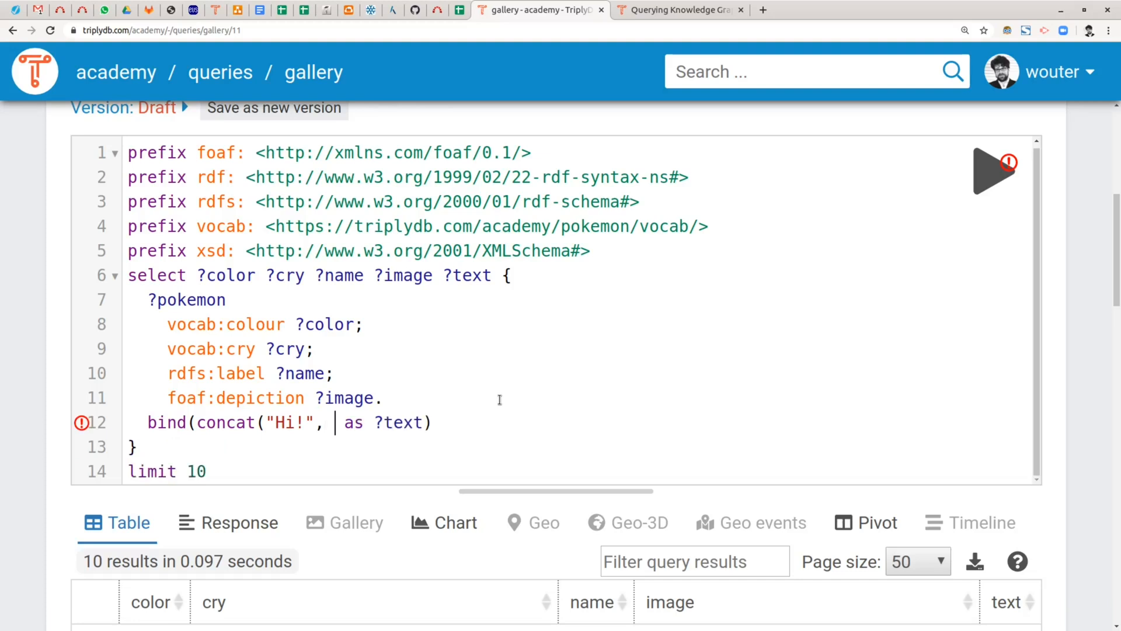
pyautogui.write('" ", "')
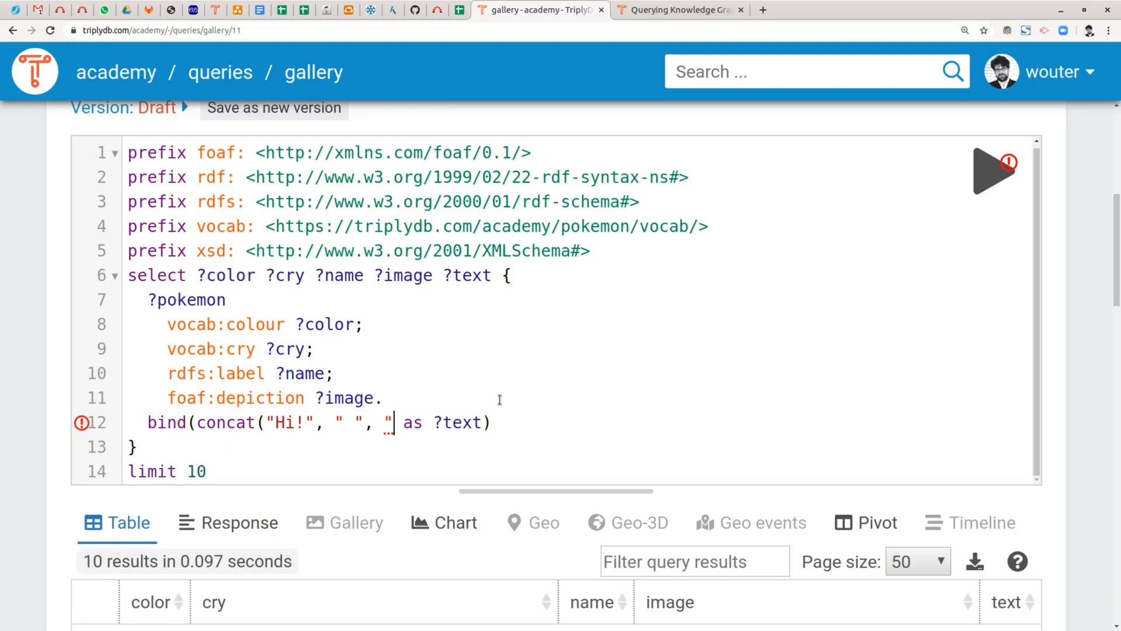
pyautogui.write('Every')
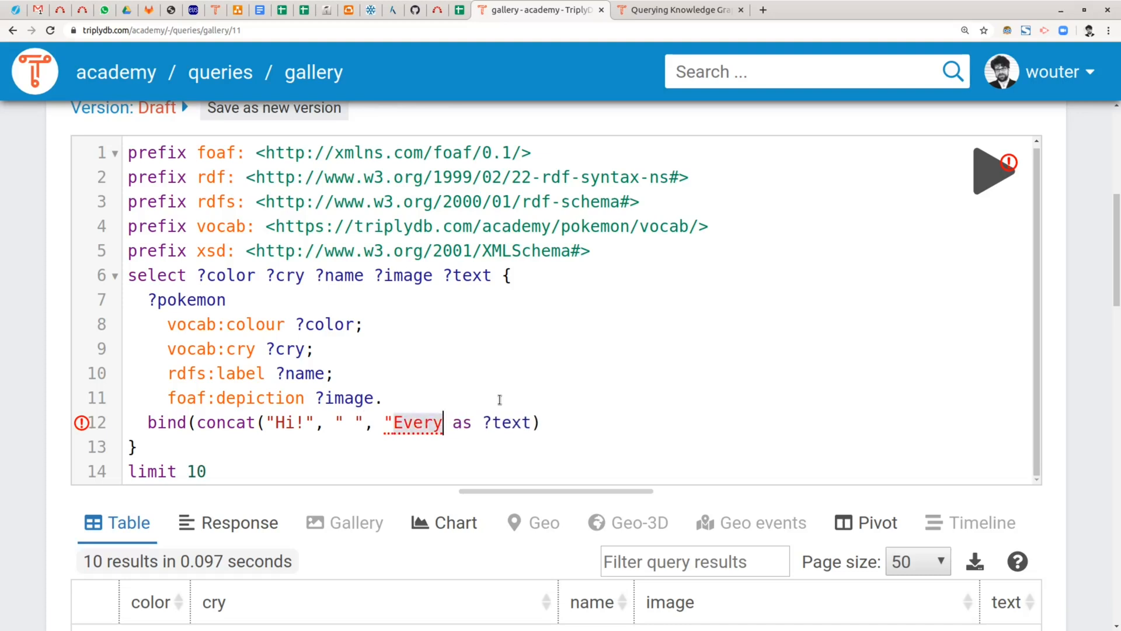
pyautogui.write('one!"')
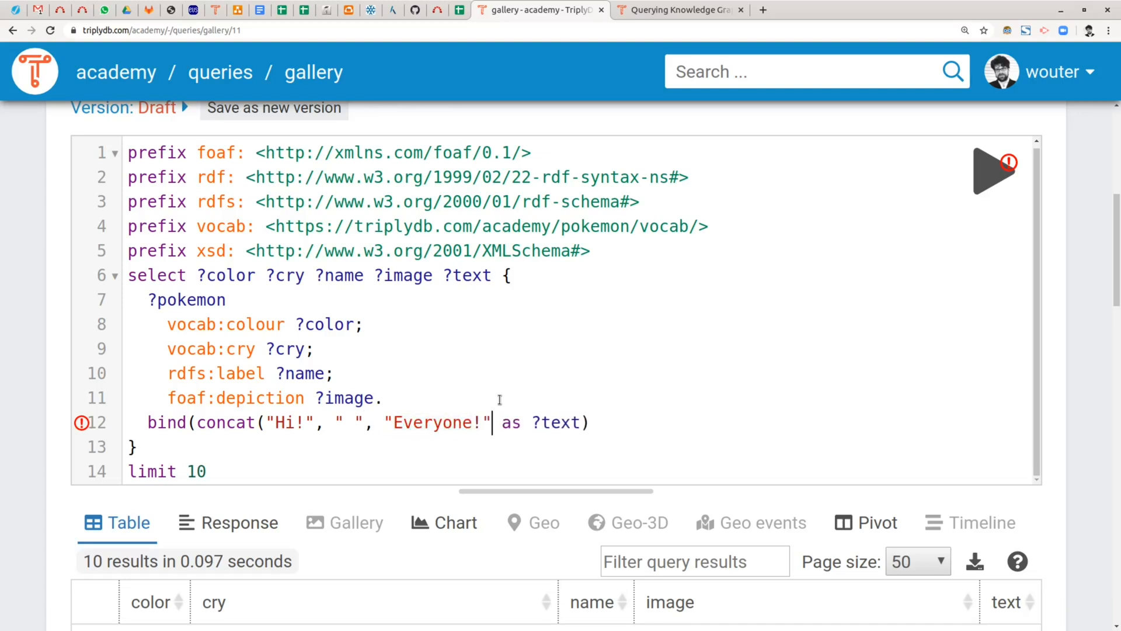
pyautogui.write(')')
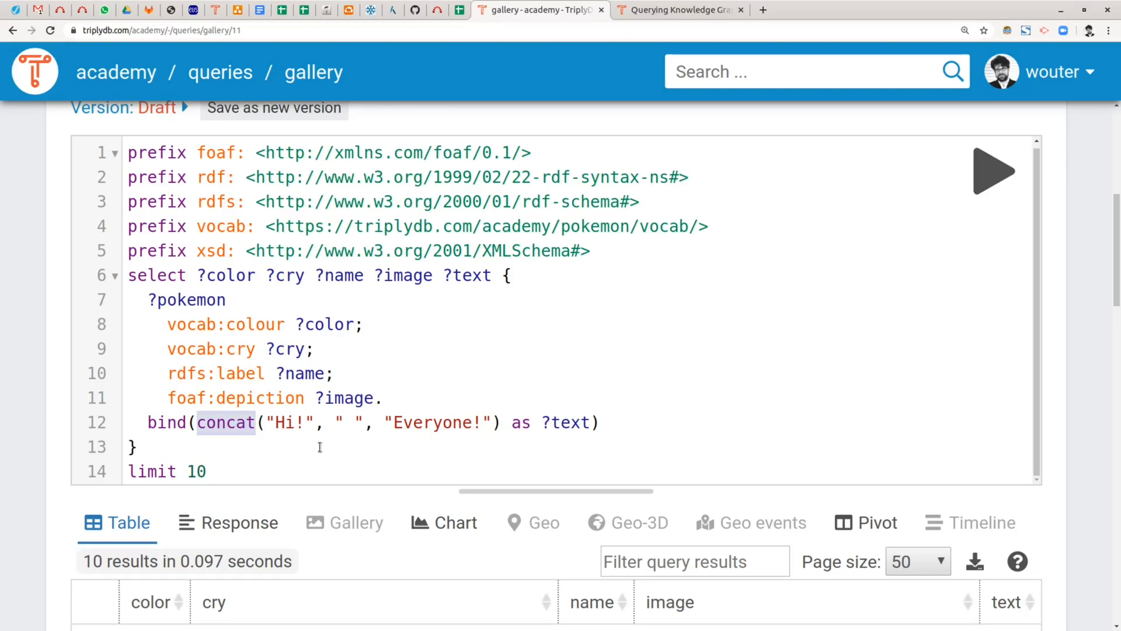
pyautogui.doubleClick(290, 422)
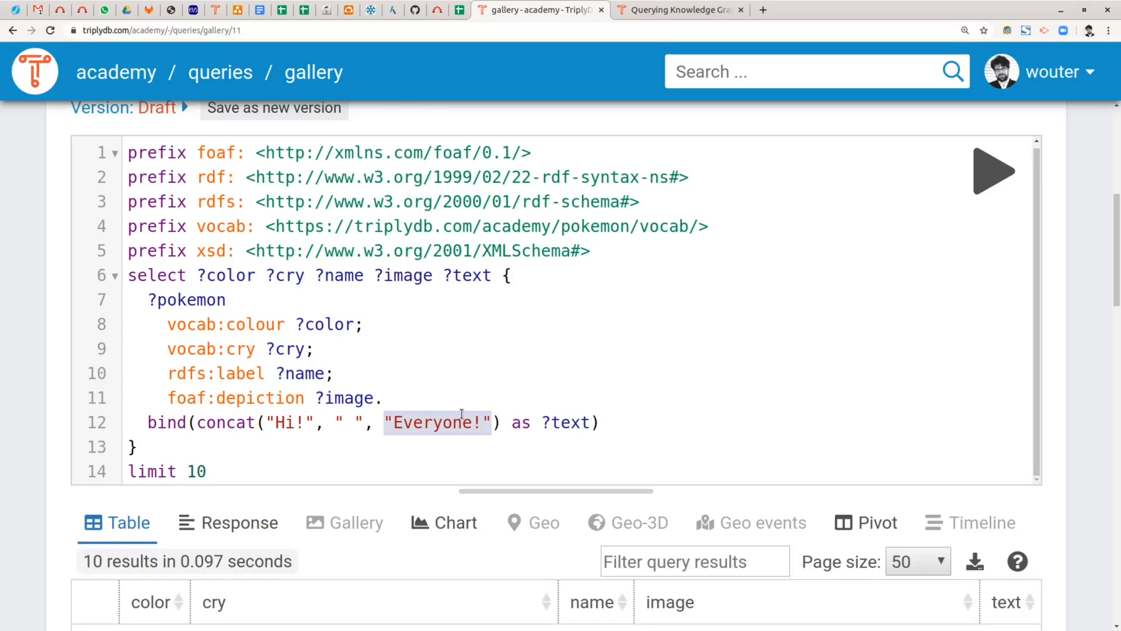
pyautogui.moveTo(559, 421)
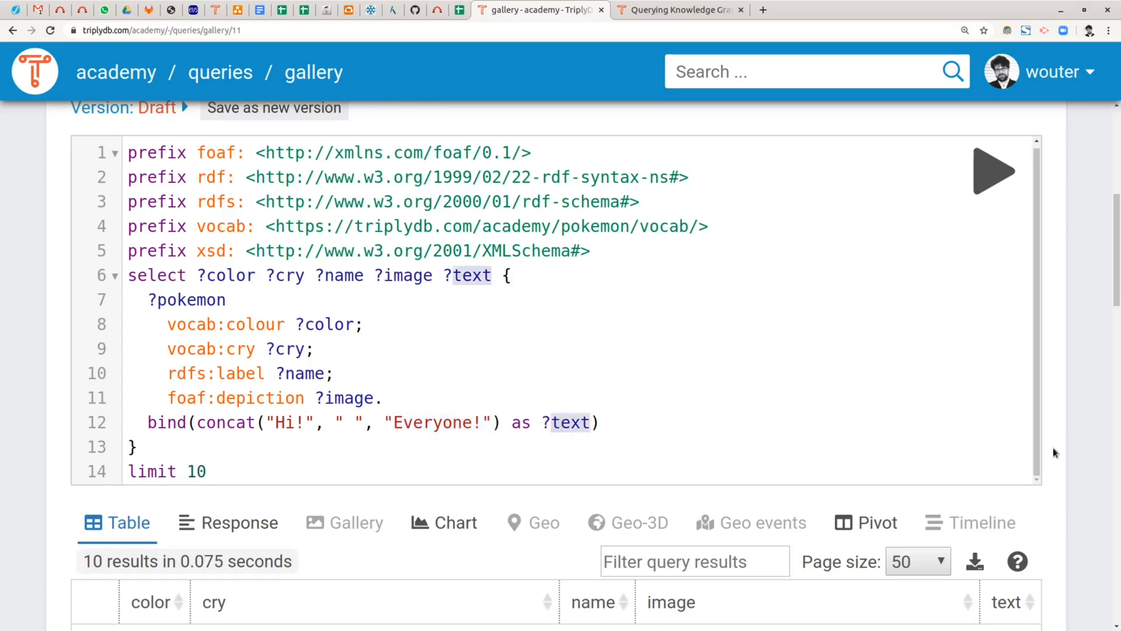
# Scroll the results to see "Hi! Everyone!" filling the text column of every row
pyautogui.scroll(-3)
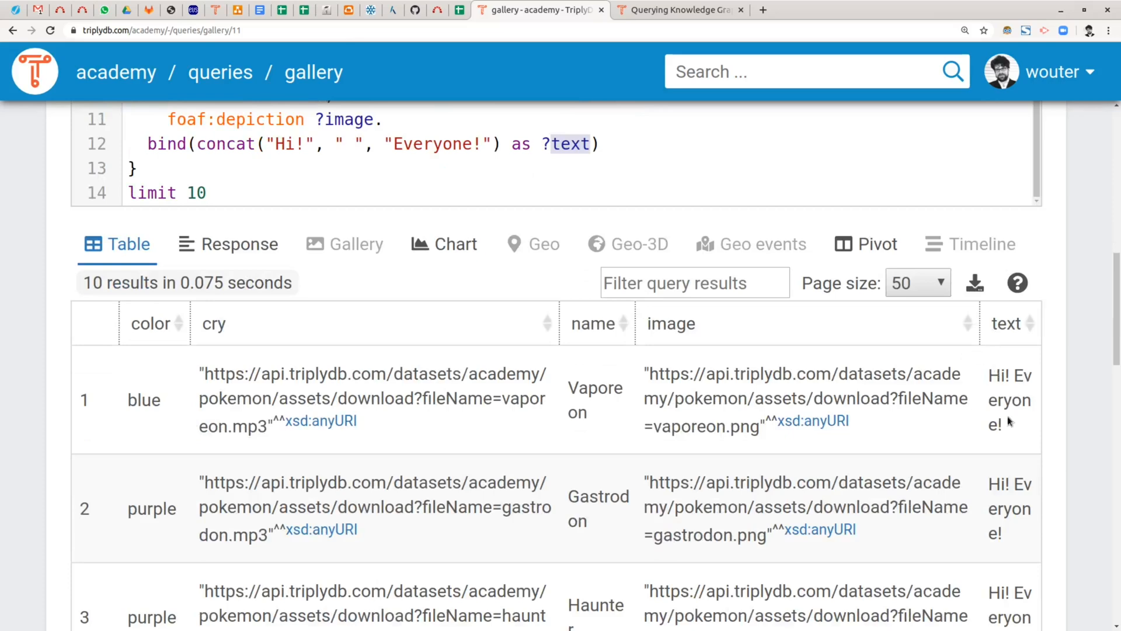
pyautogui.moveTo(1055, 394)
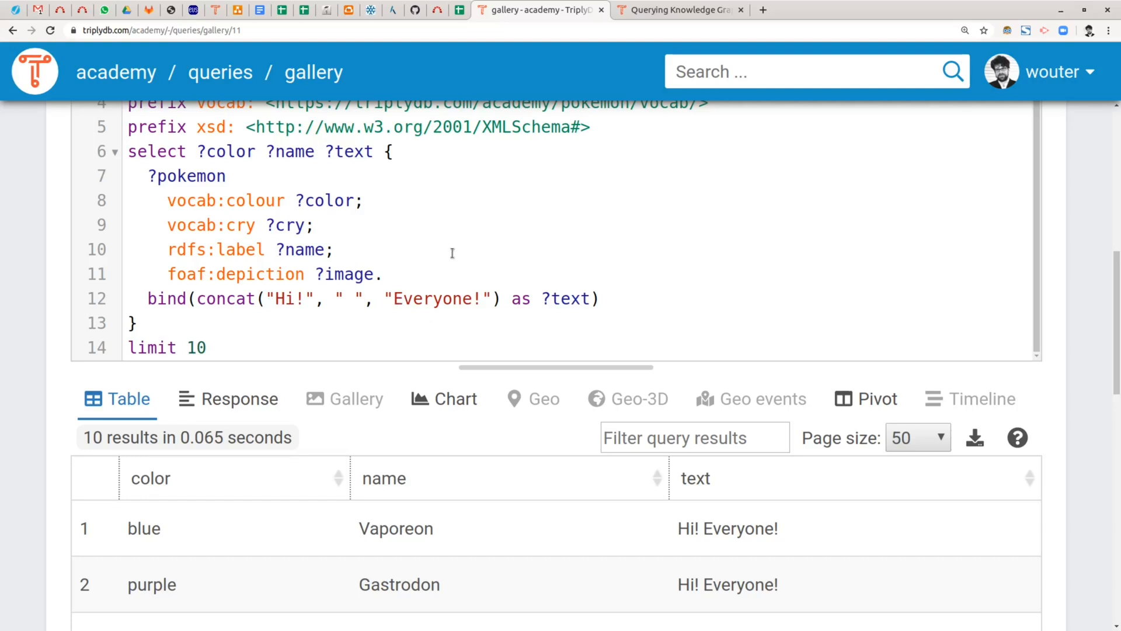
# Replace "Everyone!" with ?name so the text column reads e.g. "Hi! Vaporeon"
pyautogui.doubleClick(434, 298)
pyautogui.write('?nam')
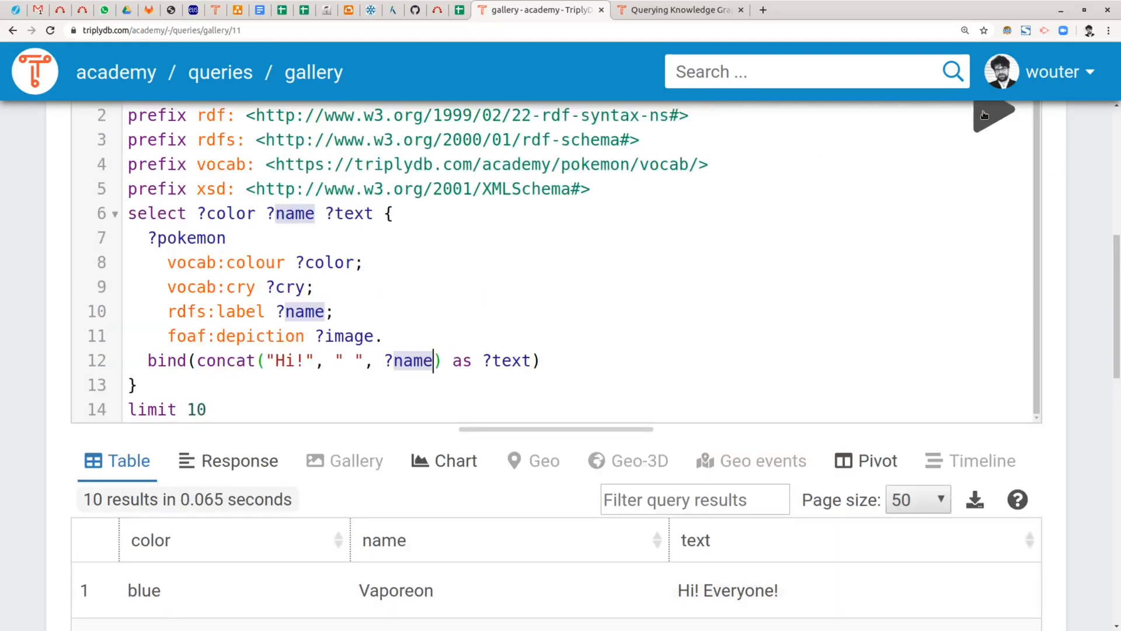
pyautogui.scroll(-3)
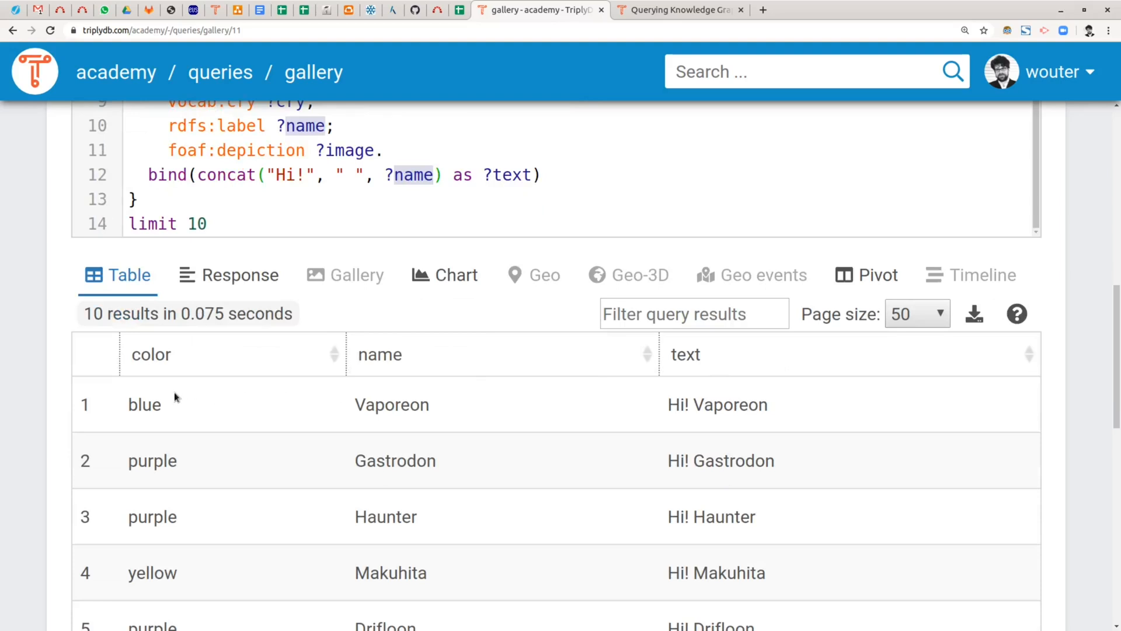
pyautogui.moveTo(377, 608)
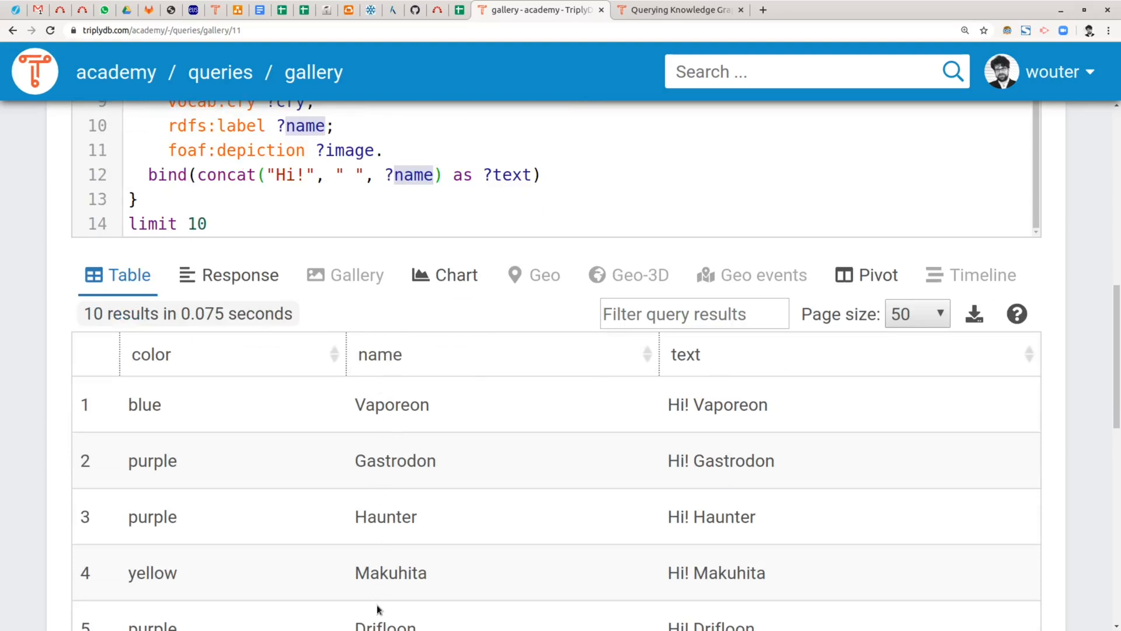
pyautogui.moveTo(388, 562)
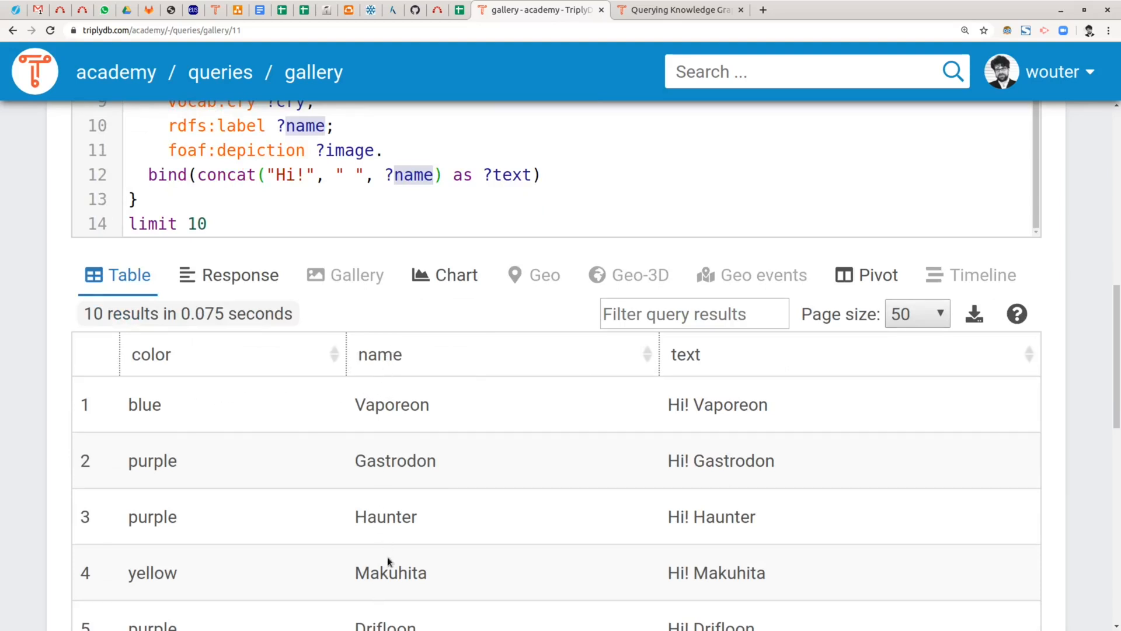
pyautogui.moveTo(712, 607)
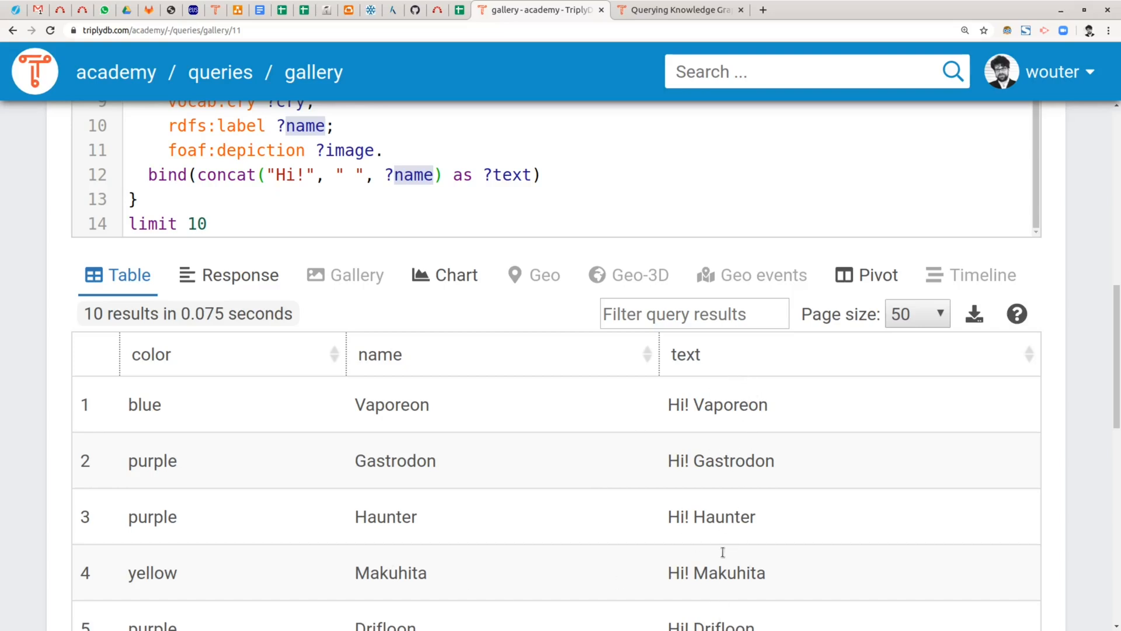
pyautogui.moveTo(749, 526)
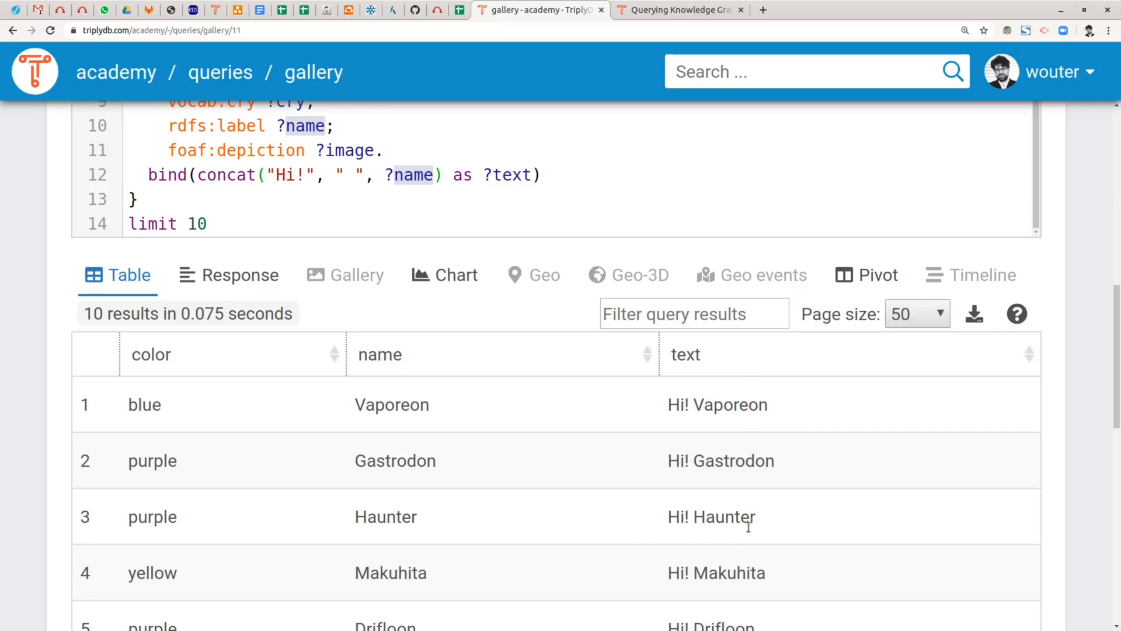
pyautogui.moveTo(706, 261)
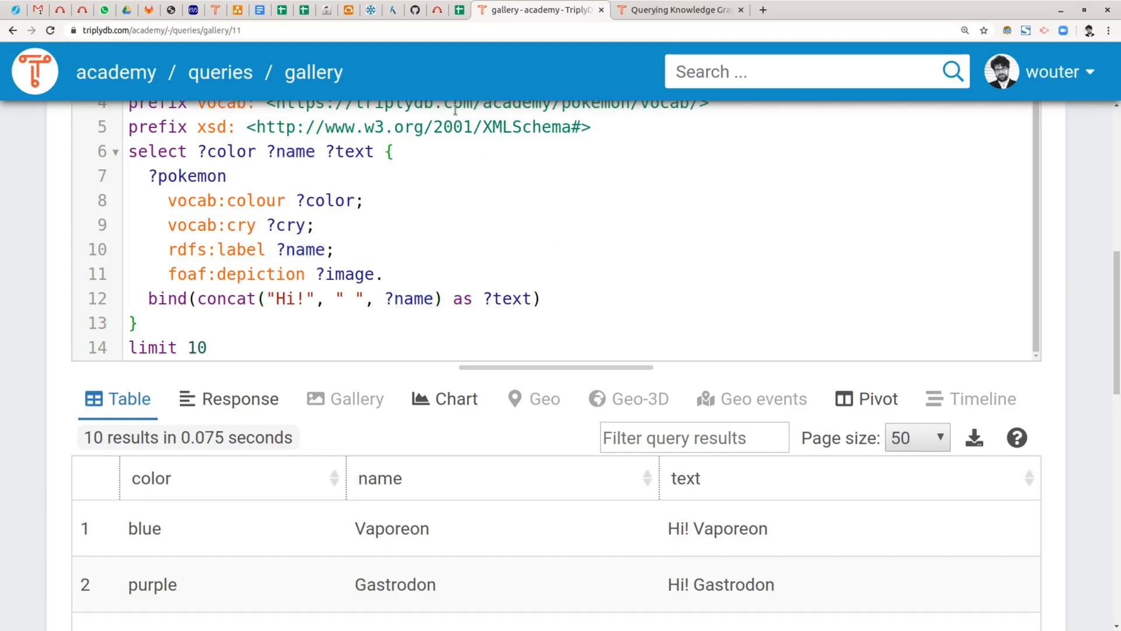
# Add ?widget to SELECT and bind "2020"^^xsd:gYear as ?widget on a new line
pyautogui.write('?widget')
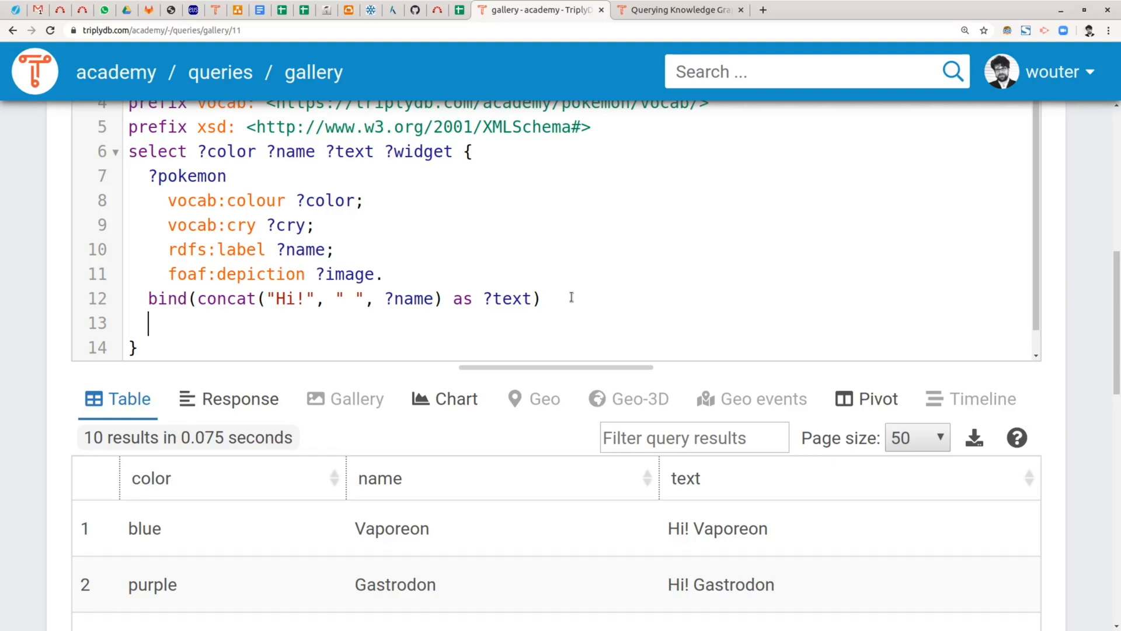
pyautogui.write('bind(')
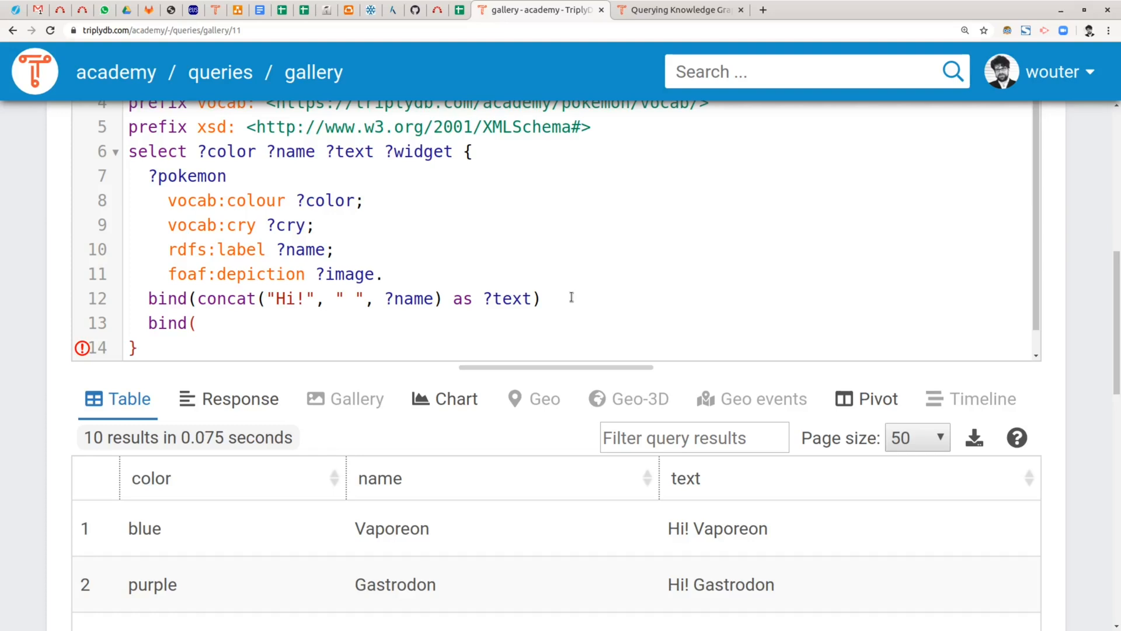
pyautogui.write('("')
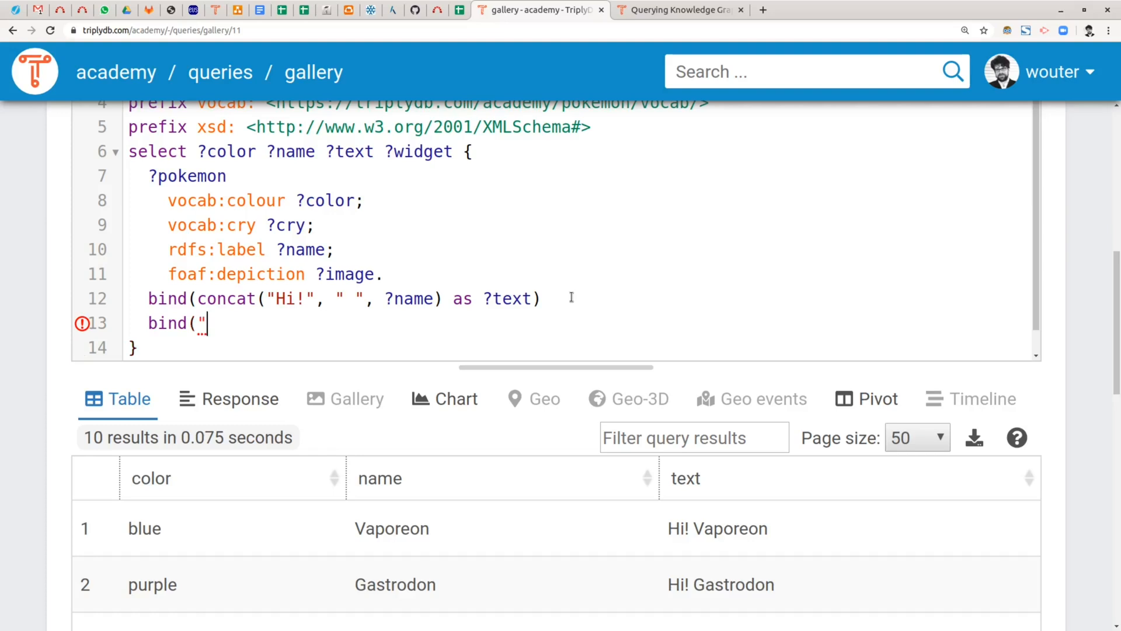
pyautogui.write('2020')
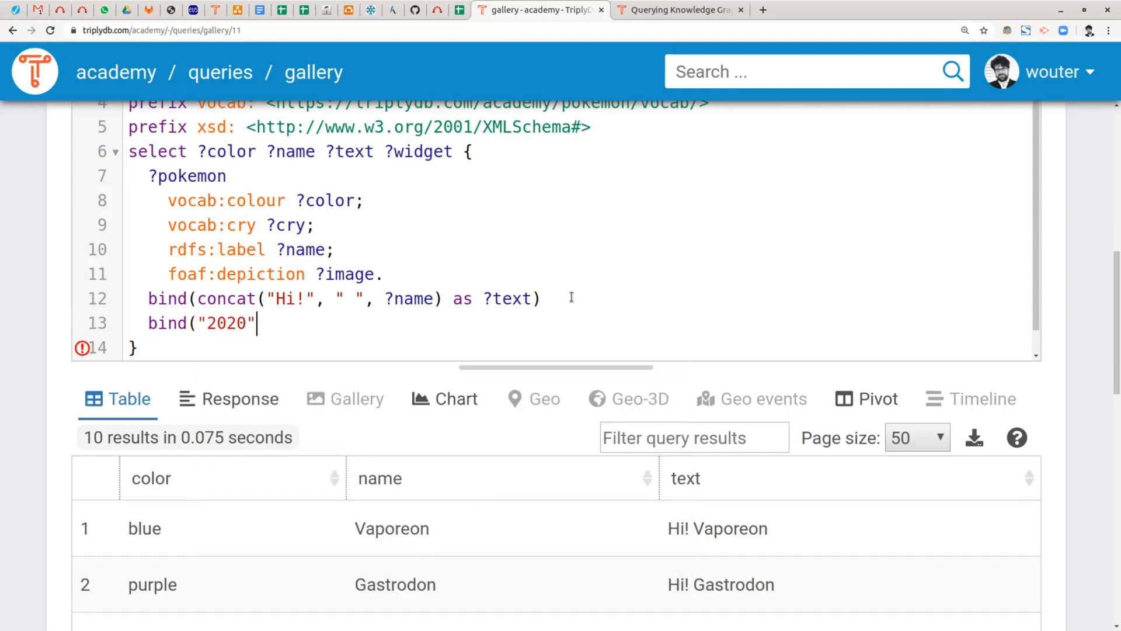
pyautogui.write('^^')
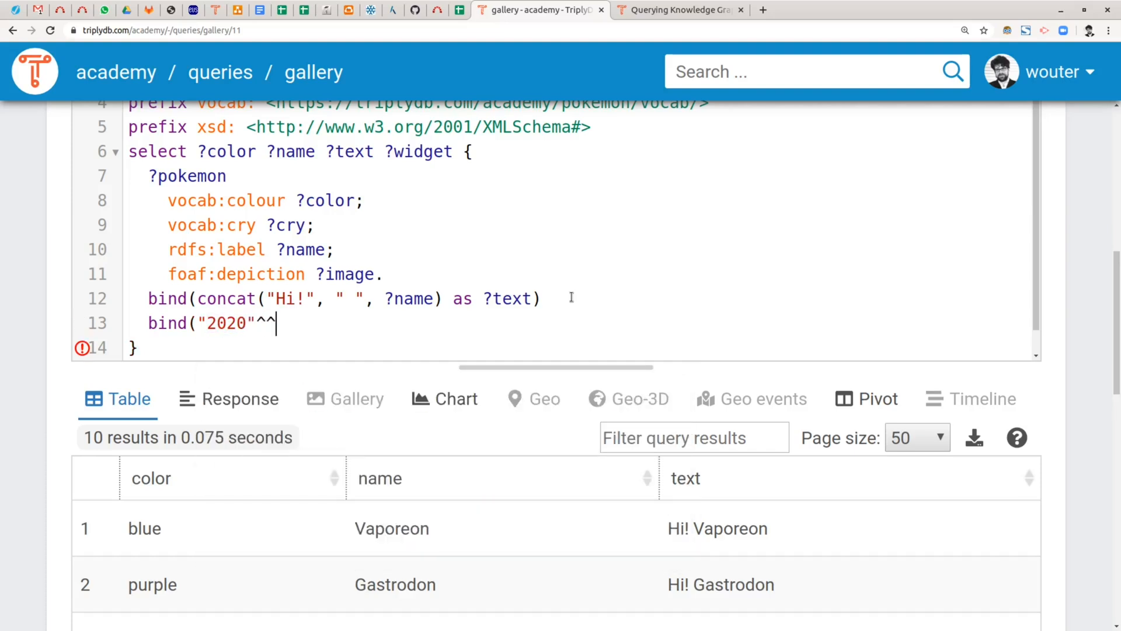
pyautogui.write('xsd')
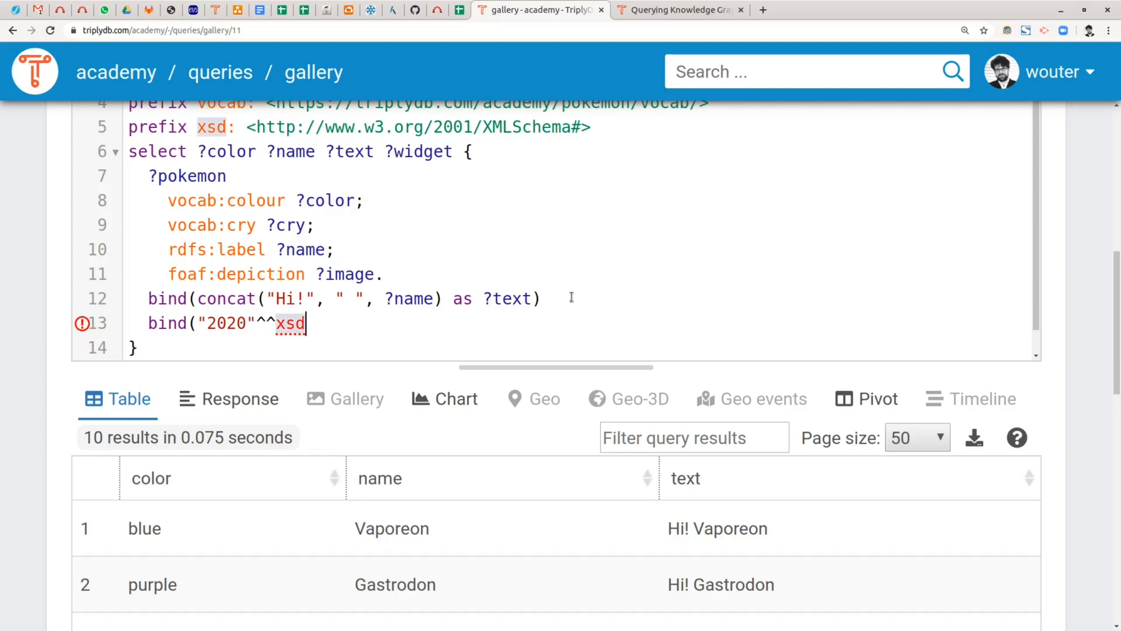
pyautogui.write(':gYear as')
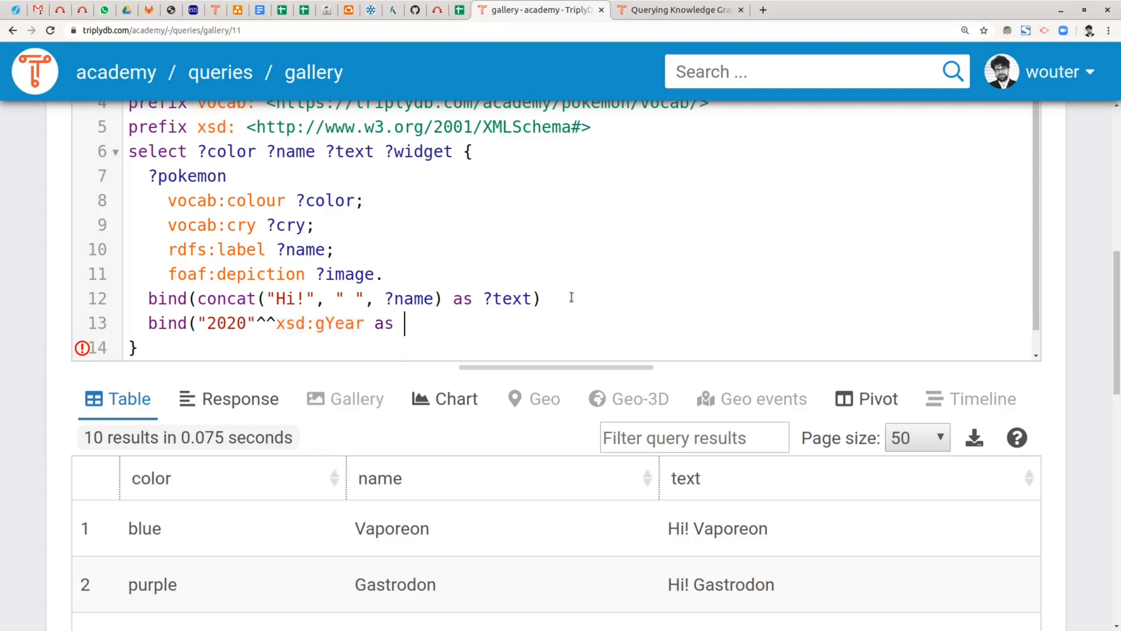
pyautogui.write('?widget')
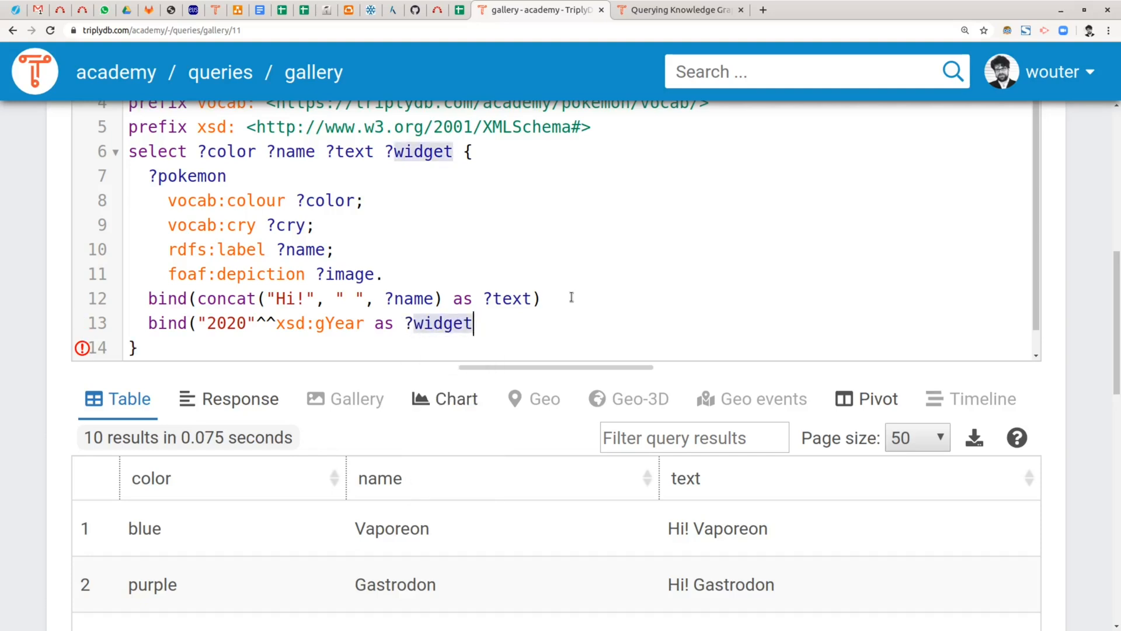
pyautogui.write(')')
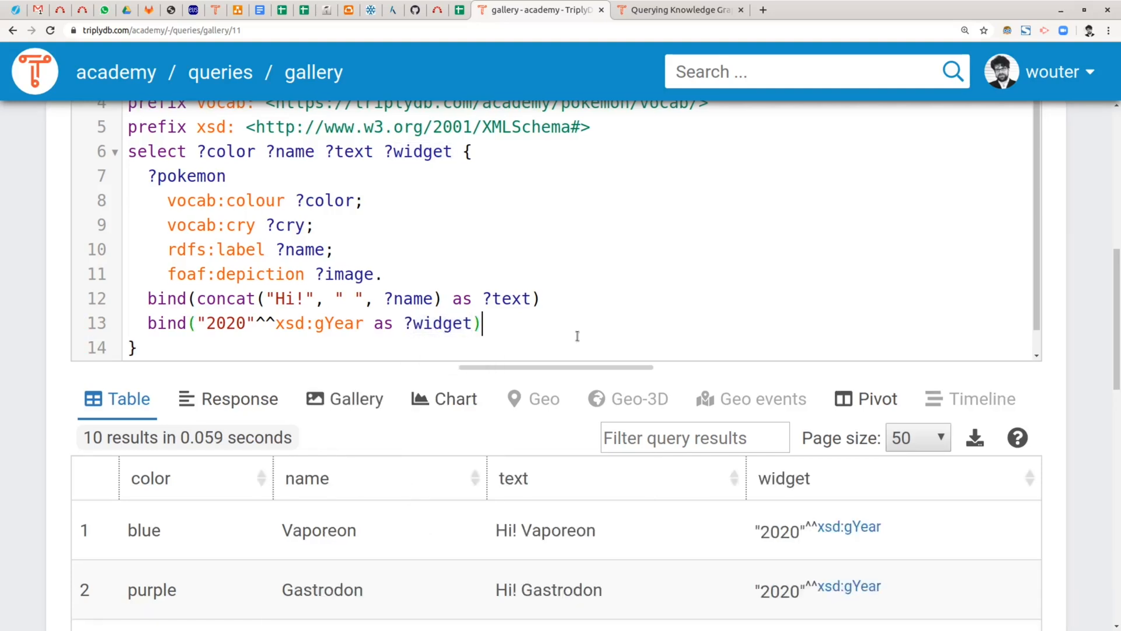
pyautogui.scroll(-3)
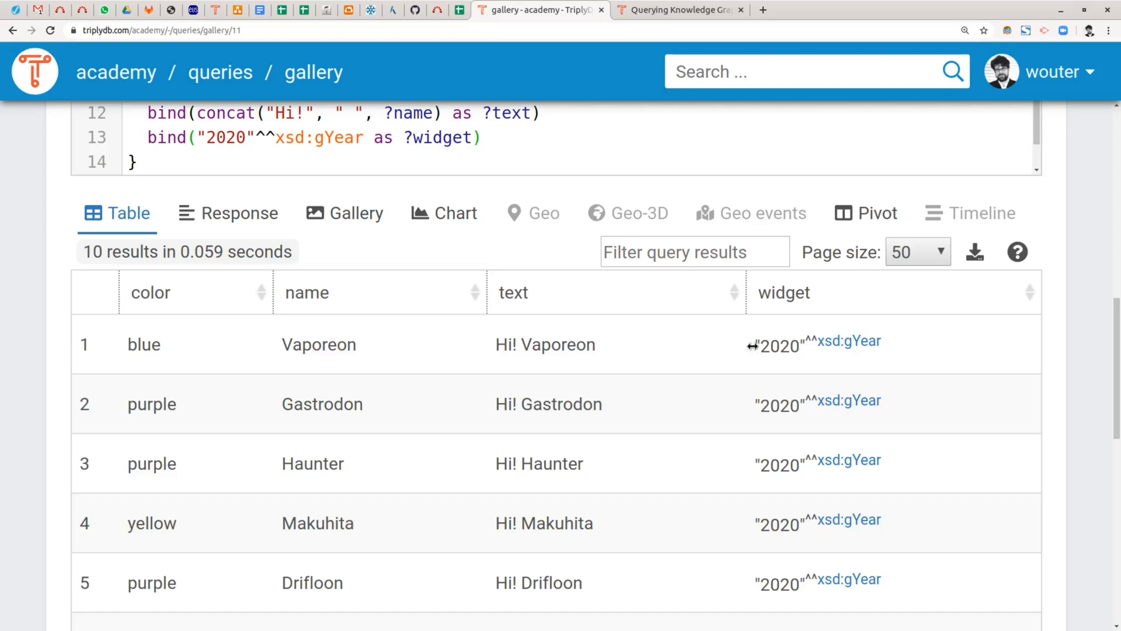
pyautogui.doubleClick(818, 343)
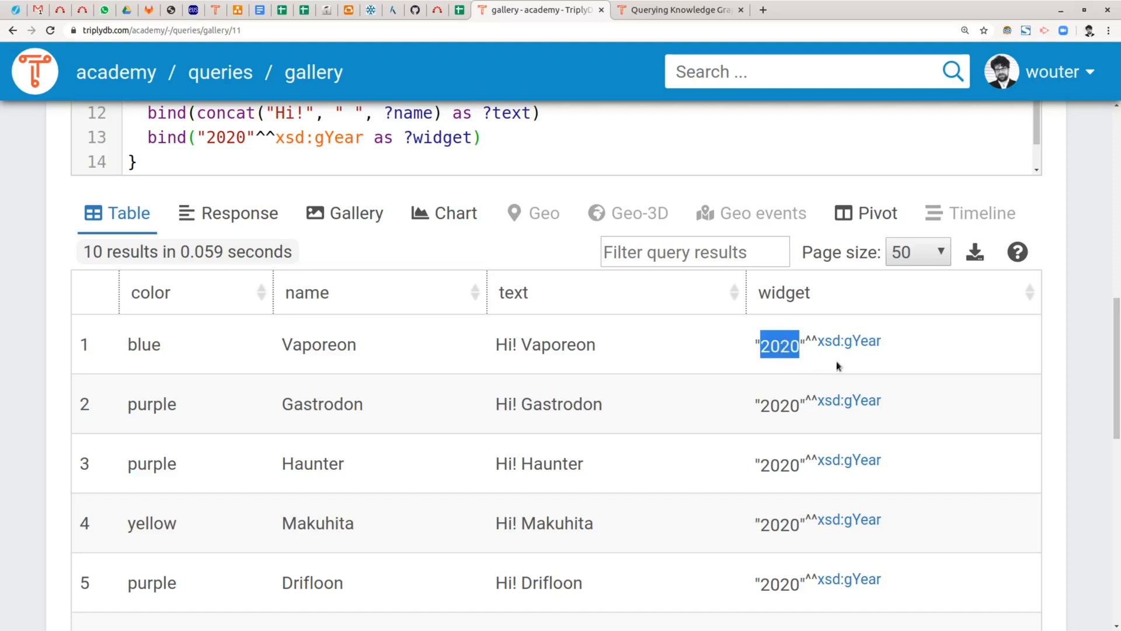
pyautogui.moveTo(848, 340)
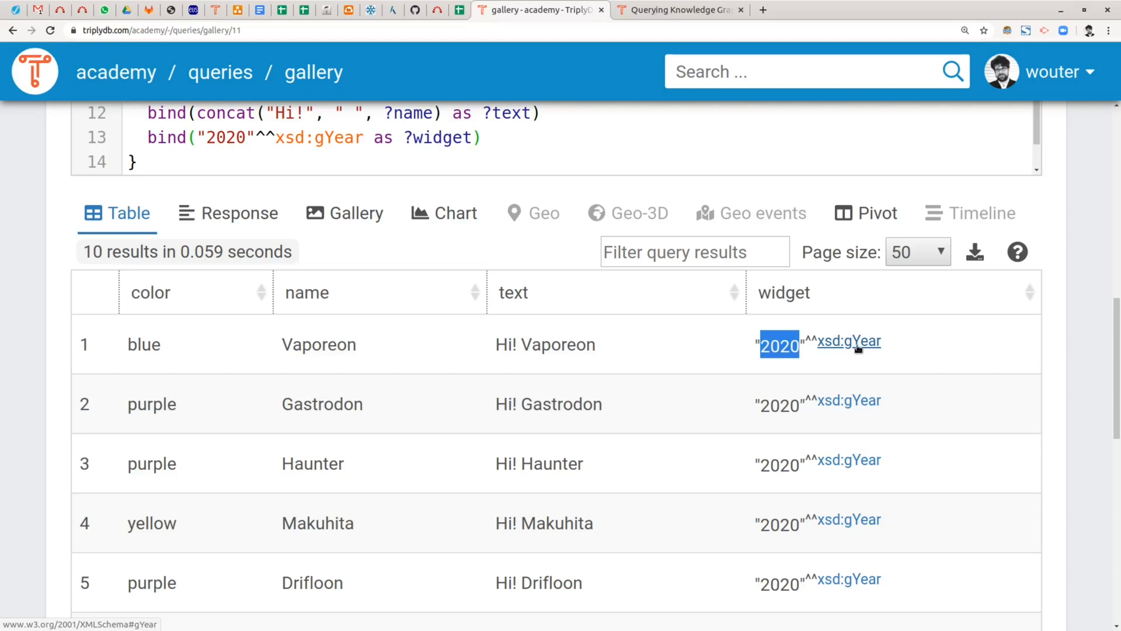
pyautogui.moveTo(862, 346)
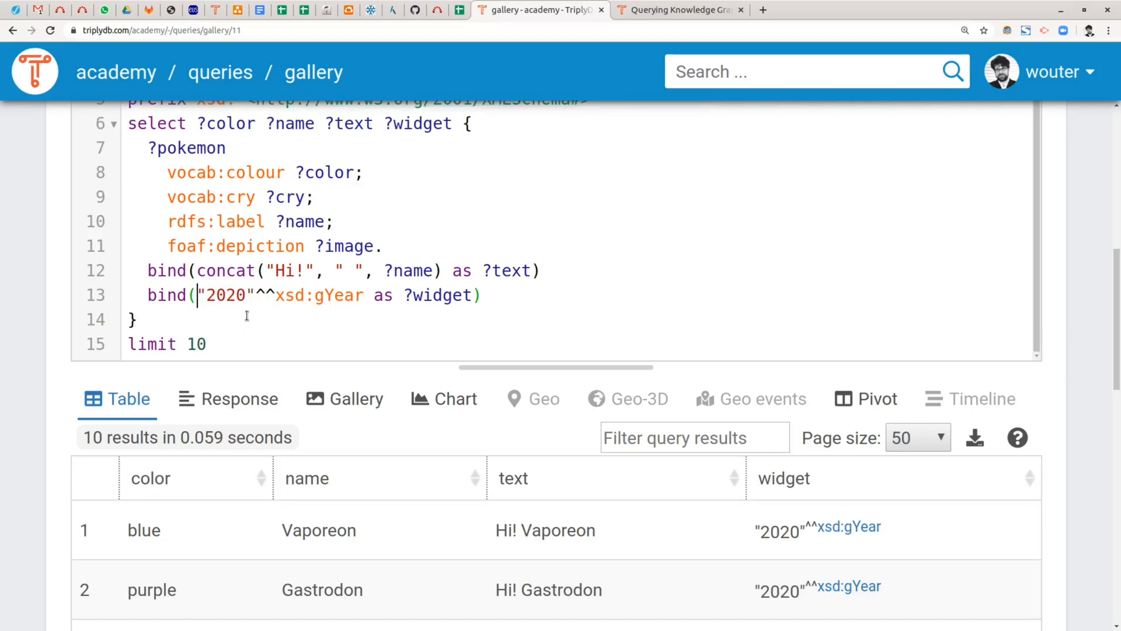
# Rewrite the year as concat("202", "0")^^xsd:gYear, mark the line #ERROR! and comment it out
pyautogui.write('concat(')
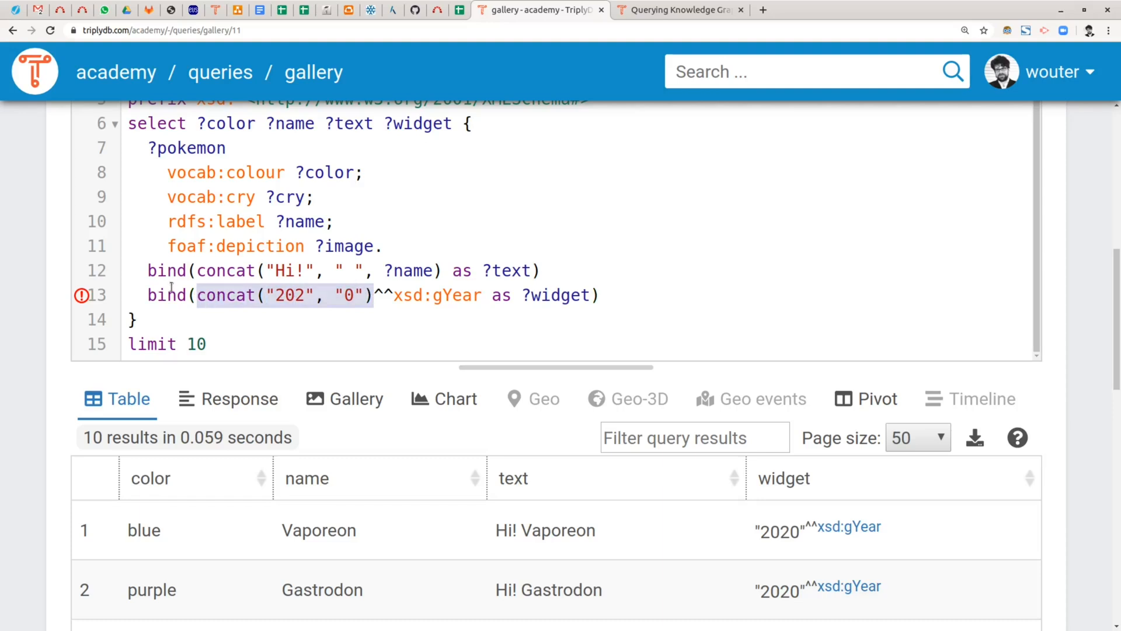
pyautogui.moveTo(81, 296)
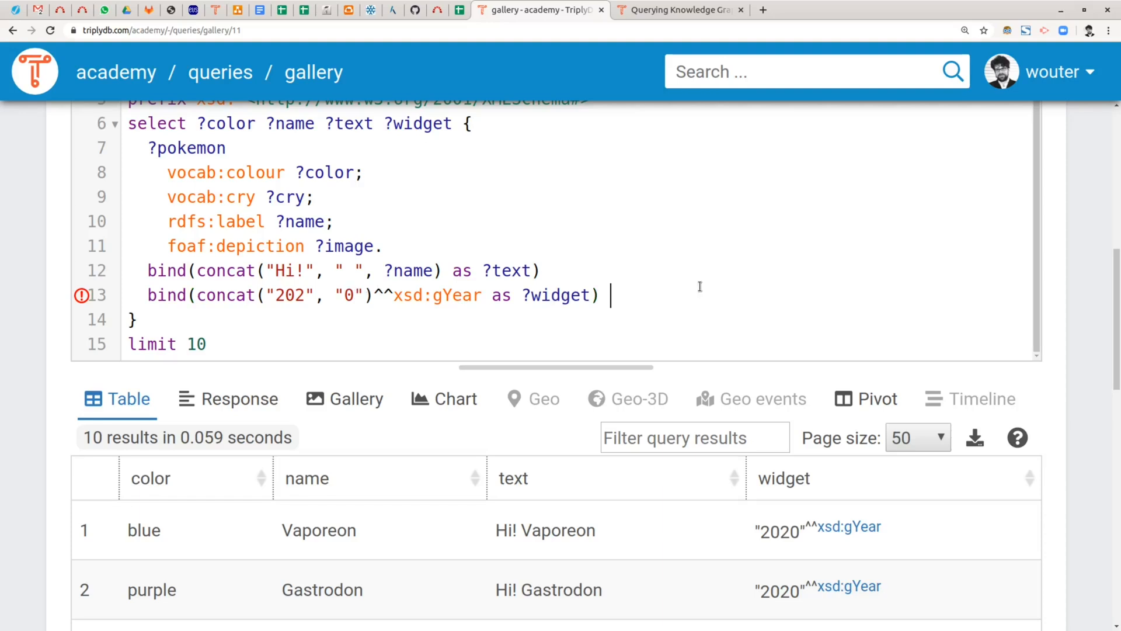
pyautogui.write('#ERROR')
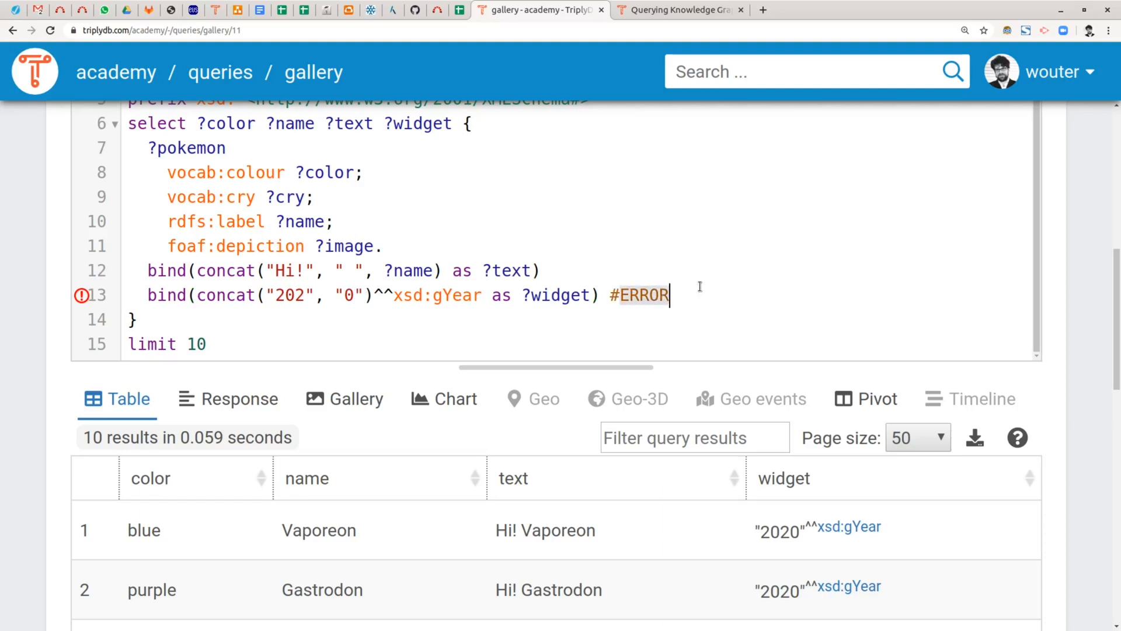
pyautogui.write('!')
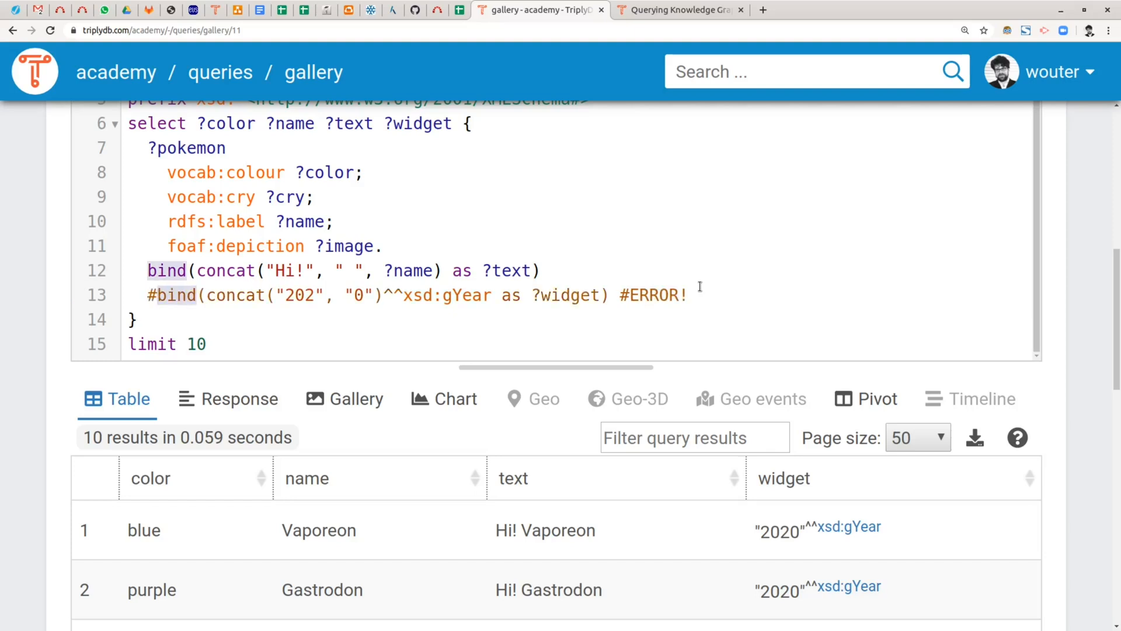
pyautogui.write('b')
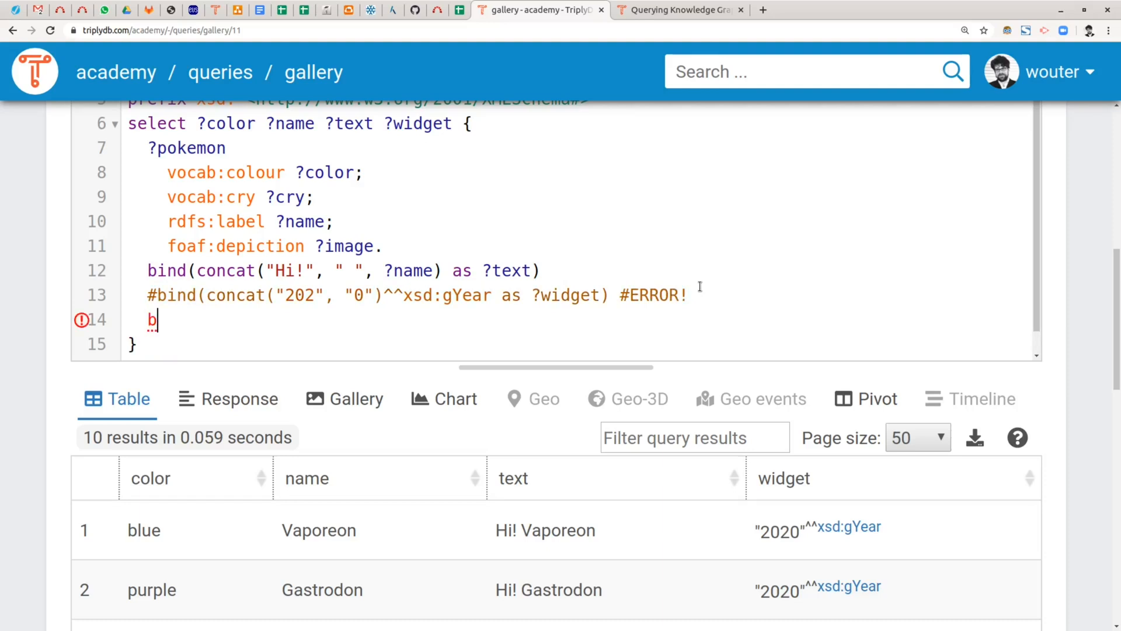
# Write bind(strdt("2020", xsd:gYear) as ?widget) as the replacement year binding
pyautogui.write('ind(')
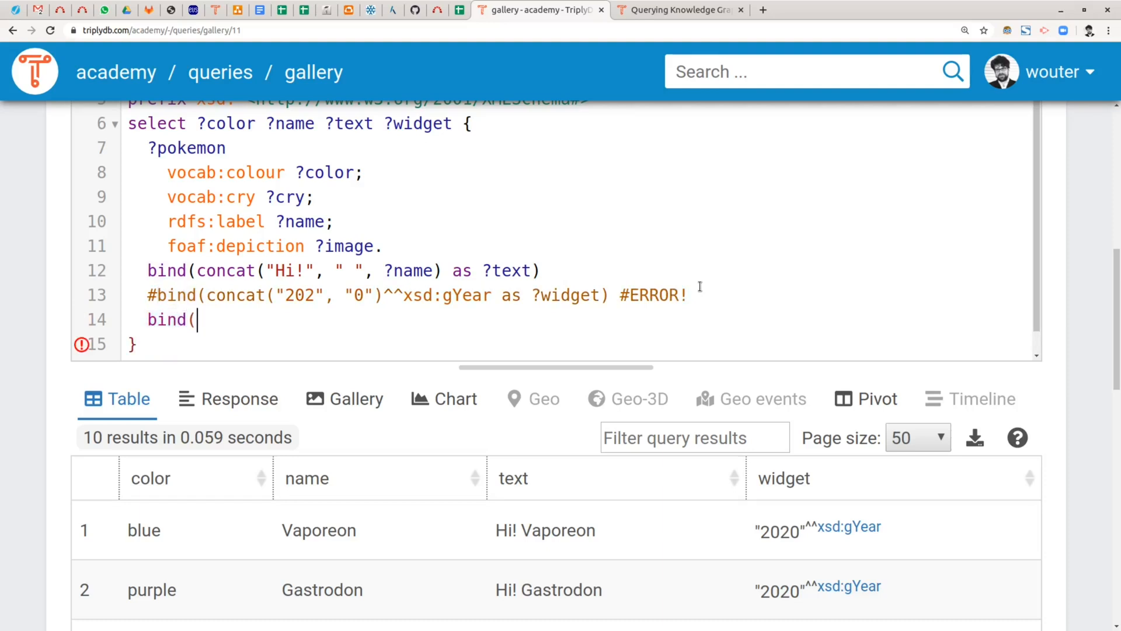
pyautogui.write('strdt')
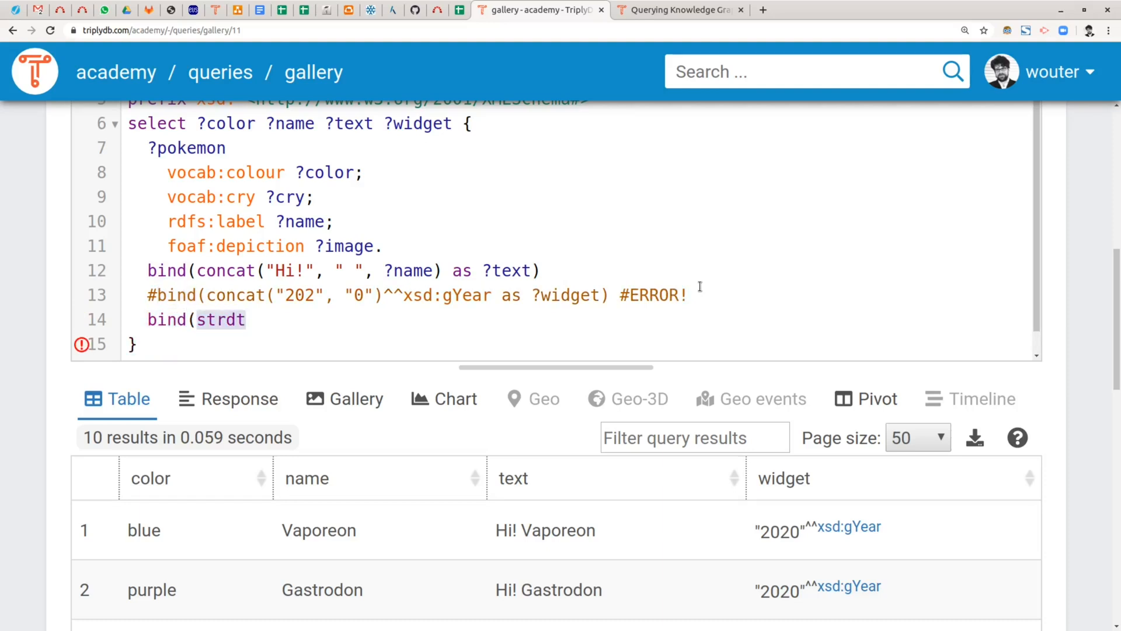
pyautogui.write('"2020')
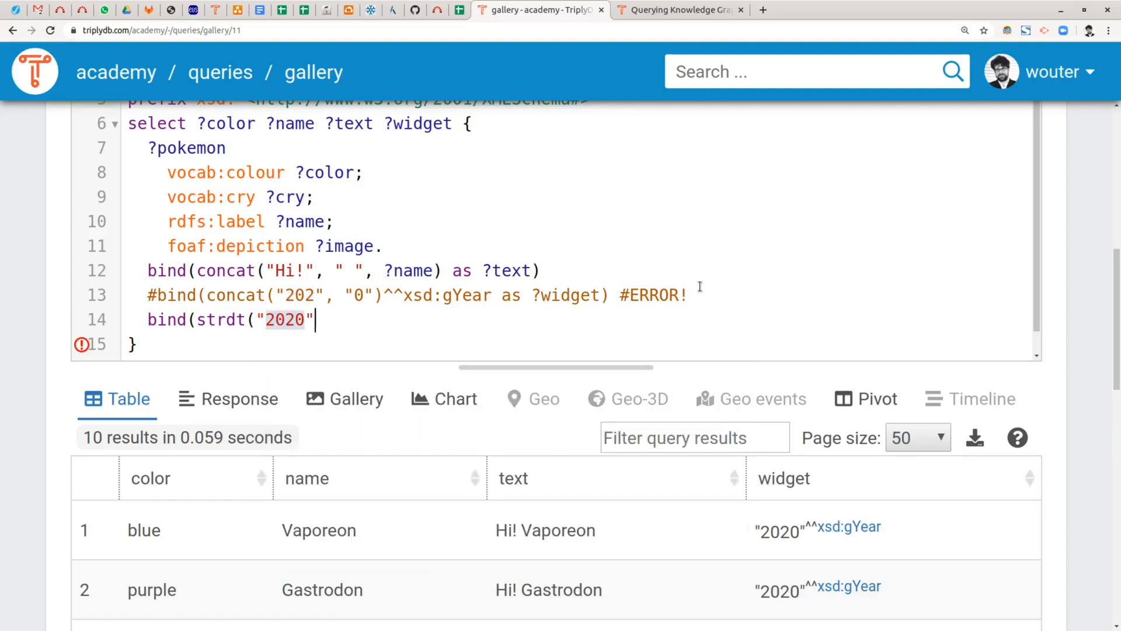
pyautogui.write(', xsd')
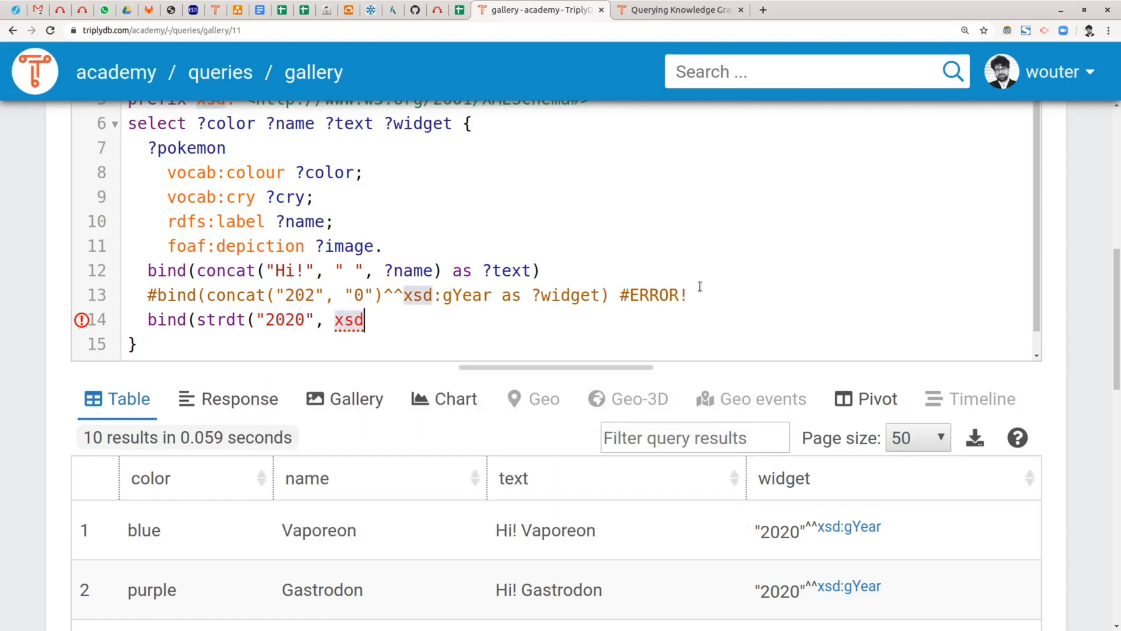
pyautogui.write(':')
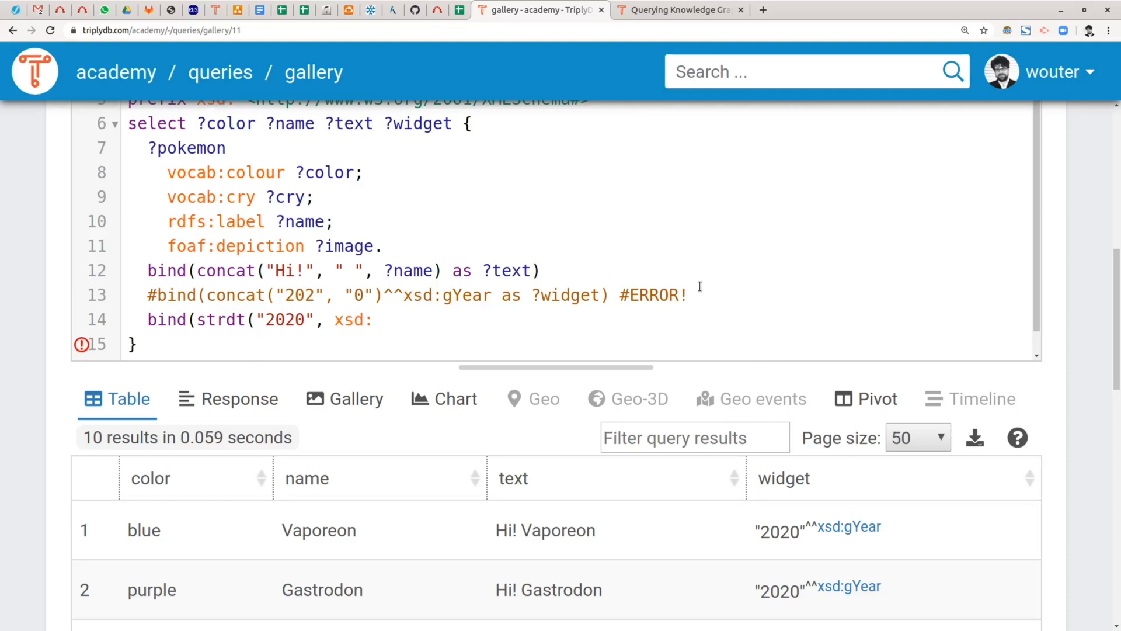
pyautogui.write('gYear')
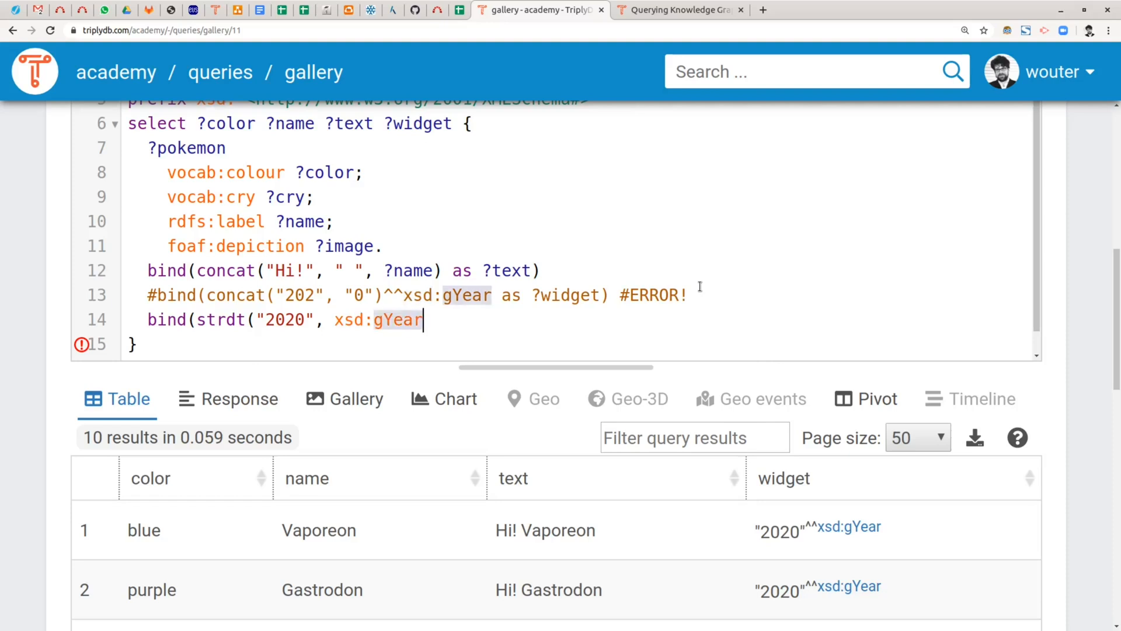
pyautogui.write(') as ?')
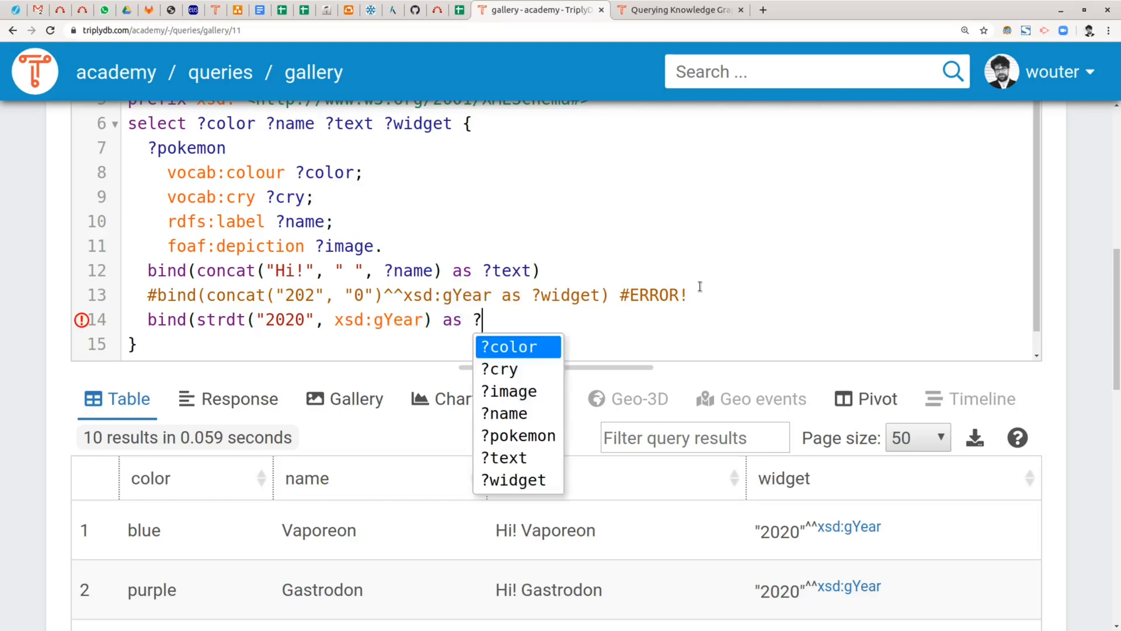
pyautogui.write('widget')
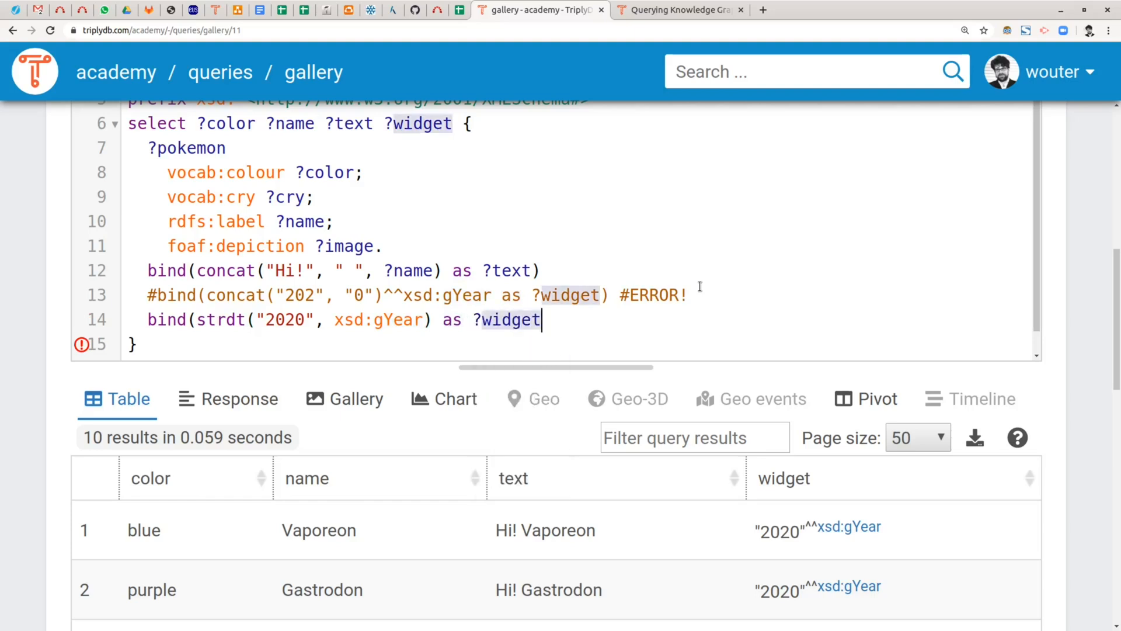
pyautogui.write(')')
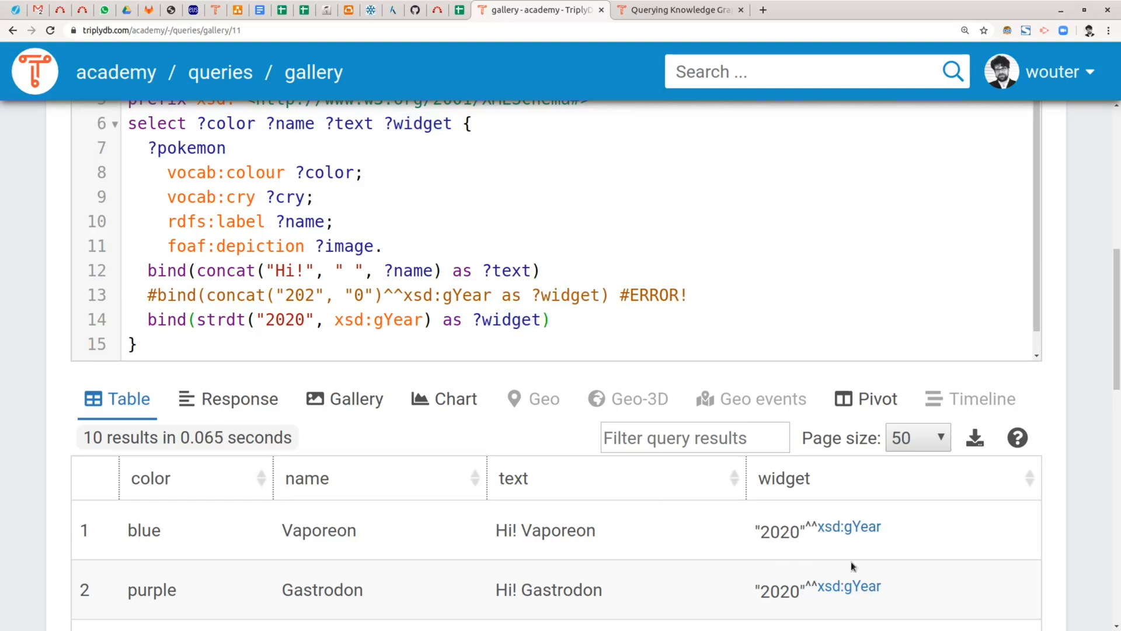
# Highlight the 2020 literal and strdt function, then place the cursor to replace "2020"
pyautogui.doubleClick(275, 320)
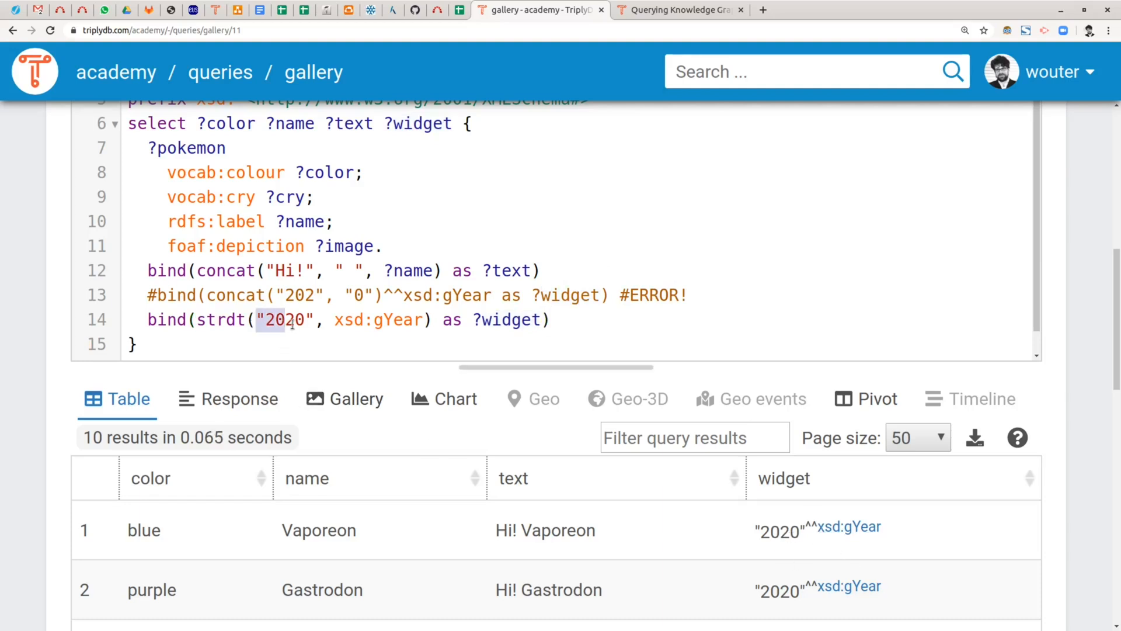
pyautogui.doubleClick(375, 320)
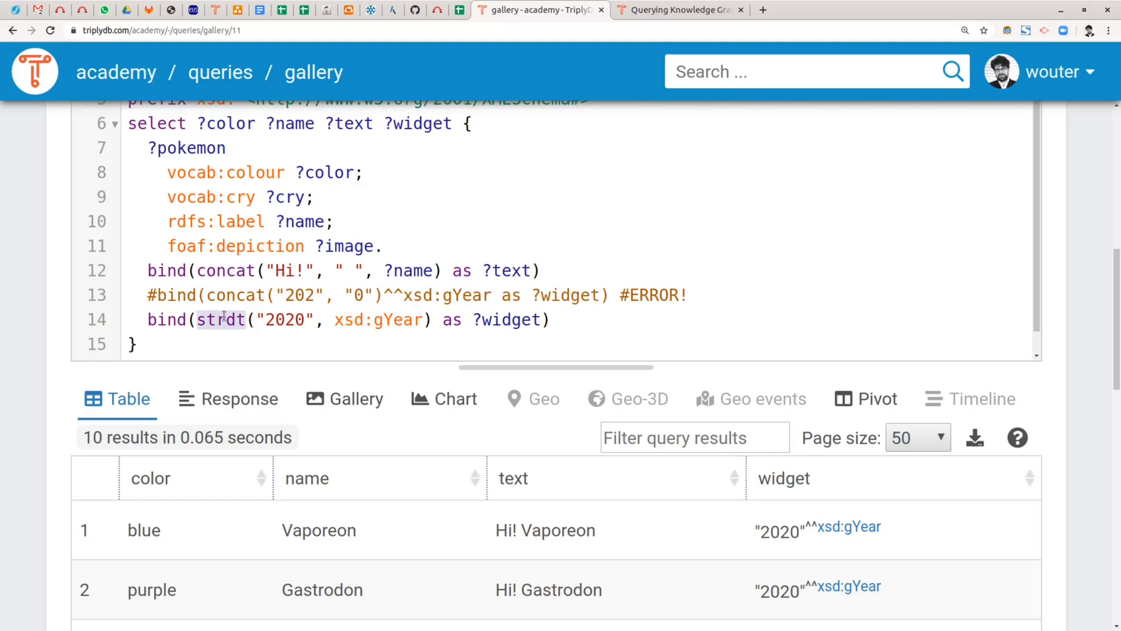
pyautogui.click(218, 320)
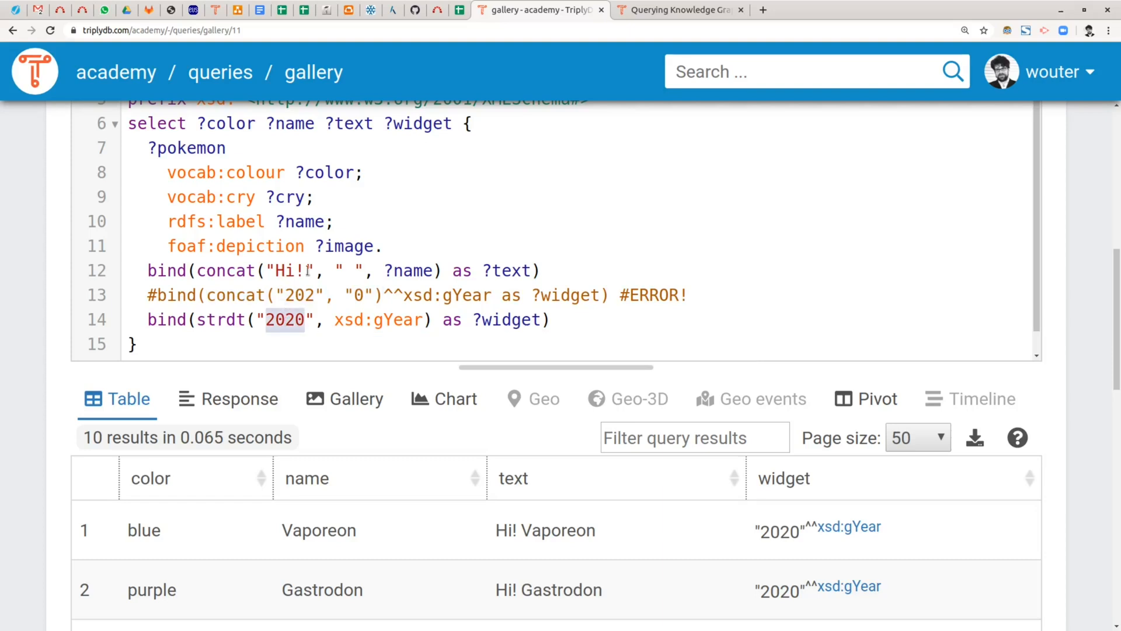
# Replace "2020" inside strdt with concat("202", "0"), still typed as xsd:gYear
pyautogui.write('concat("202", "0")')
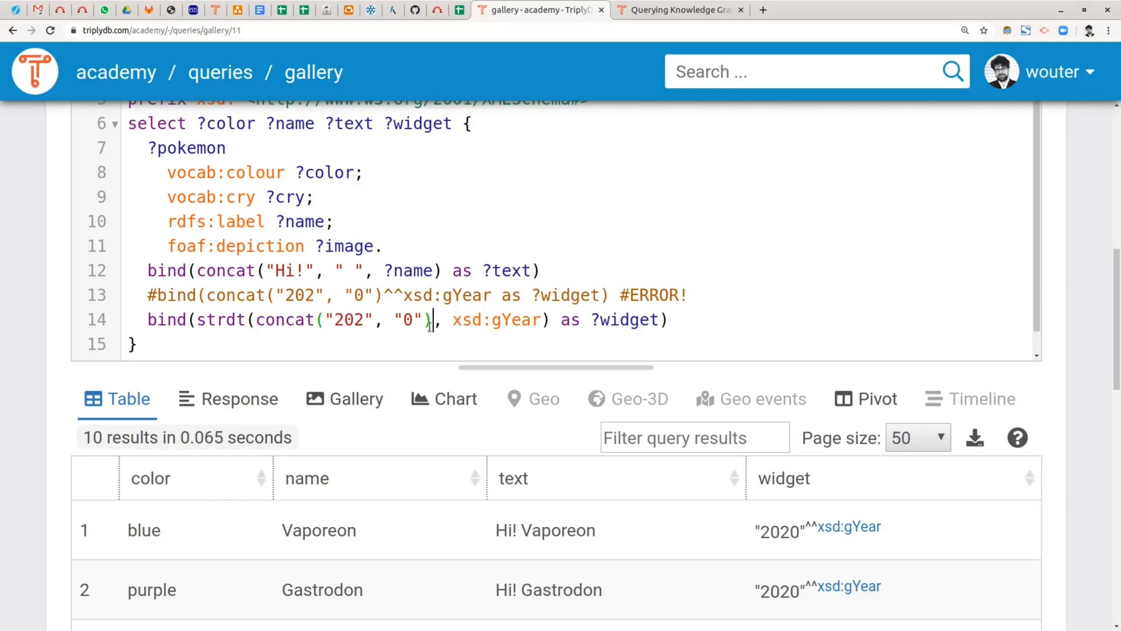
pyautogui.moveTo(825, 303)
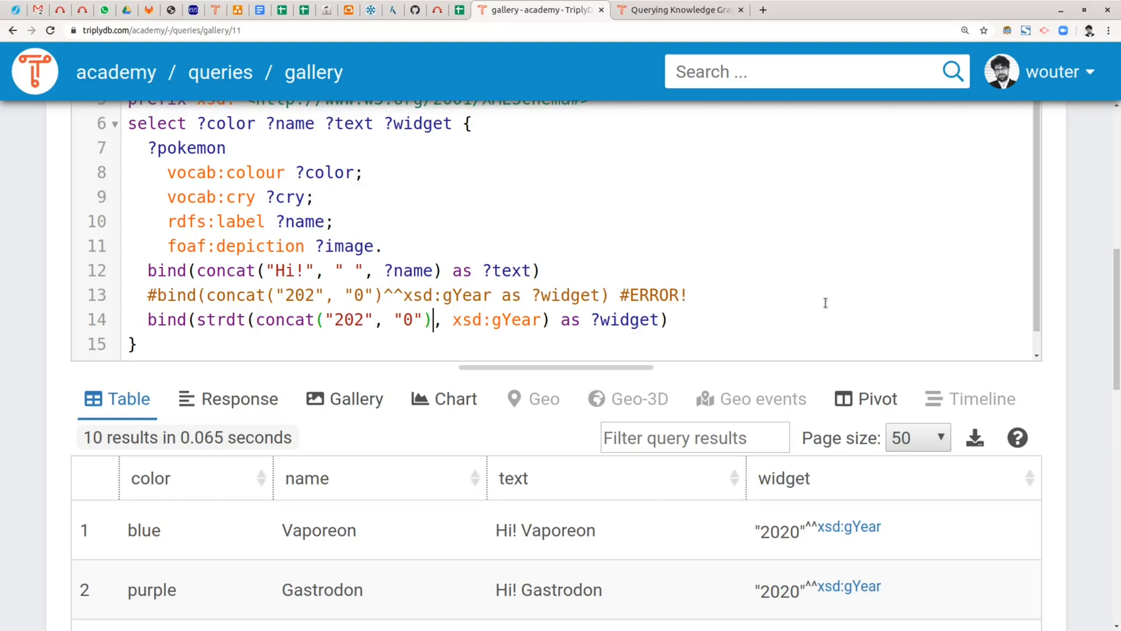
pyautogui.moveTo(970, 221)
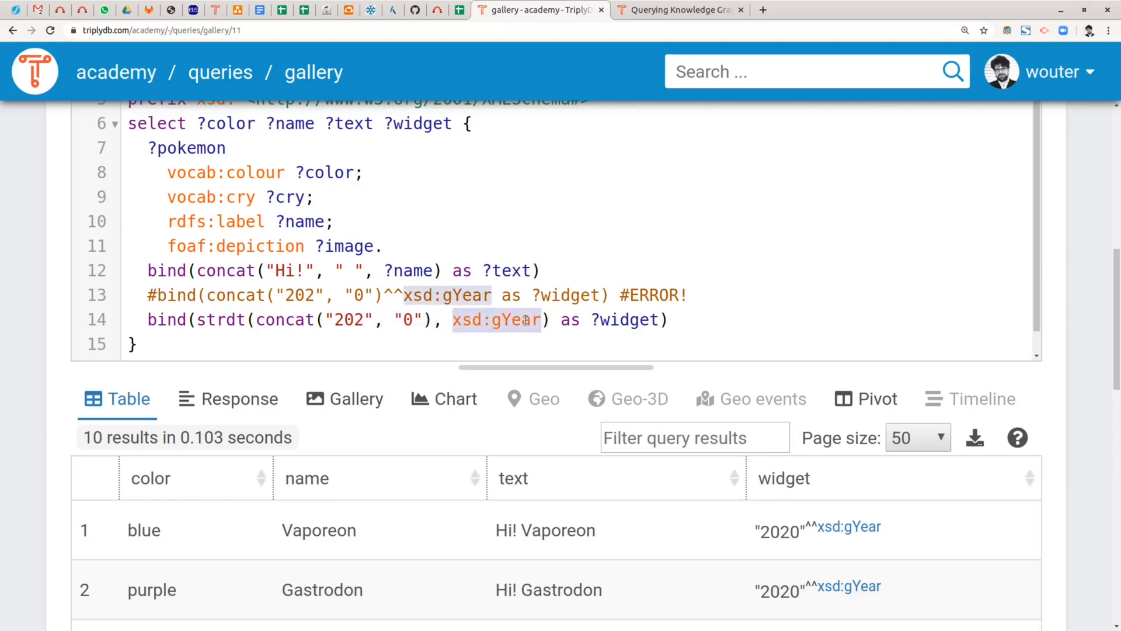
# Change the datatype to rdf:HTML and the concat arguments to "<h2>", ?name, "</h2>"
pyautogui.write('rdf:HTML')
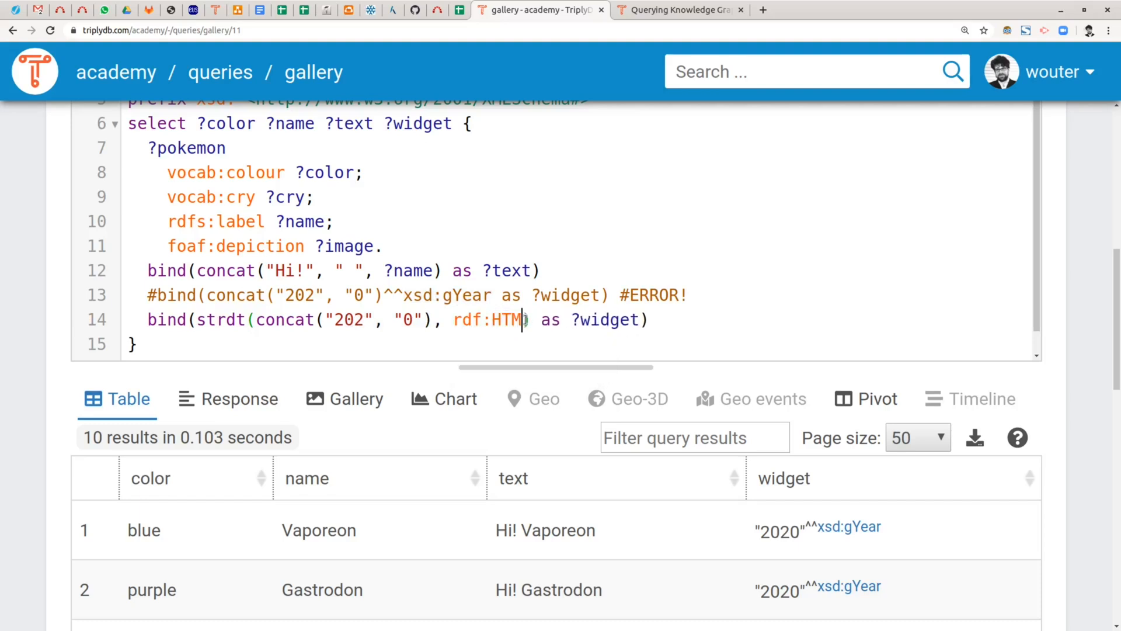
pyautogui.doubleClick(508, 320)
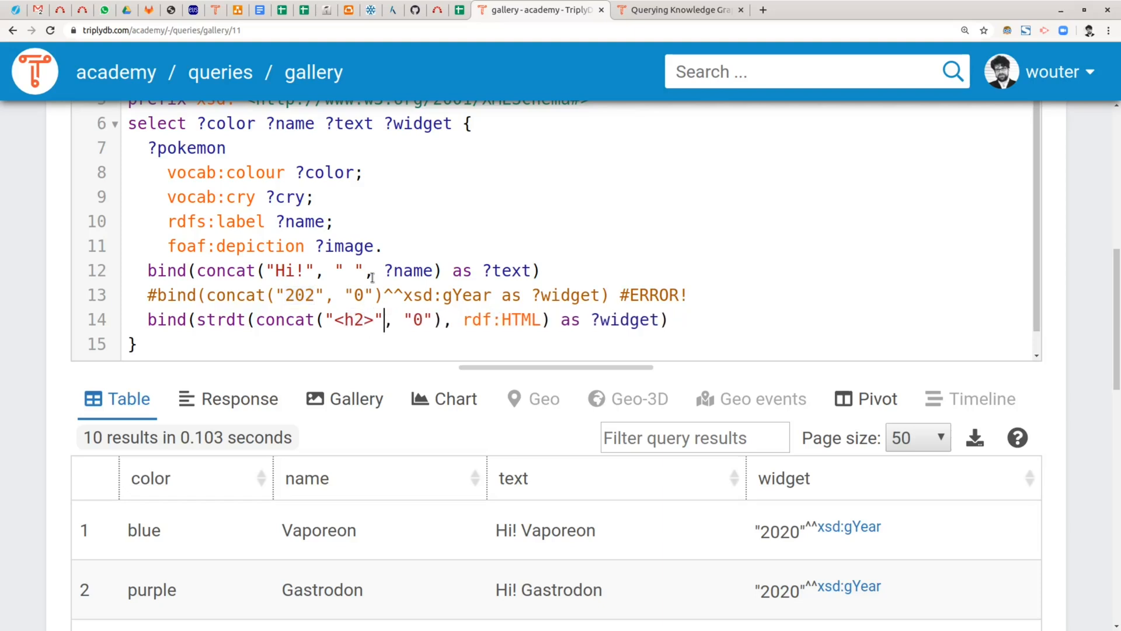
pyautogui.write('</h2>')
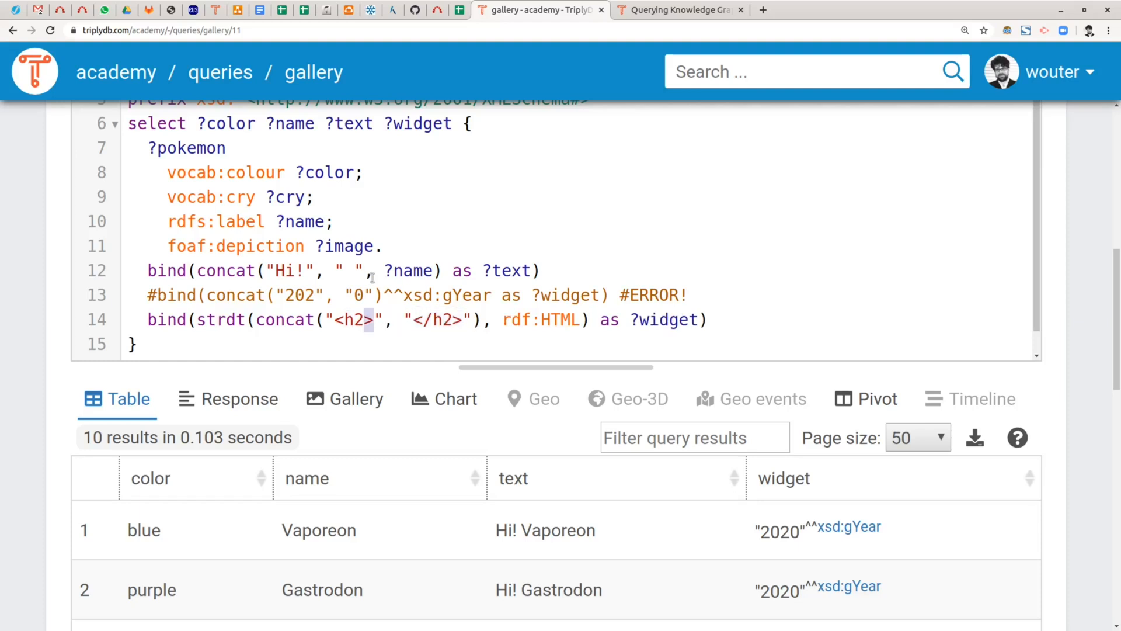
pyautogui.doubleClick(351, 320)
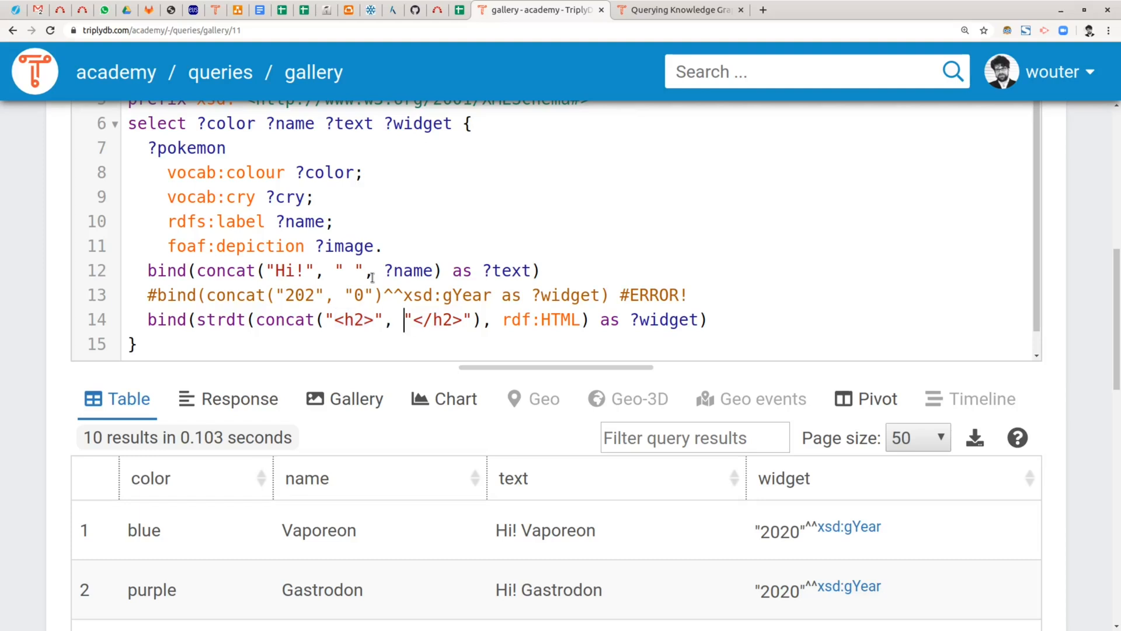
pyautogui.write('?name,')
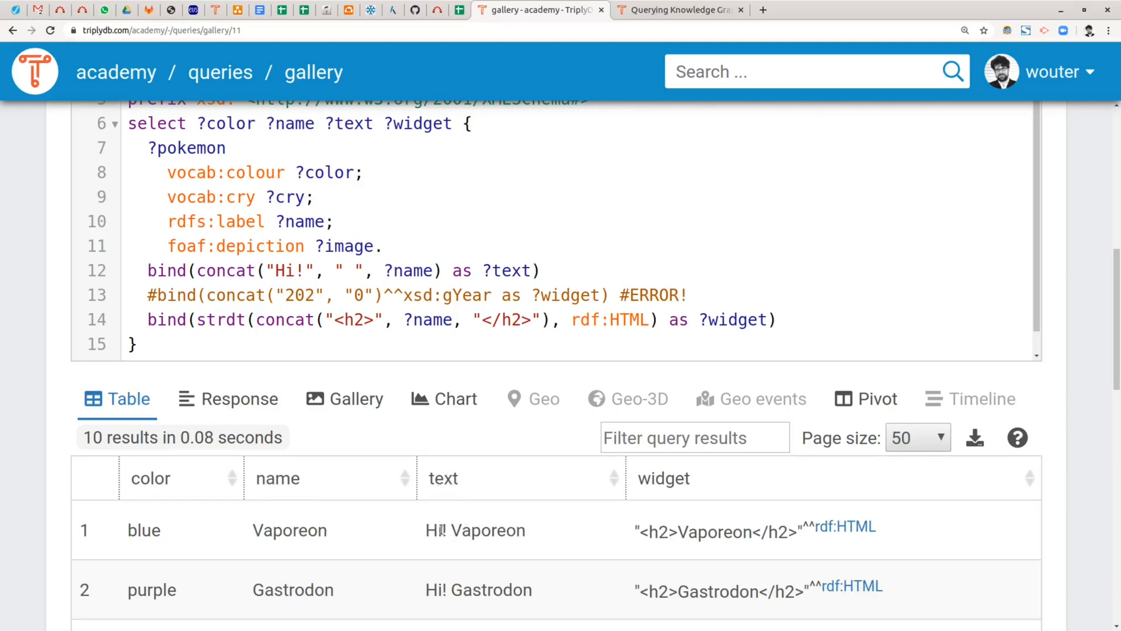
# Select the resulting "<h2>Vaporeon</h2>" HTML string in the first widget cell
pyautogui.doubleClick(487, 530)
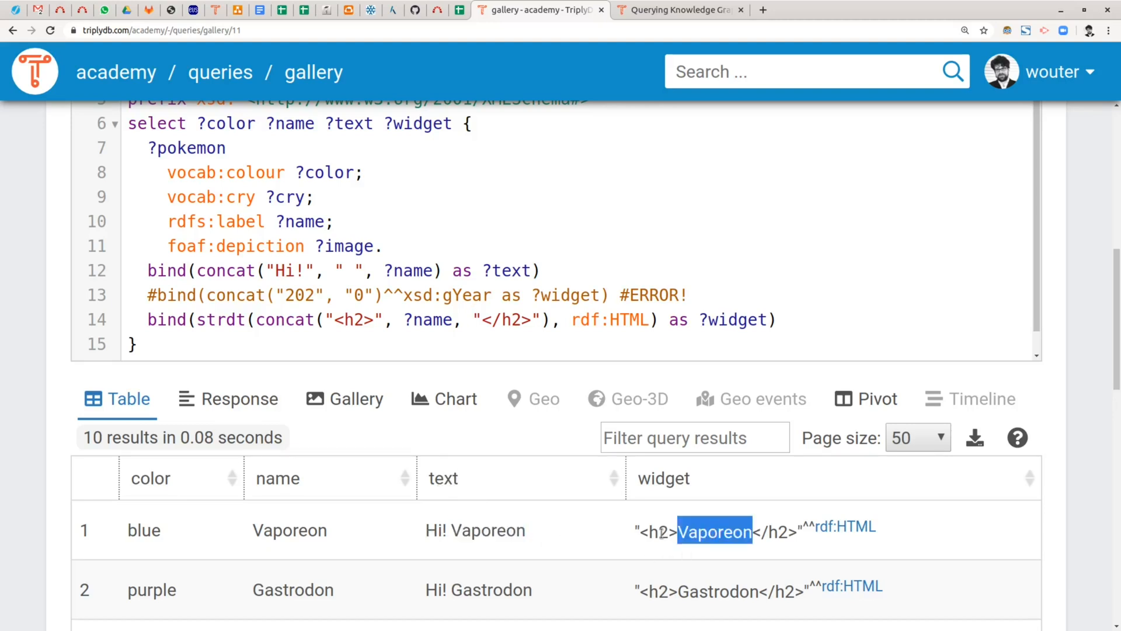
pyautogui.doubleClick(658, 531)
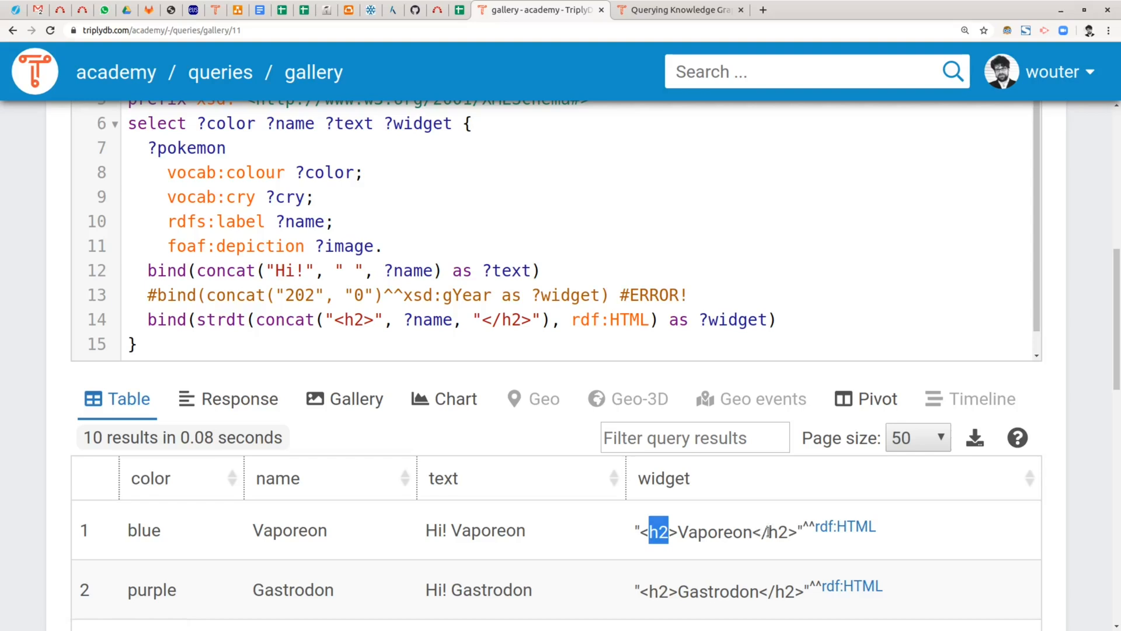
pyautogui.moveTo(648, 530); pyautogui.dragTo(794, 531)
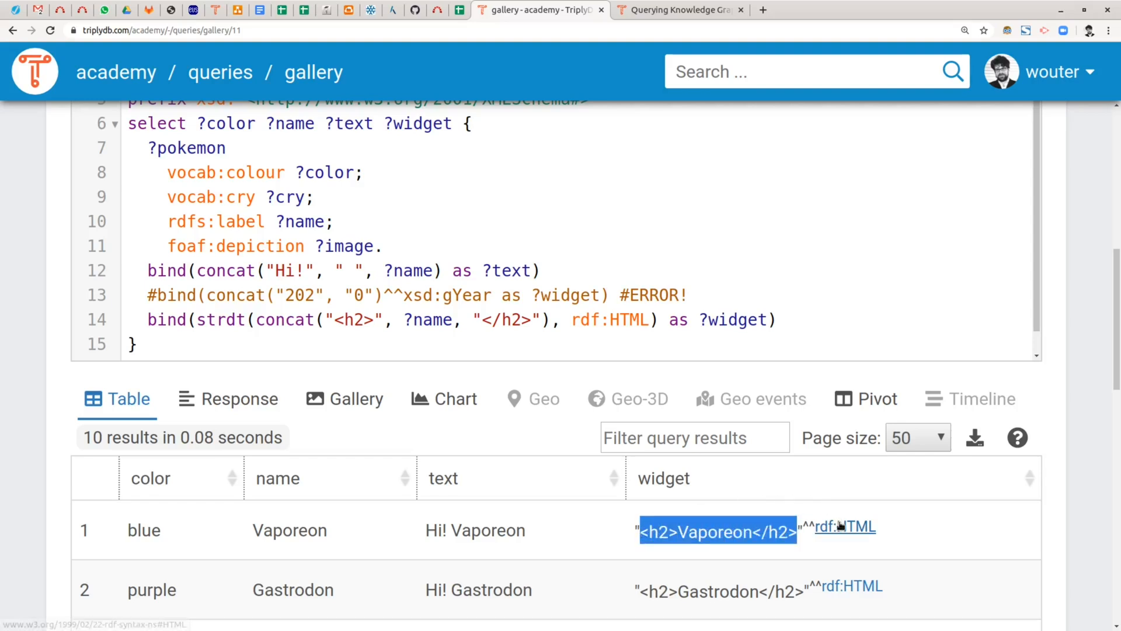
pyautogui.moveTo(712, 510)
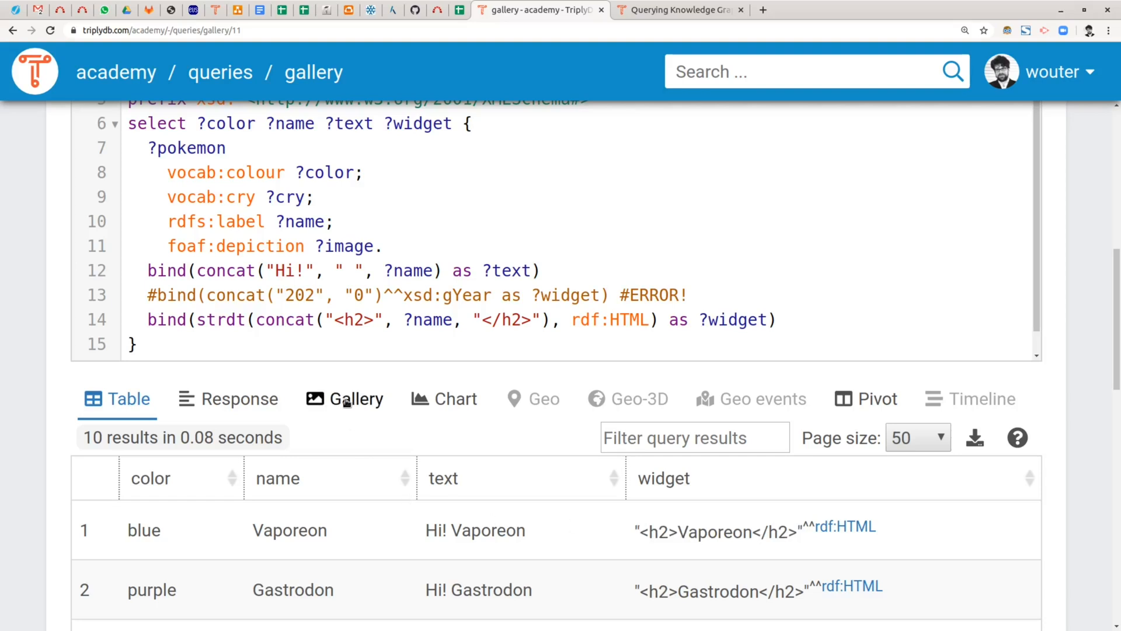
# View the results as Gallery cards with each name as a heading, compare with Table, return to Gallery
pyautogui.click(356, 398)
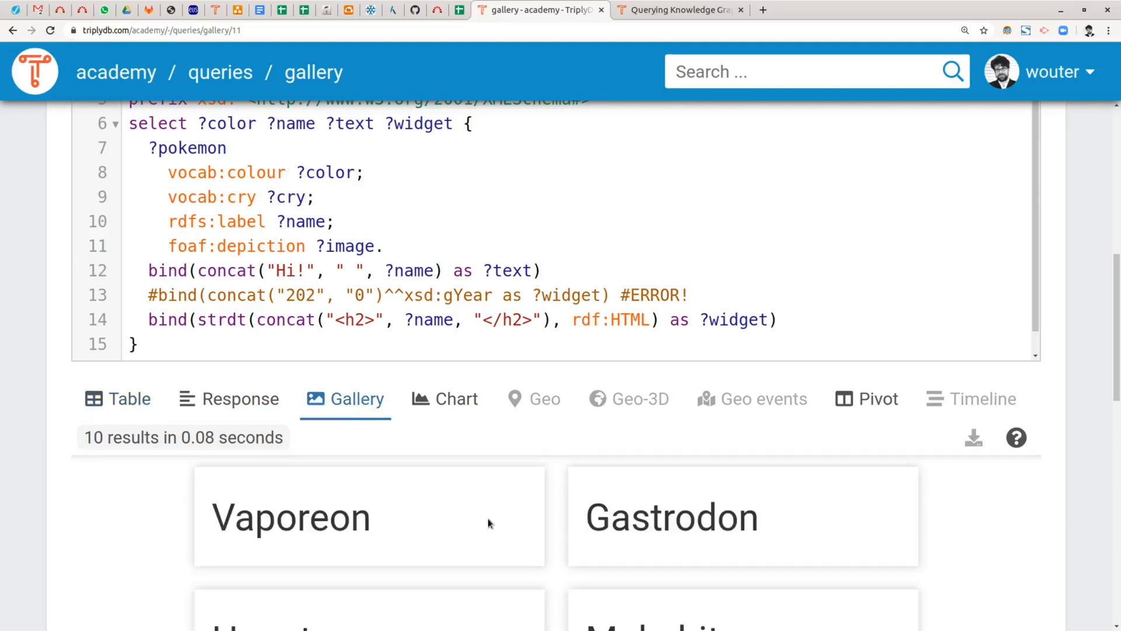
pyautogui.scroll(-3)
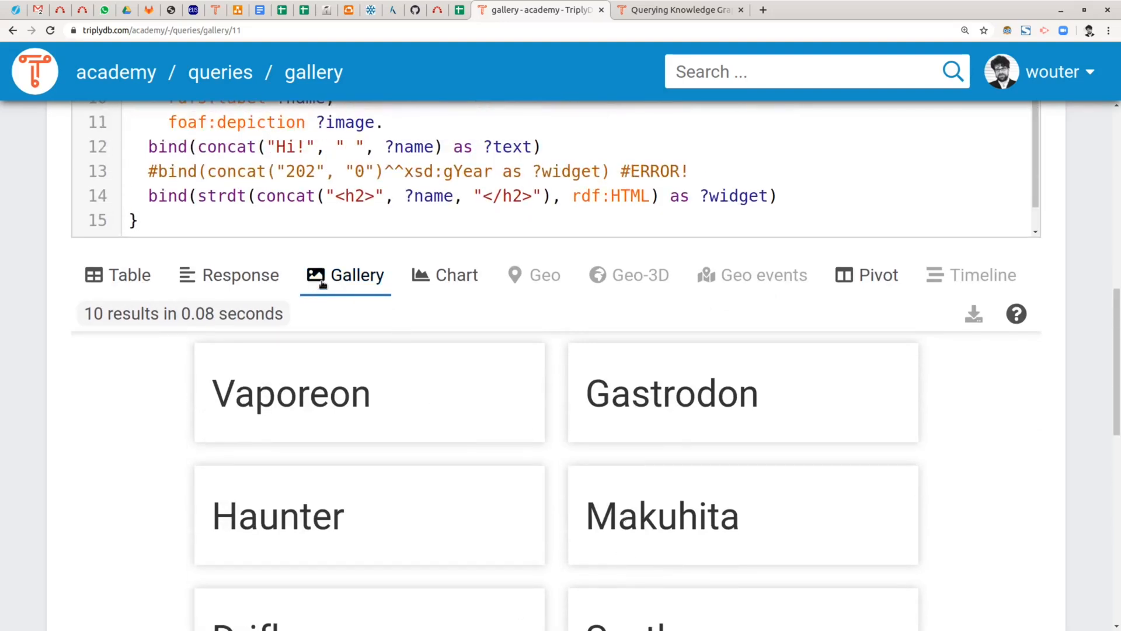
pyautogui.moveTo(619, 409)
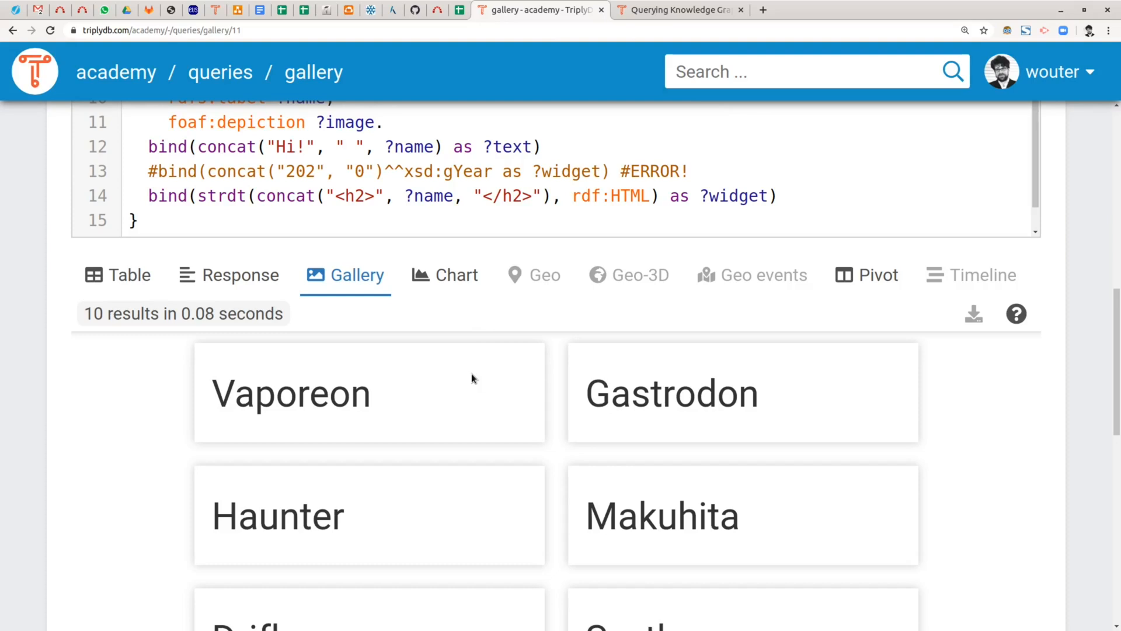
pyautogui.click(116, 275)
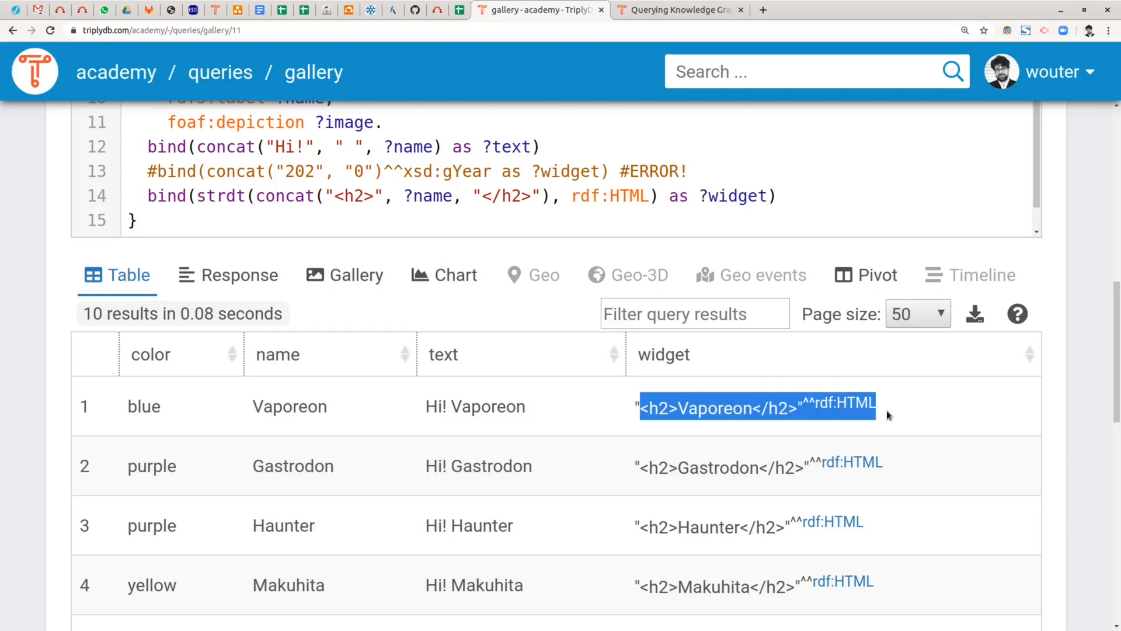
pyautogui.click(355, 275)
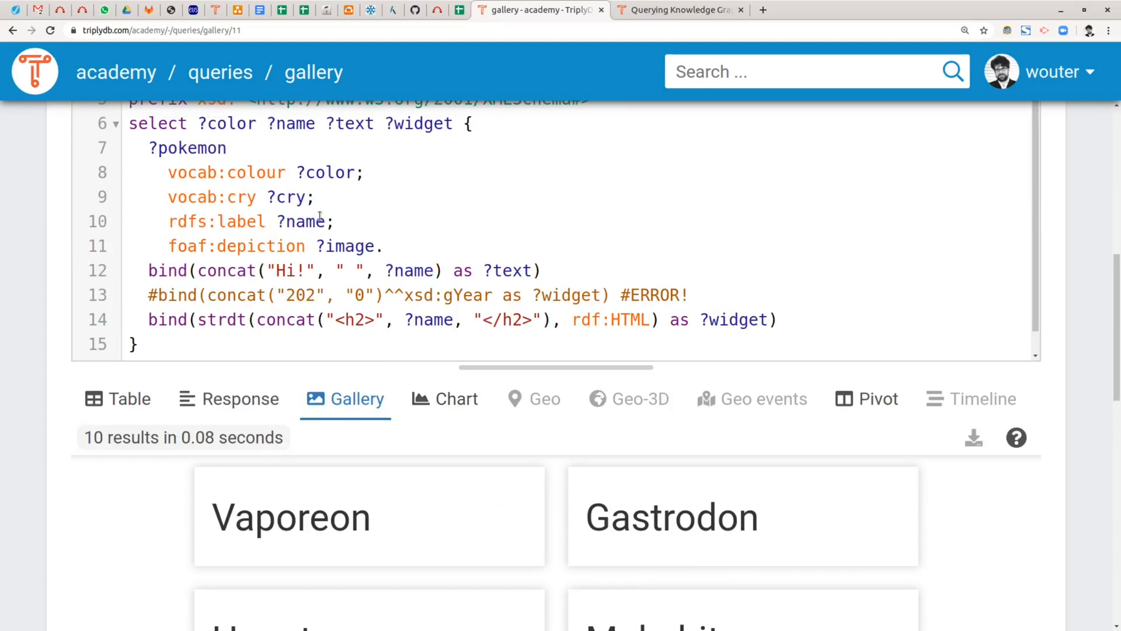
pyautogui.moveTo(336, 185)
pyautogui.write(' style')
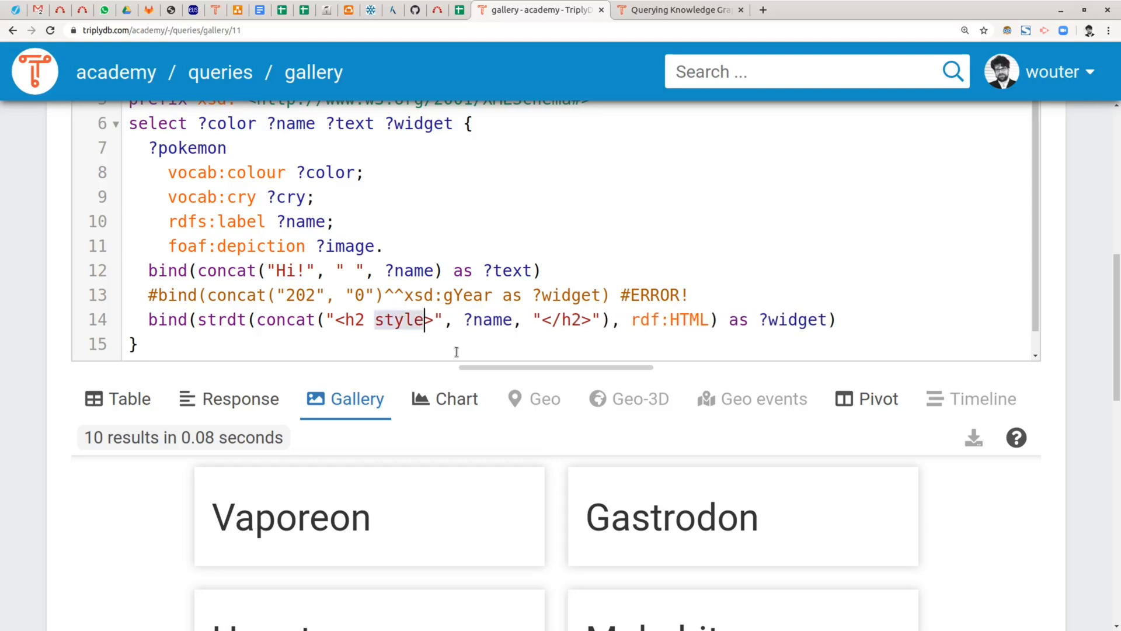
# Write the h2's inline style as color: fed from ?color inside the concat
pyautogui.write("'")
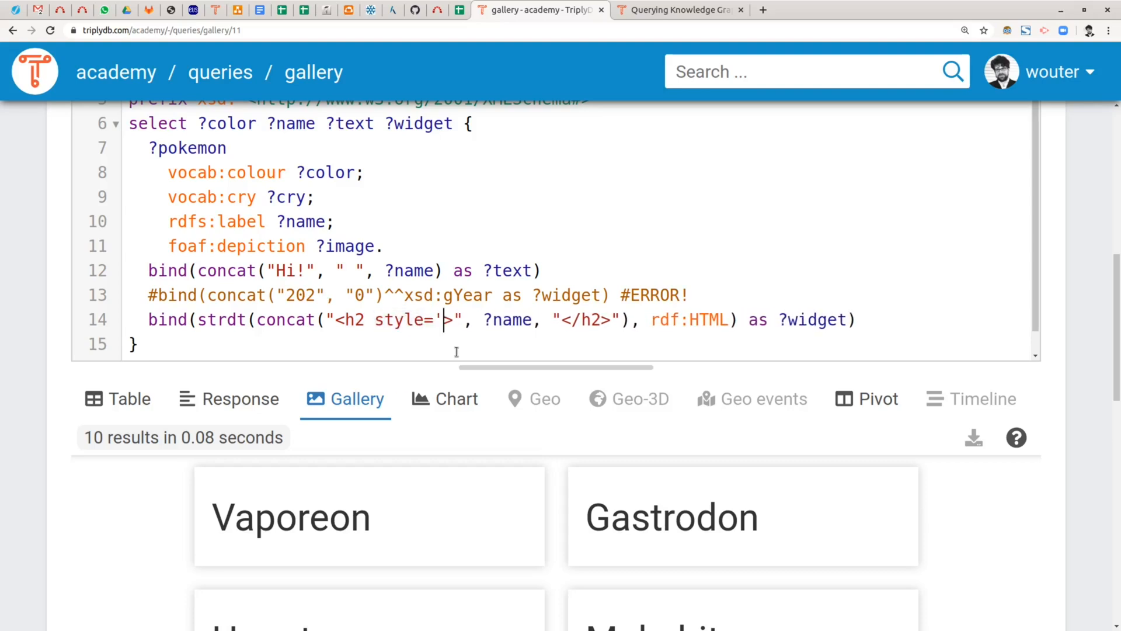
pyautogui.write('color:", ?color,')
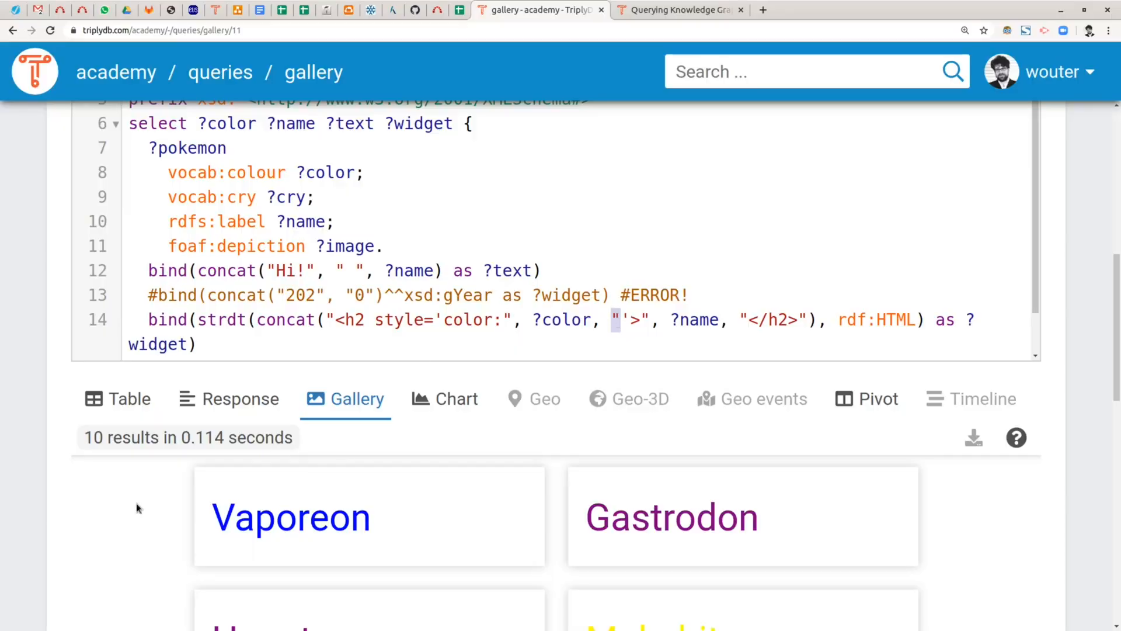
pyautogui.moveTo(579, 465)
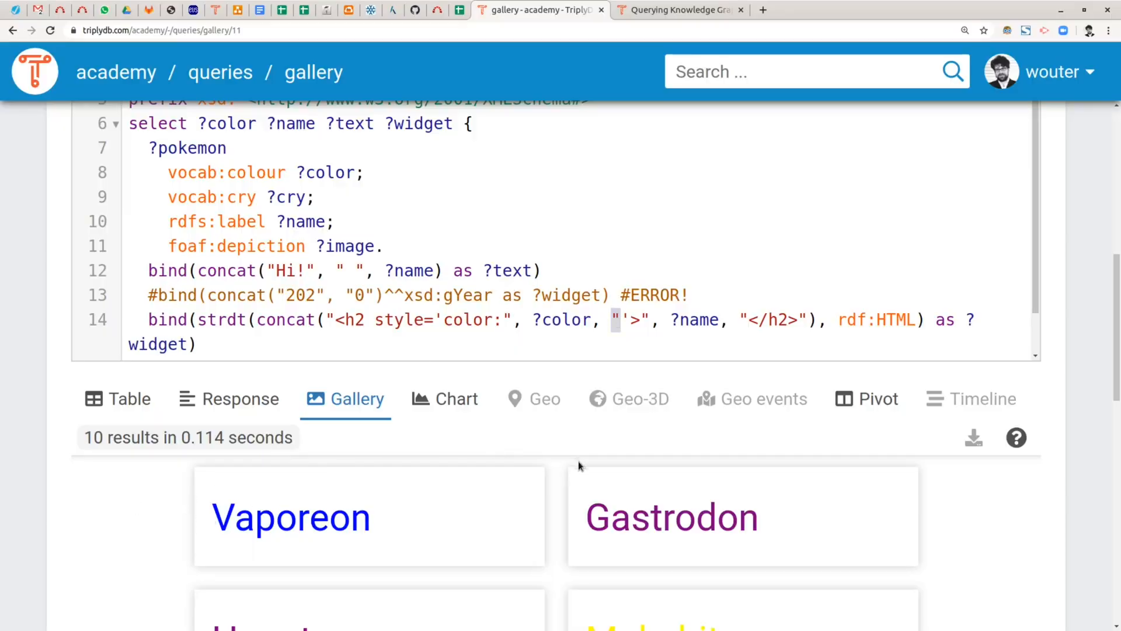
pyautogui.scroll(-3)
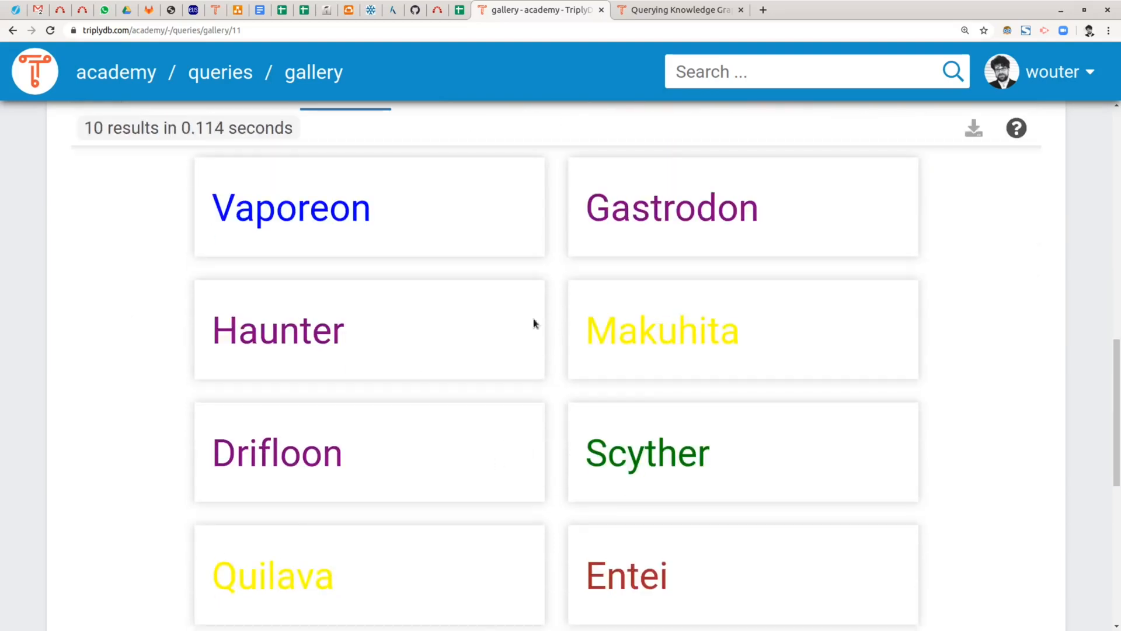
pyautogui.moveTo(532, 397)
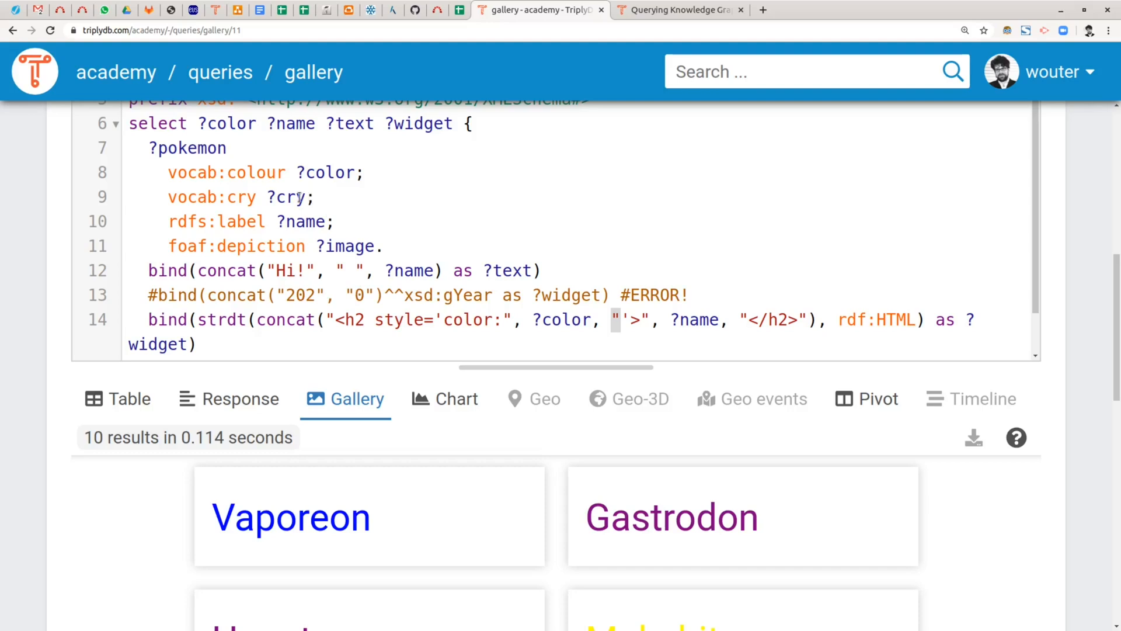
pyautogui.doubleClick(348, 246)
pyautogui.write('<img src')
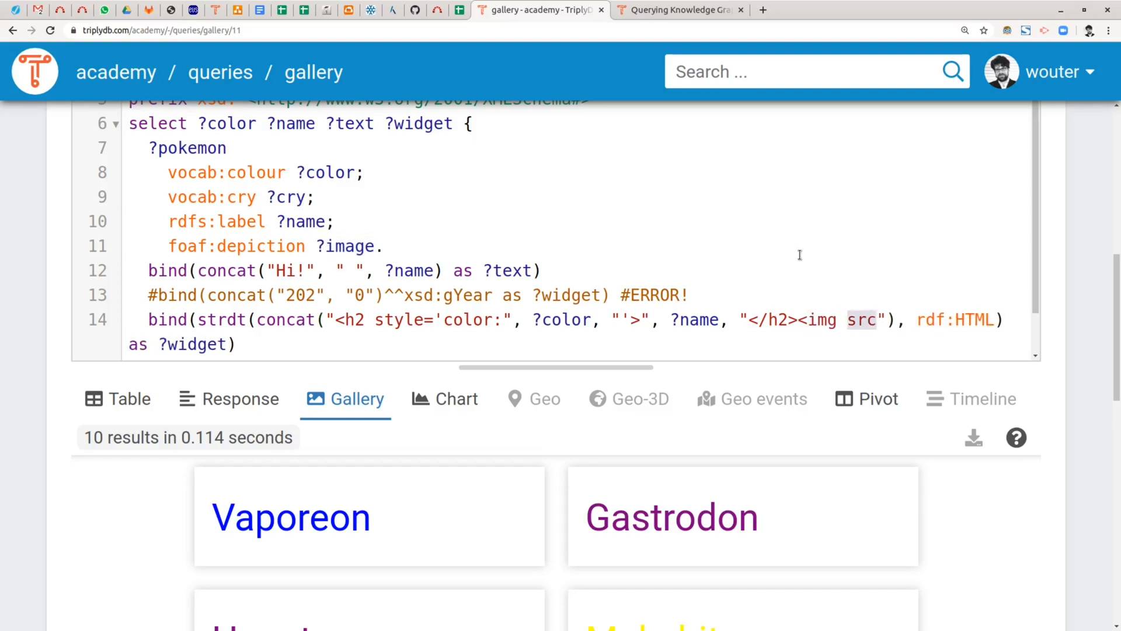
pyautogui.write('=\'", ?')
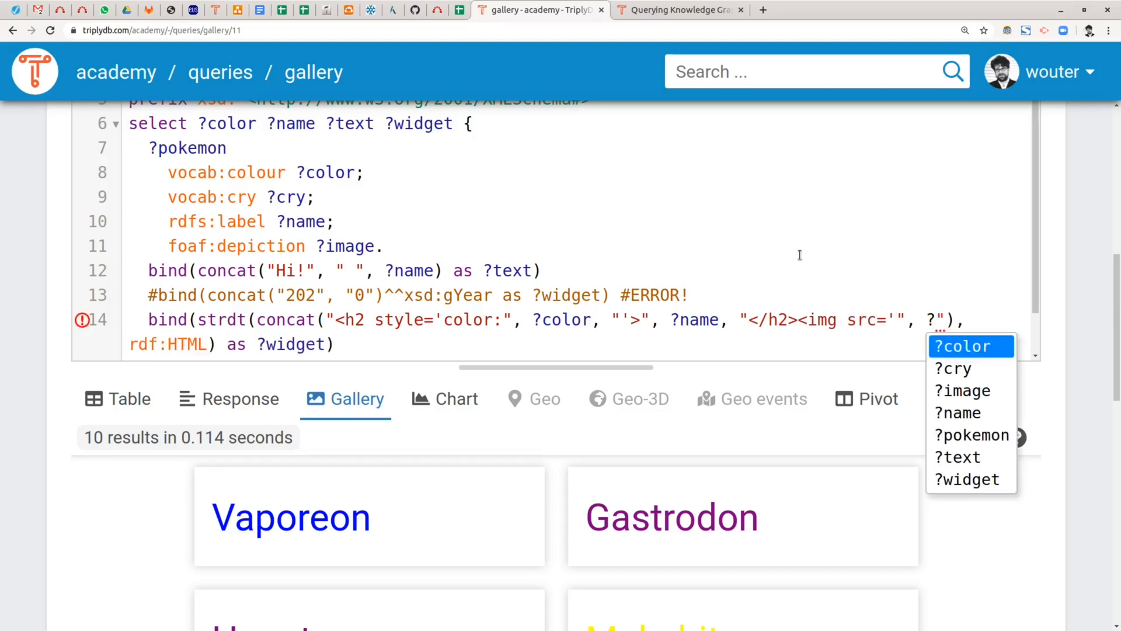
pyautogui.click(962, 391)
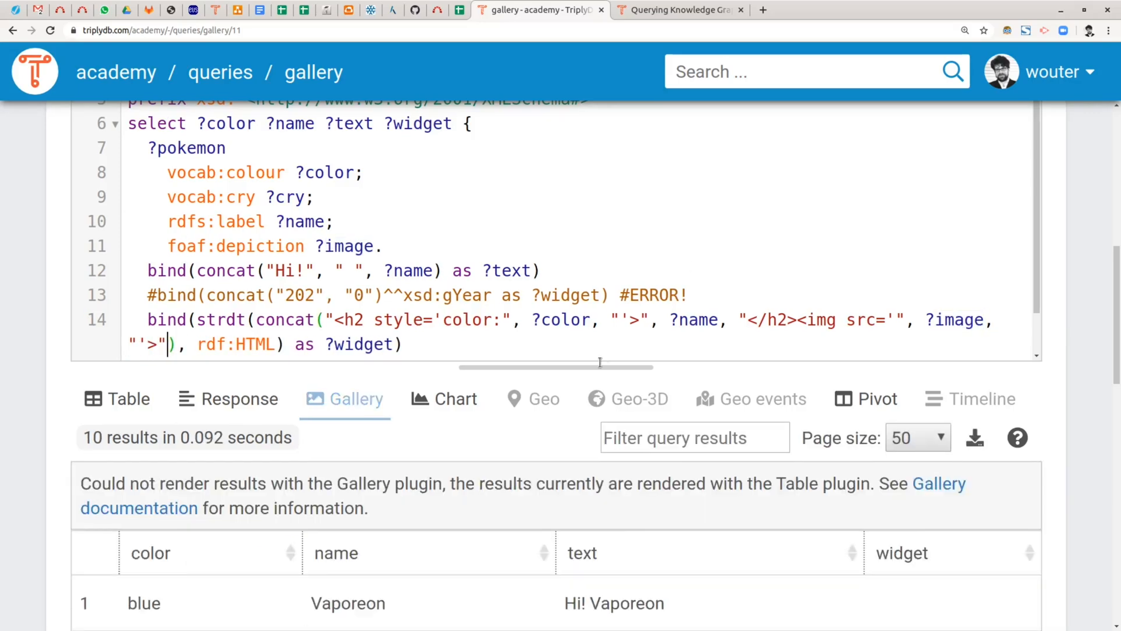
pyautogui.scroll(-3)
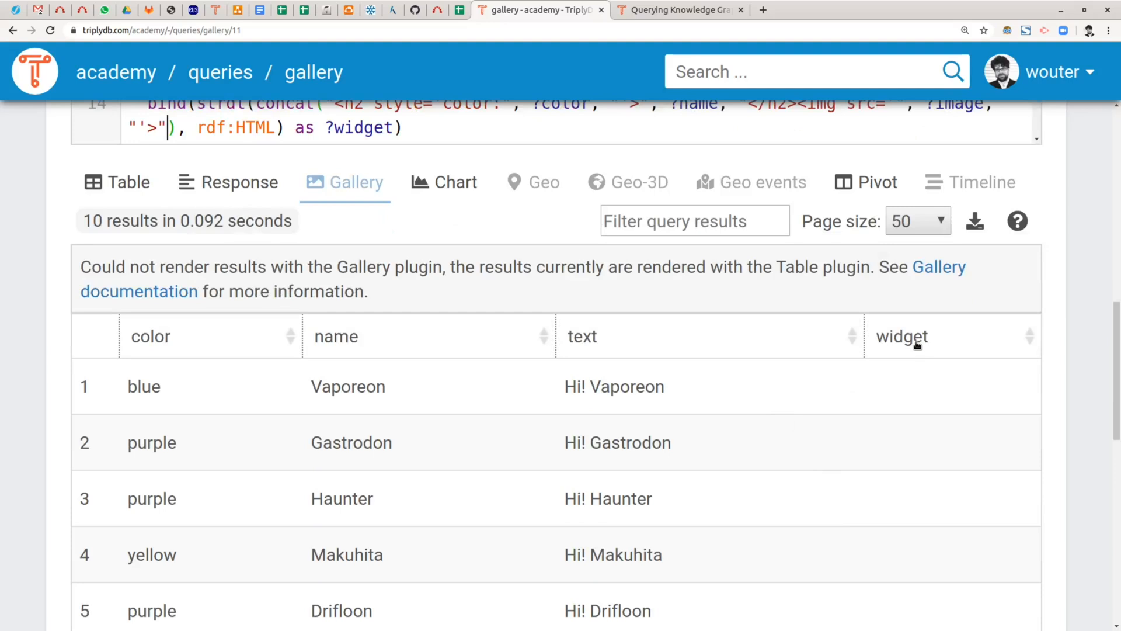
pyautogui.moveTo(980, 387)
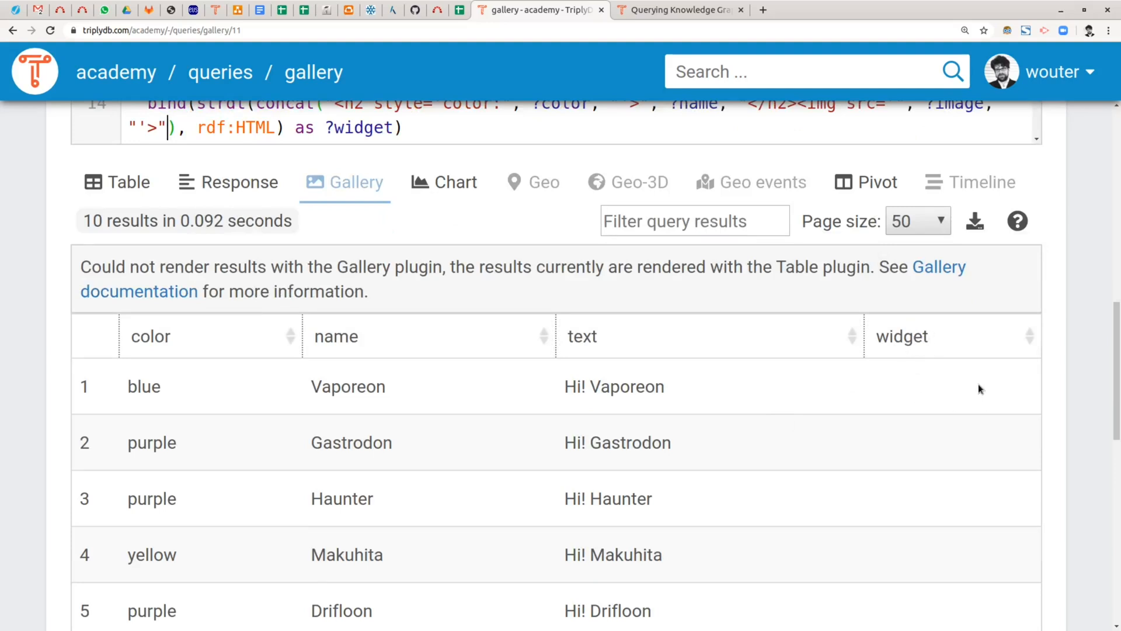
pyautogui.moveTo(961, 565)
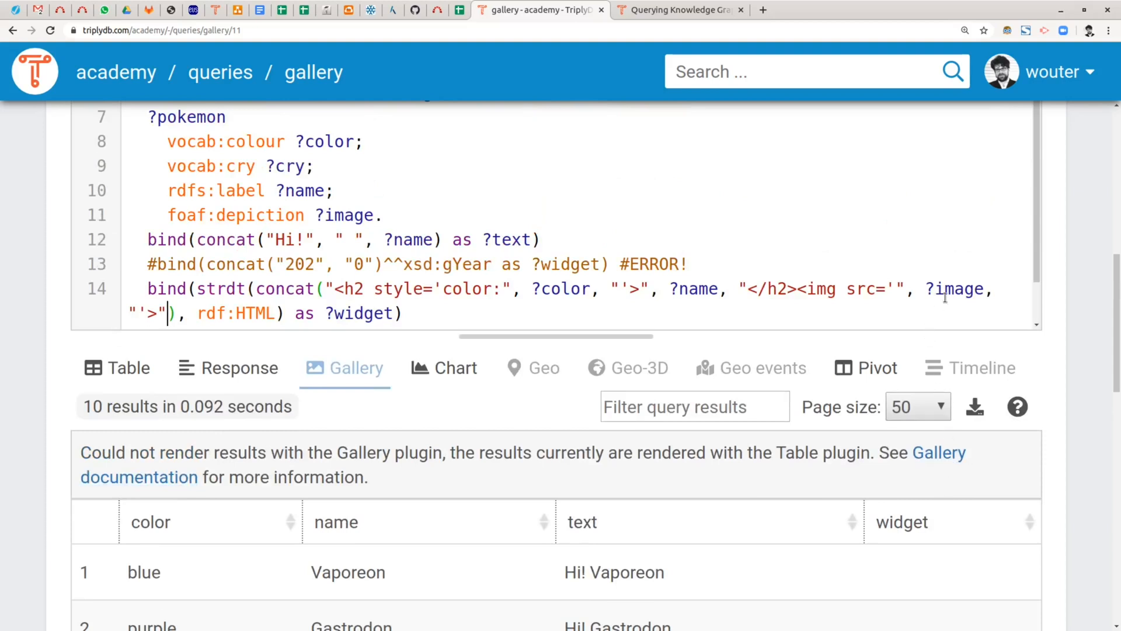
pyautogui.doubleClick(957, 288)
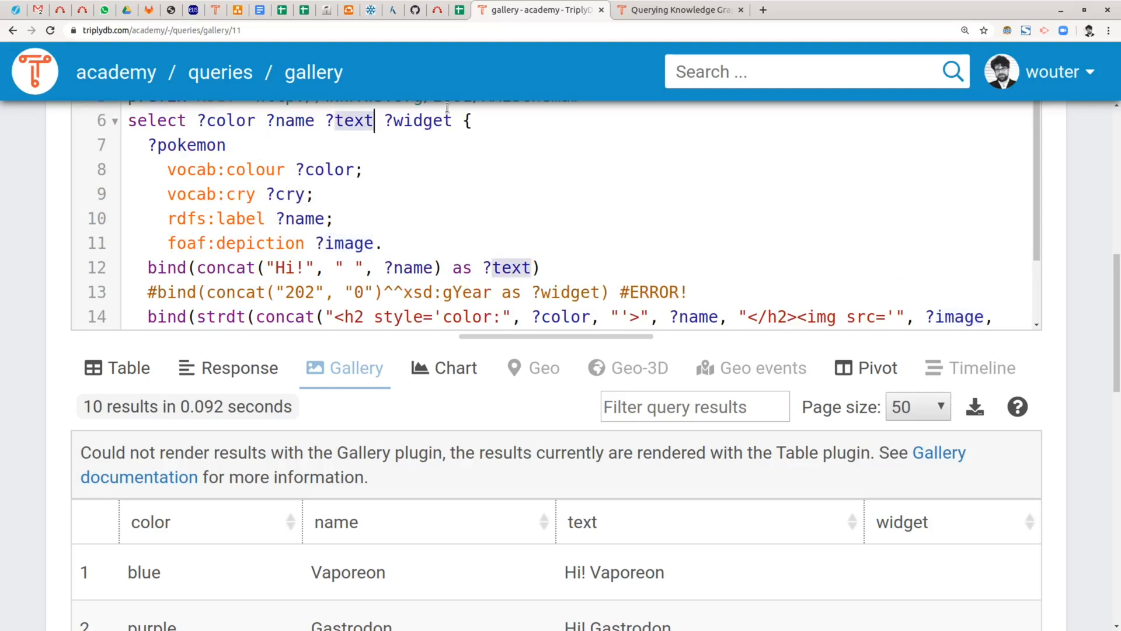
# Add ?image to SELECT and highlight the first row's PNG URL typed xsd:anyURI
pyautogui.write('?image')
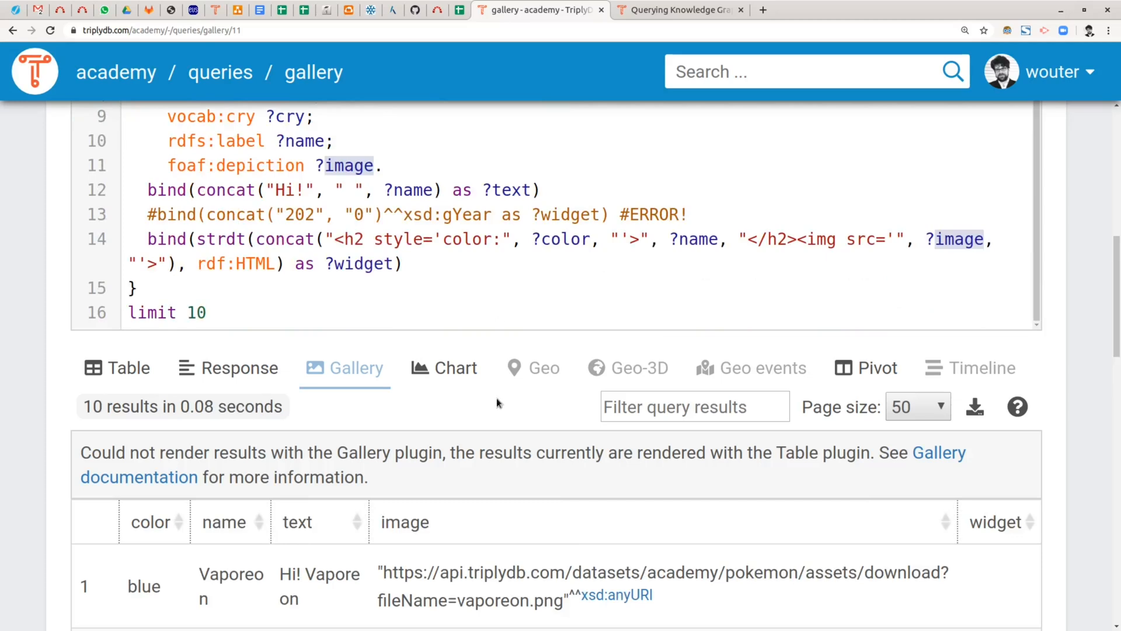
pyautogui.scroll(-3)
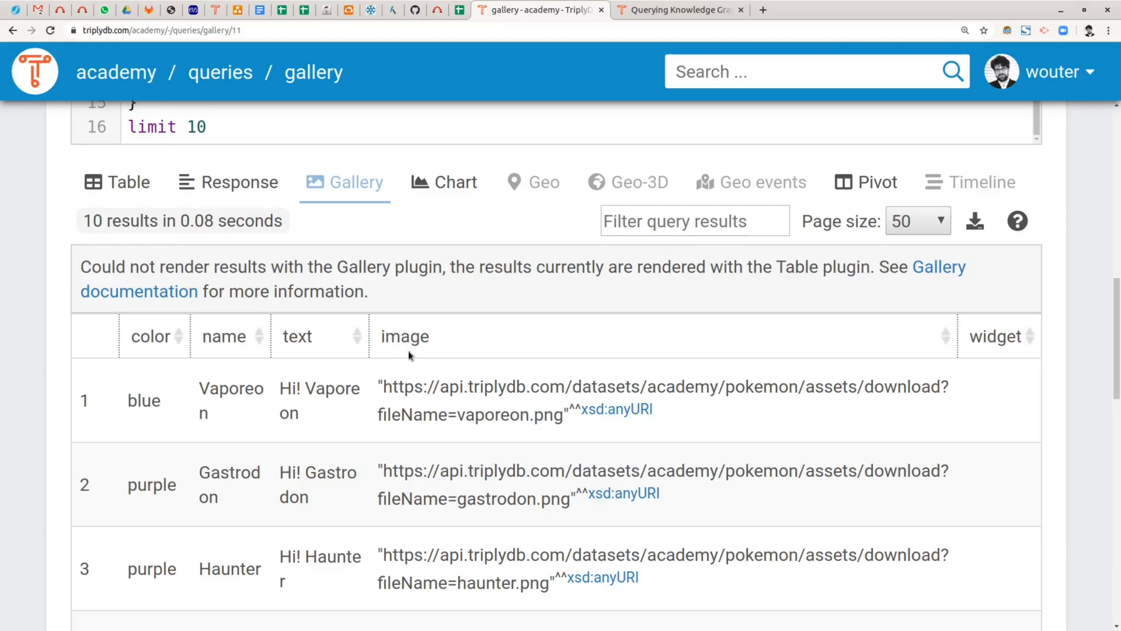
pyautogui.moveTo(380, 386); pyautogui.dragTo(590, 414)
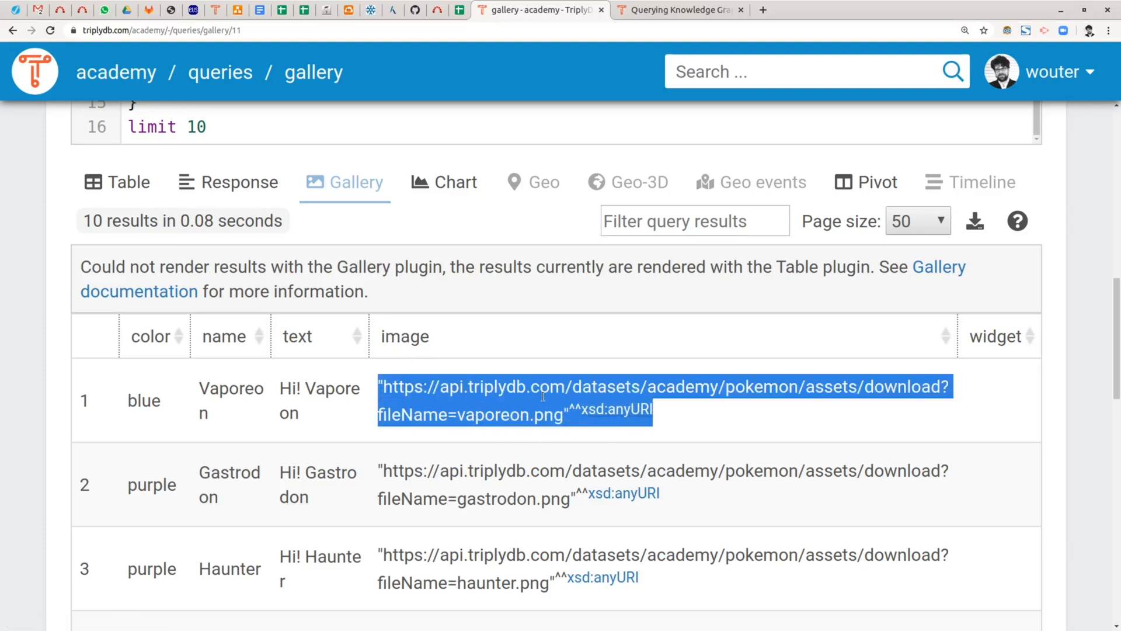
pyautogui.moveTo(611, 415)
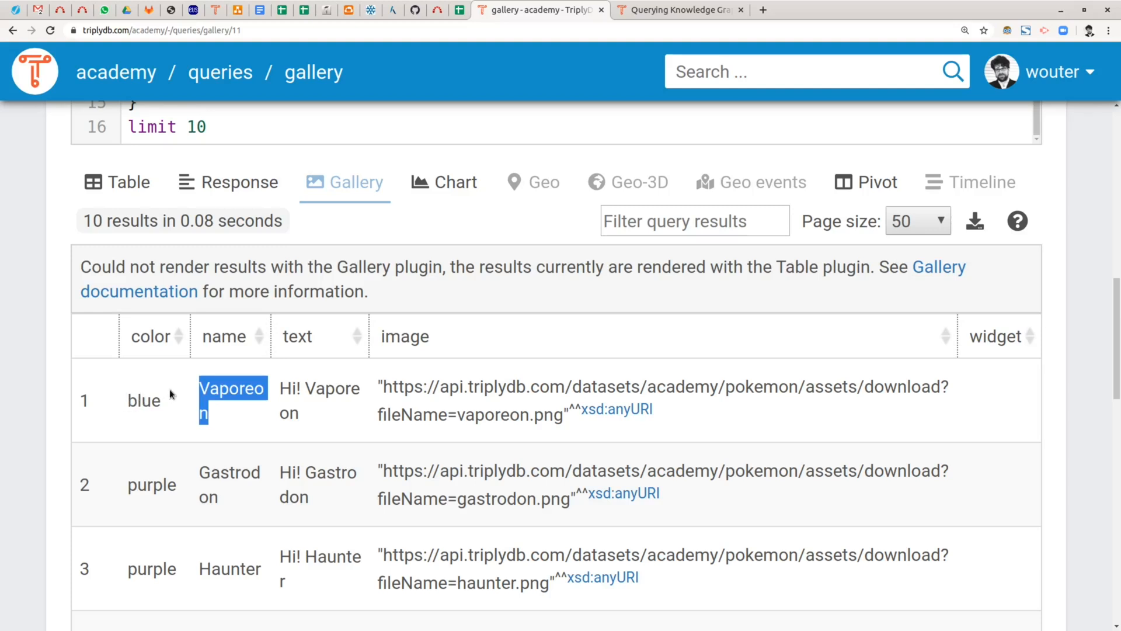
pyautogui.moveTo(179, 358)
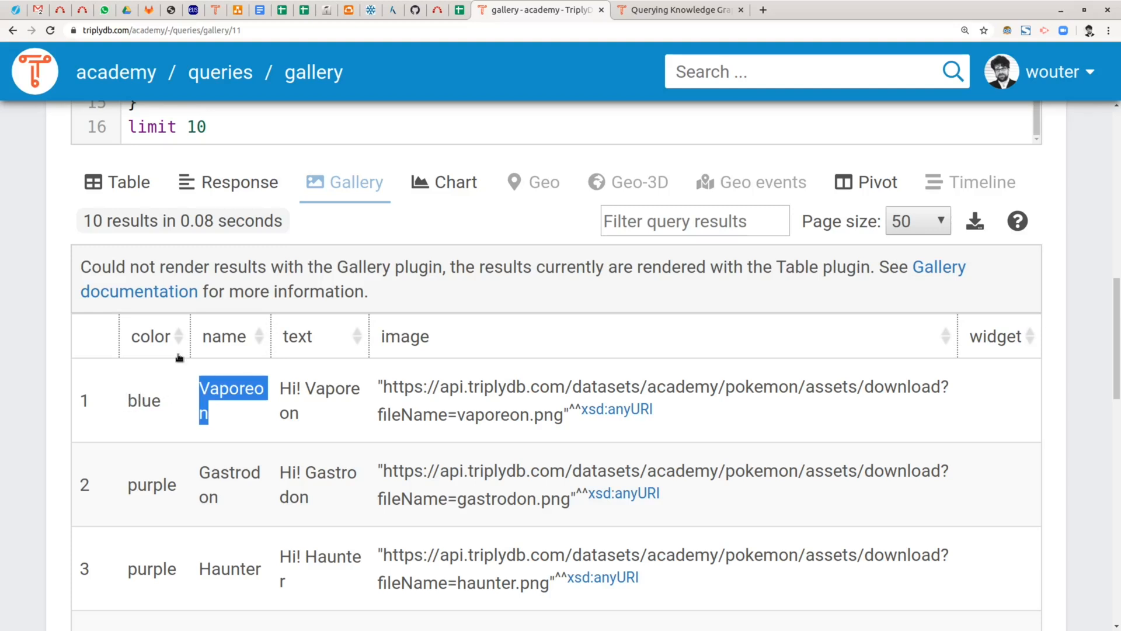
pyautogui.moveTo(475, 302)
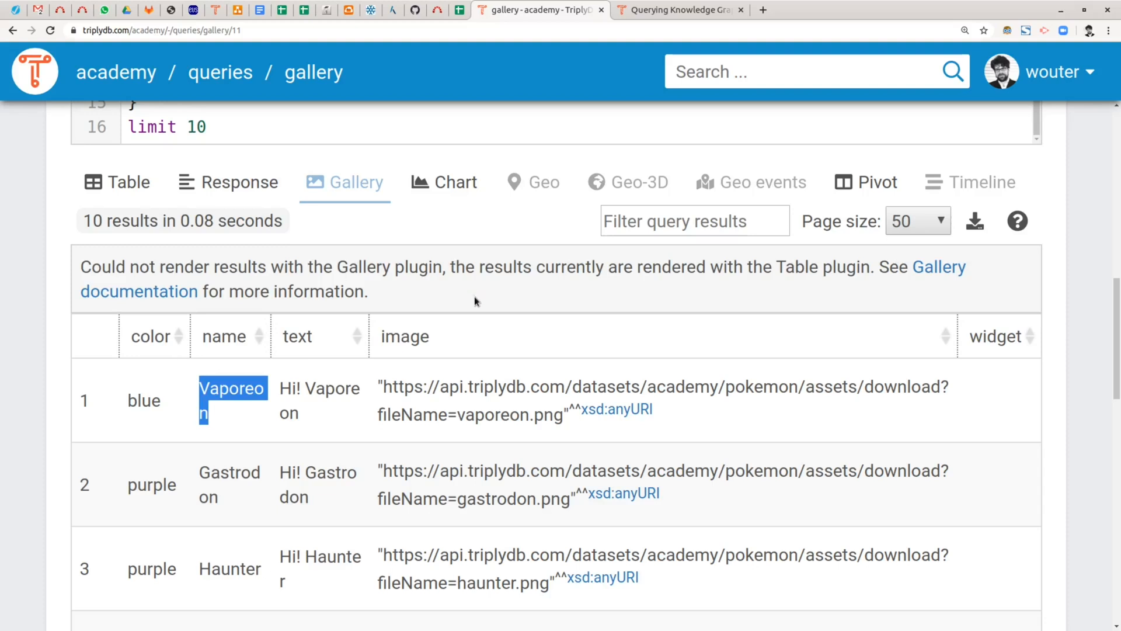
pyautogui.moveTo(456, 423)
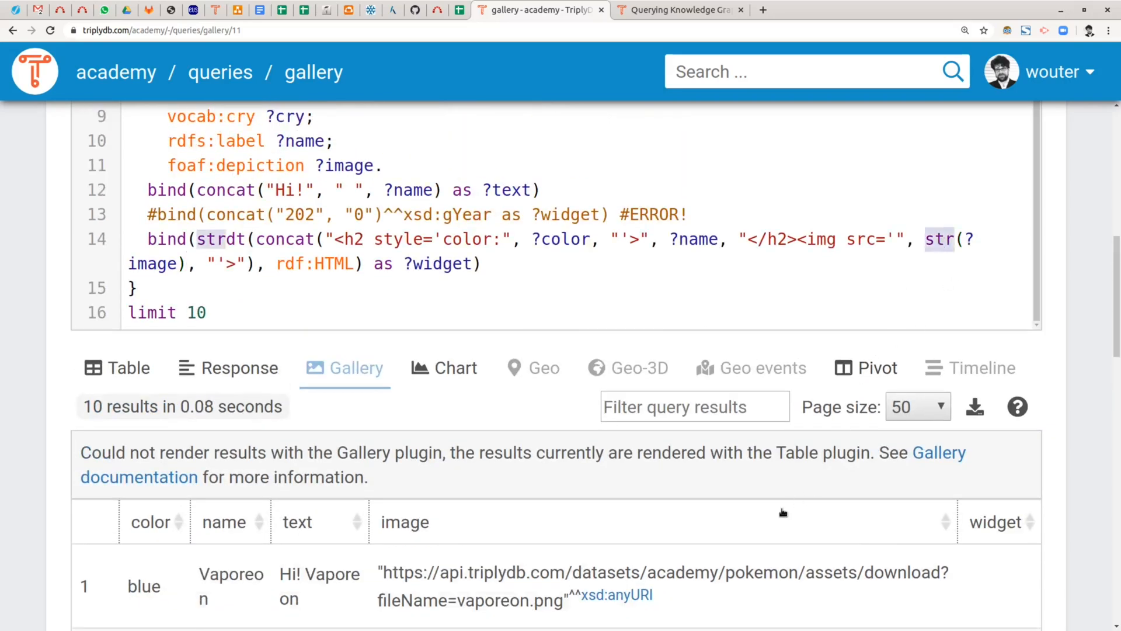
pyautogui.moveTo(776, 515)
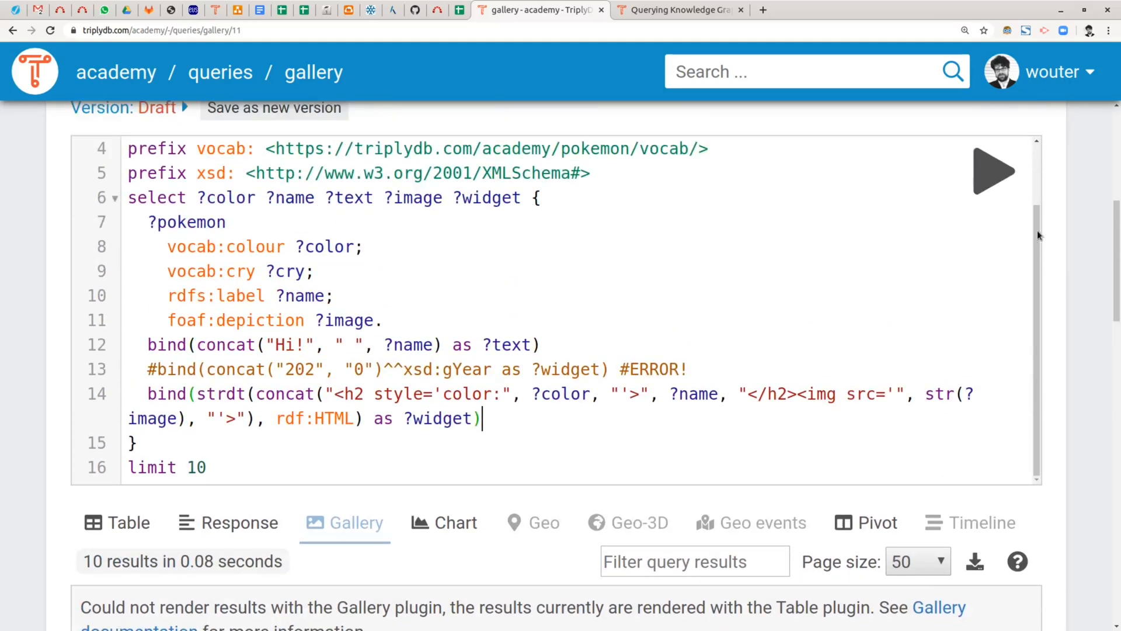
# Re-run with str(?image) so each card shows the coloured name above its picture
pyautogui.click(993, 172)
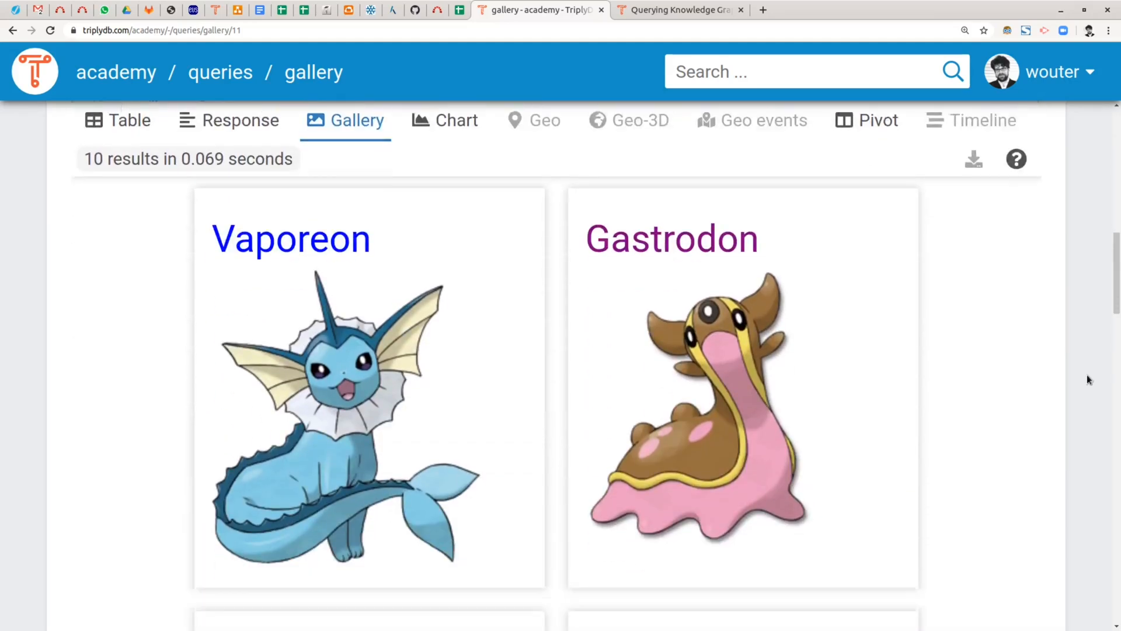
pyautogui.scroll(-3)
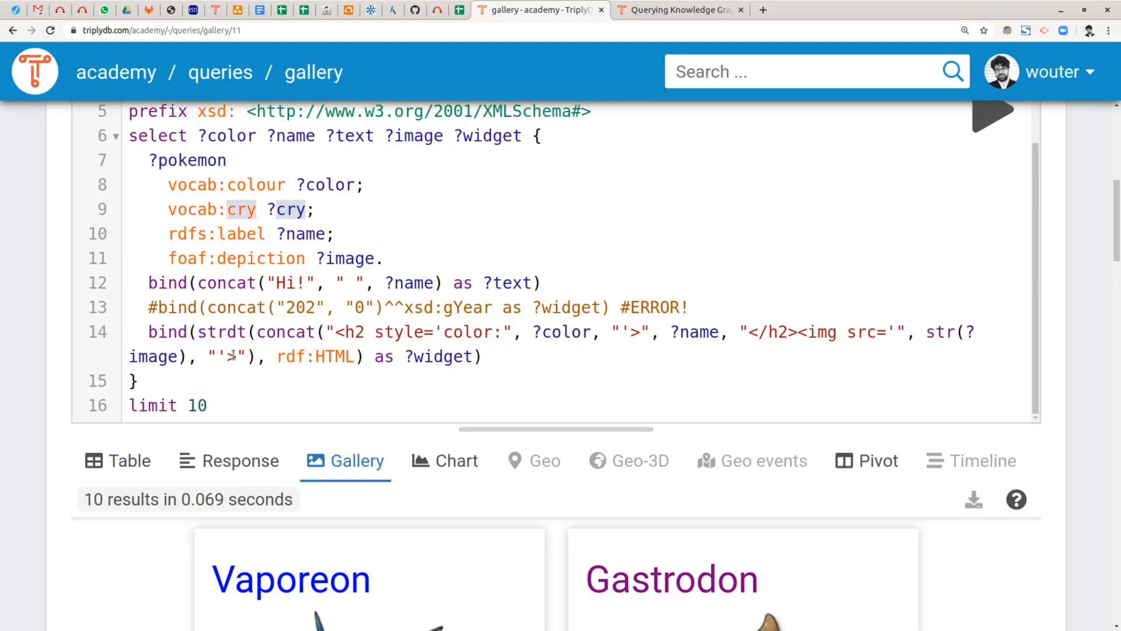
# Append "<audio controls><source src='", str(?cry), "'></audio>" after the img tag in the concat
pyautogui.write('><')
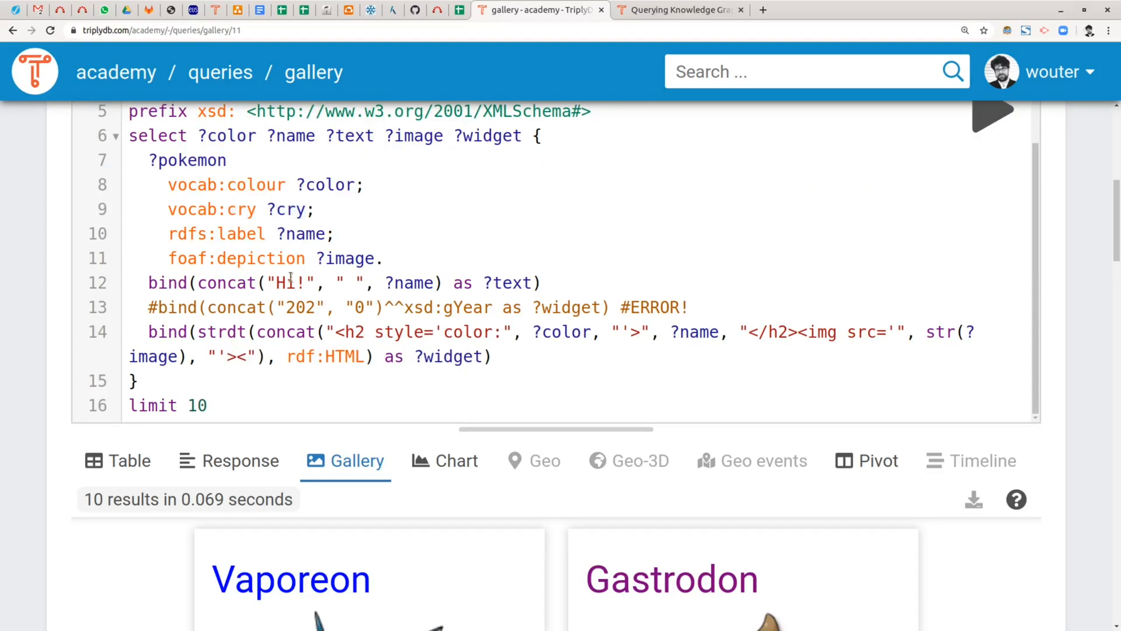
pyautogui.write('audio controls>')
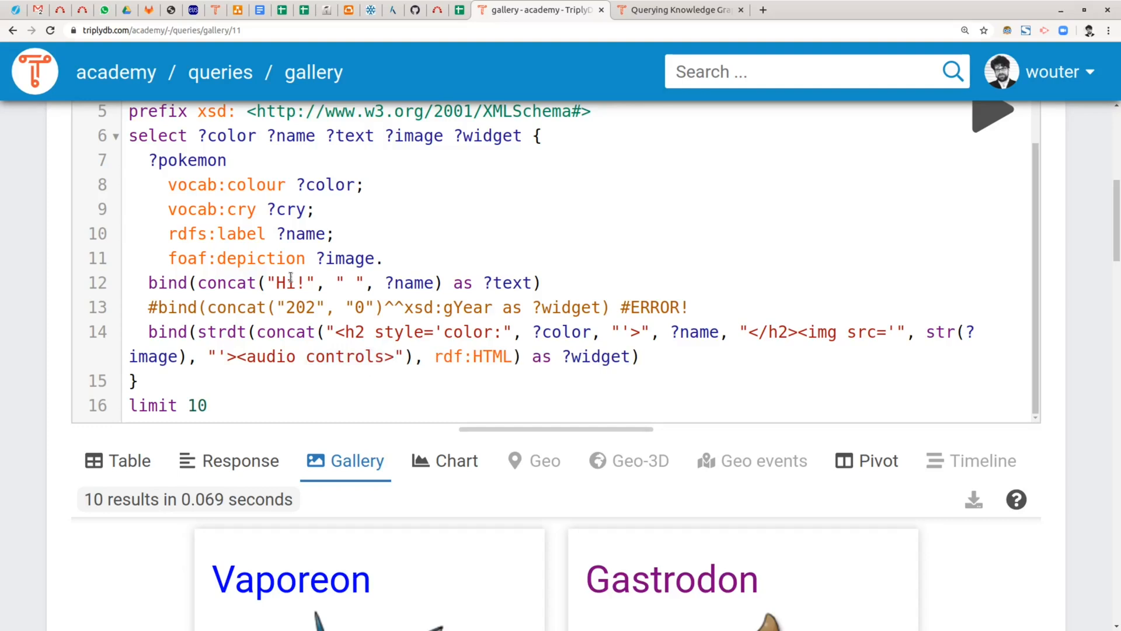
pyautogui.write('<s')
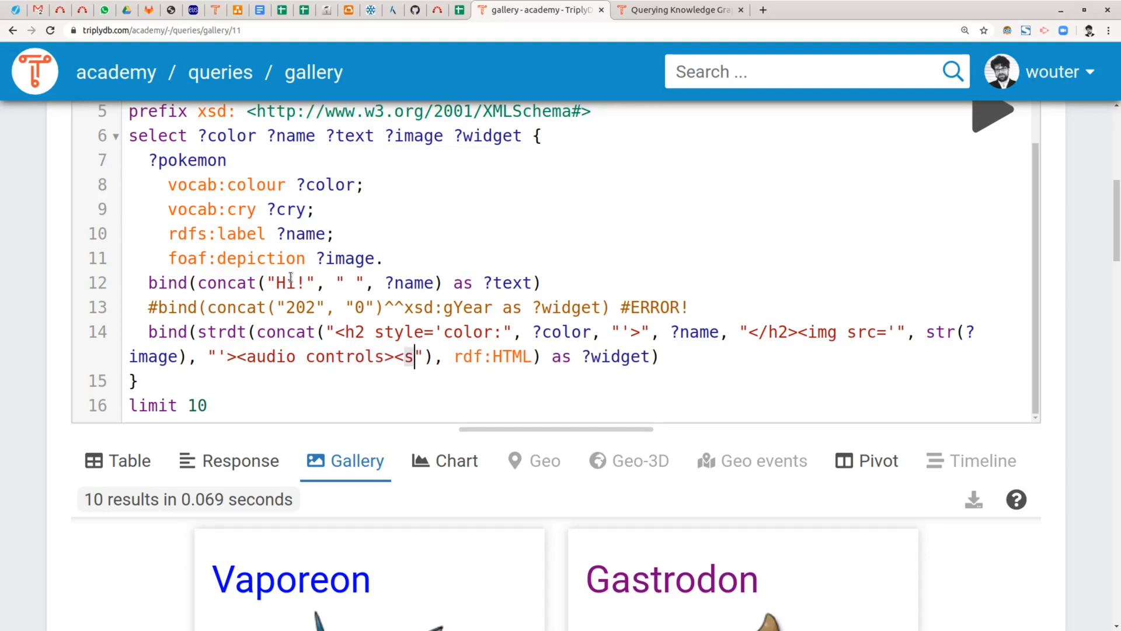
pyautogui.write('ource src=\'"')
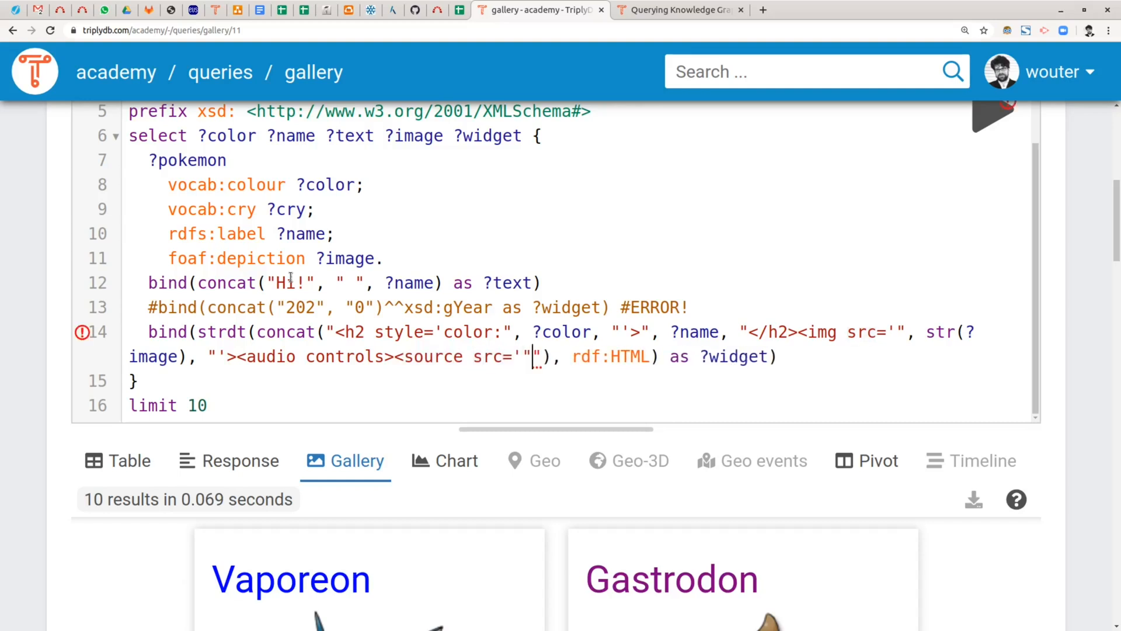
pyautogui.write('str')
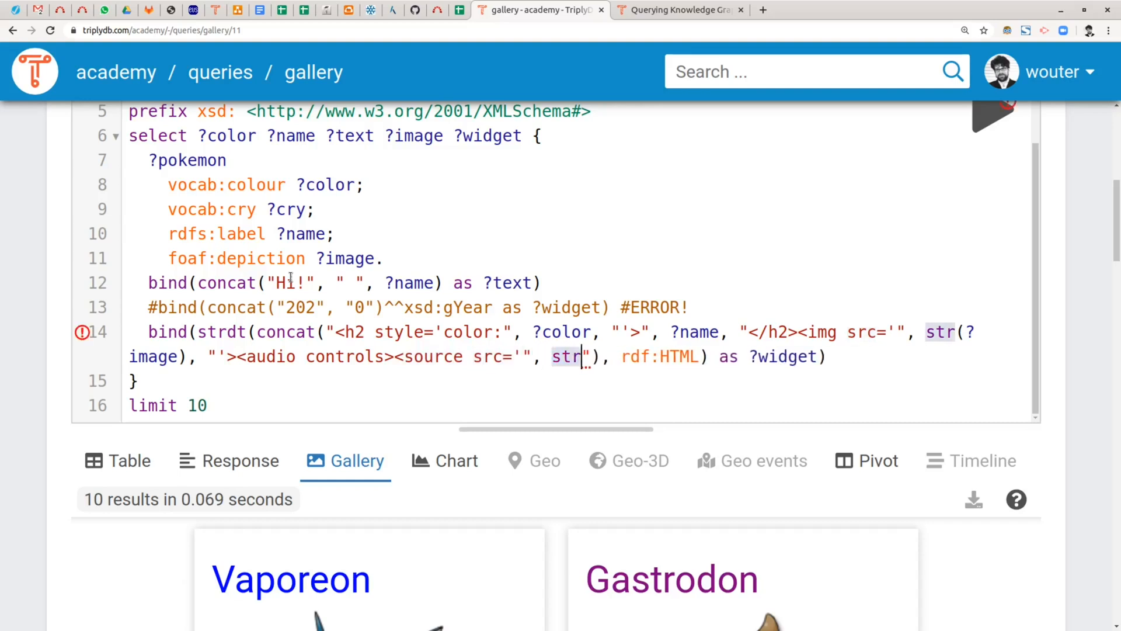
pyautogui.write('?')
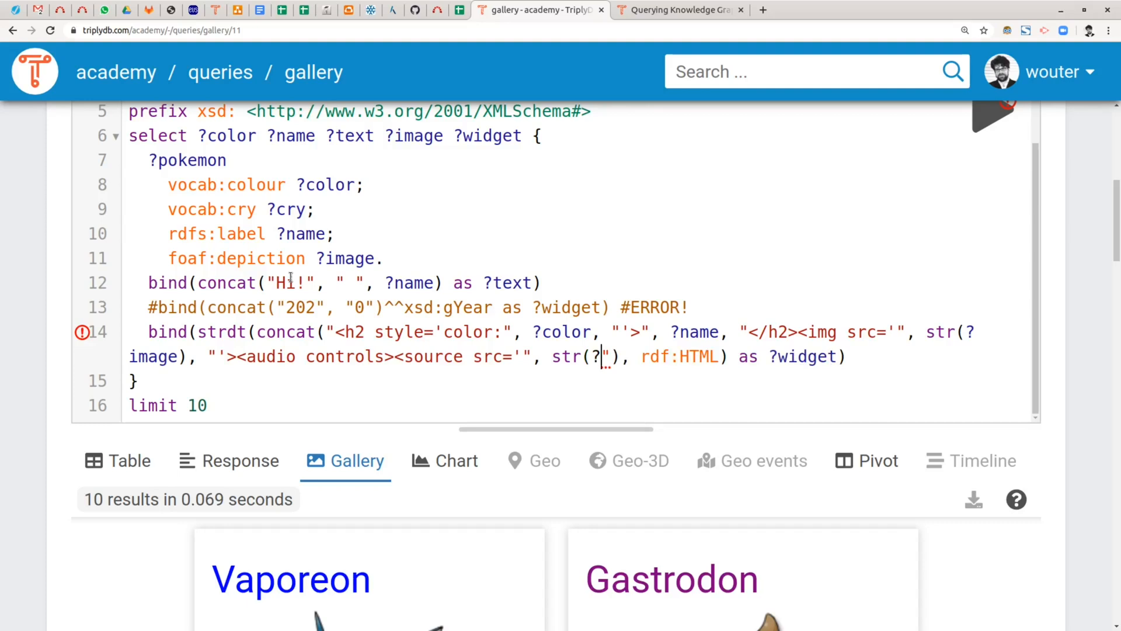
pyautogui.write('cr')
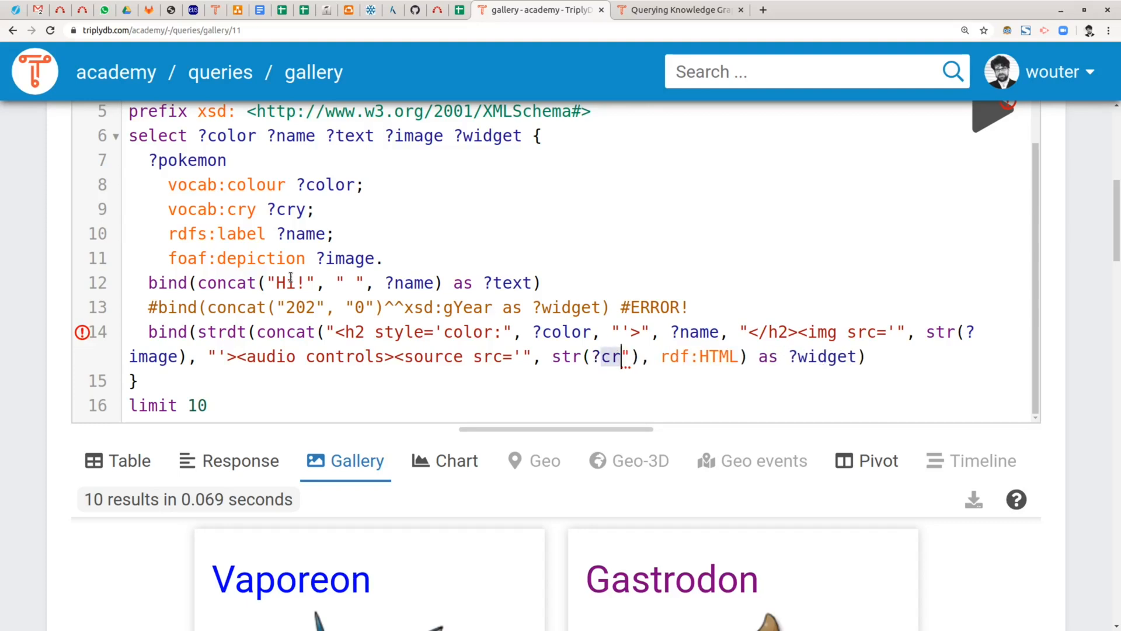
pyautogui.write('y), \'"></aud')
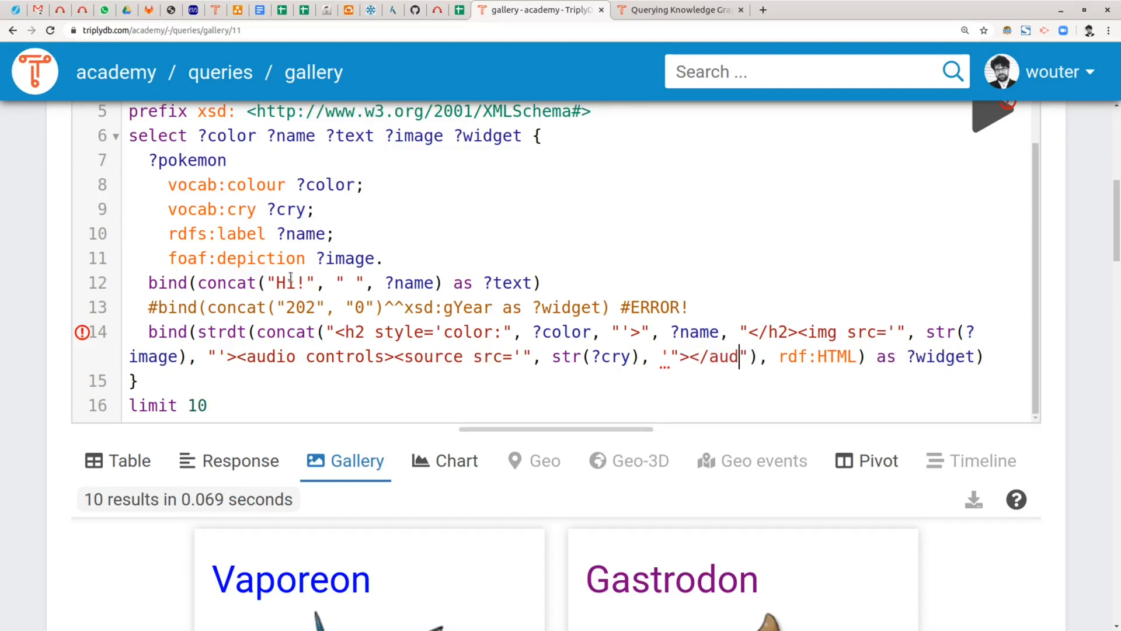
pyautogui.write('io>')
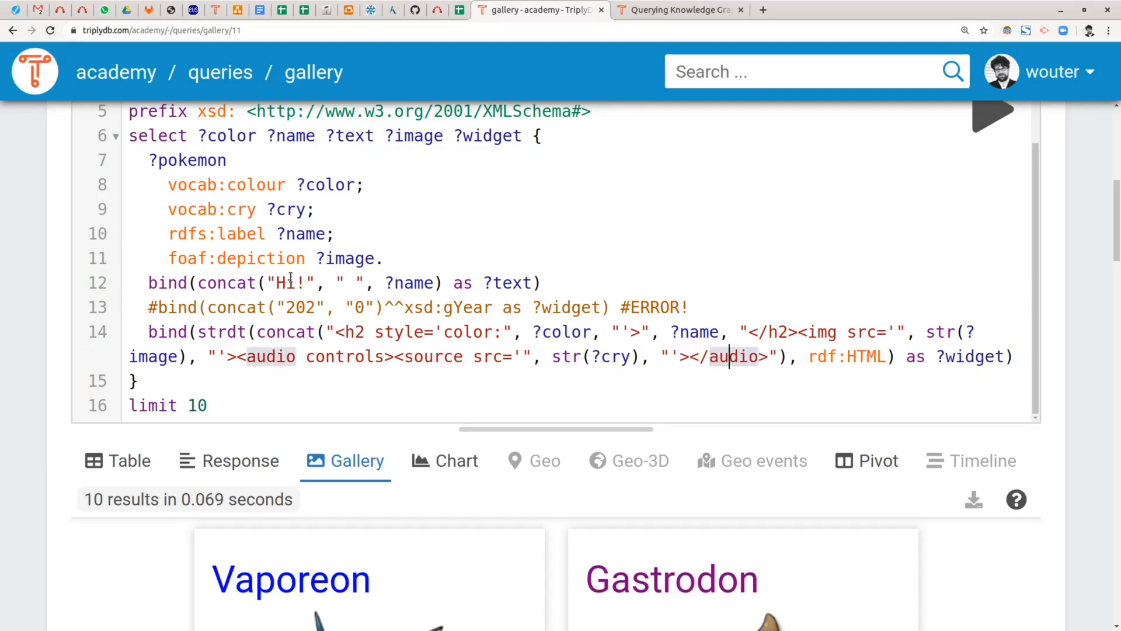
# Play Gastrodon's cry and review the cards, each with name, picture and audio player
pyautogui.scroll(-3)
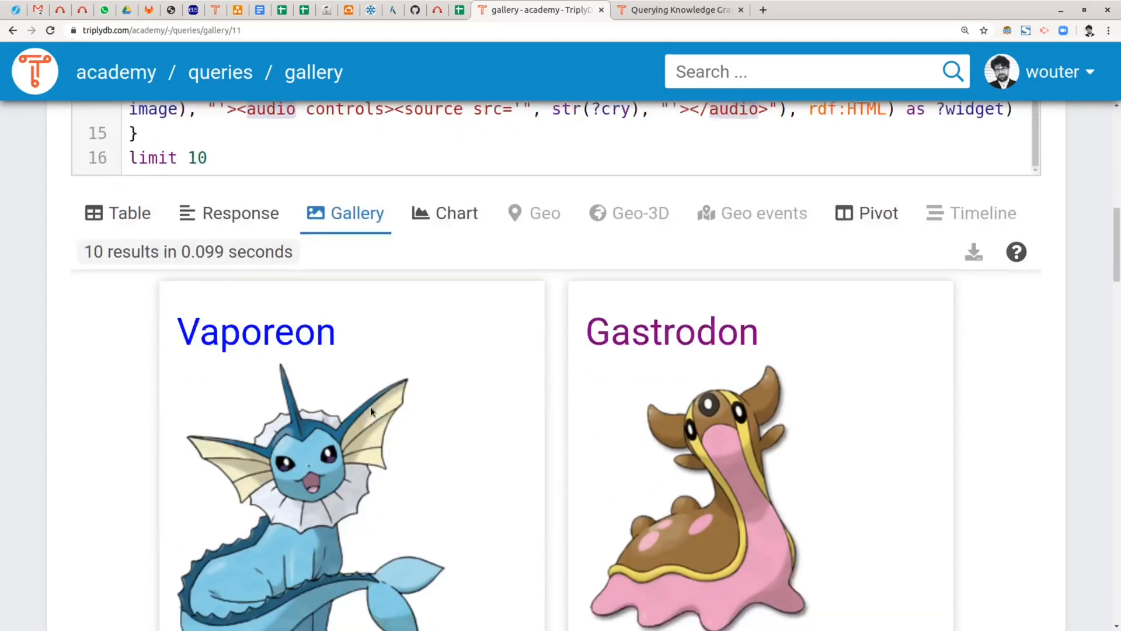
pyautogui.click(616, 476)
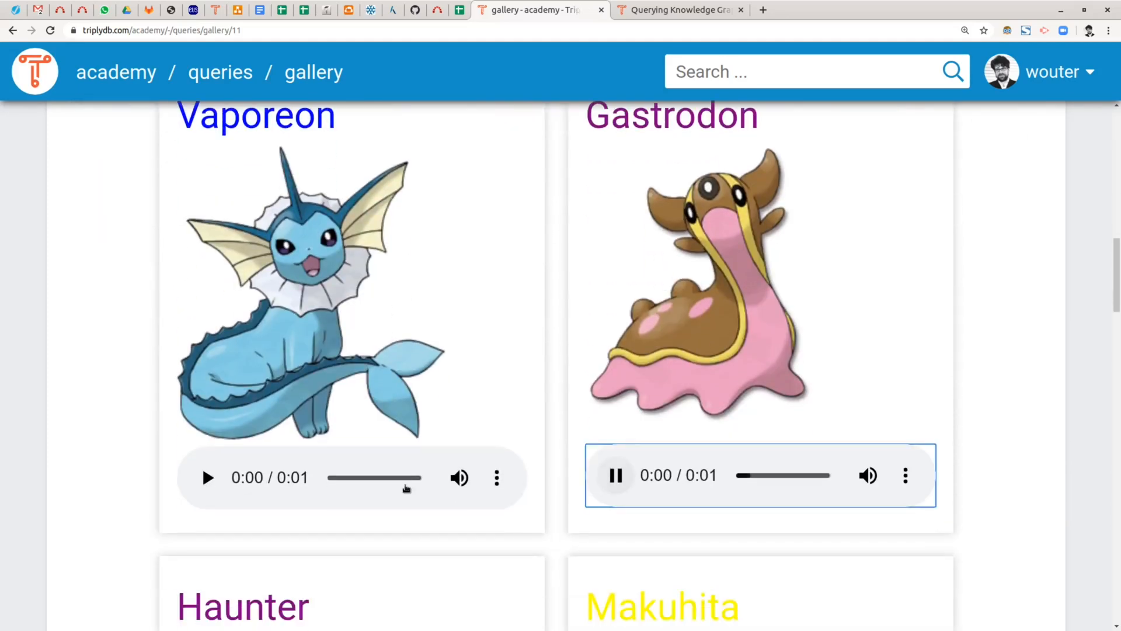
pyautogui.scroll(-3)
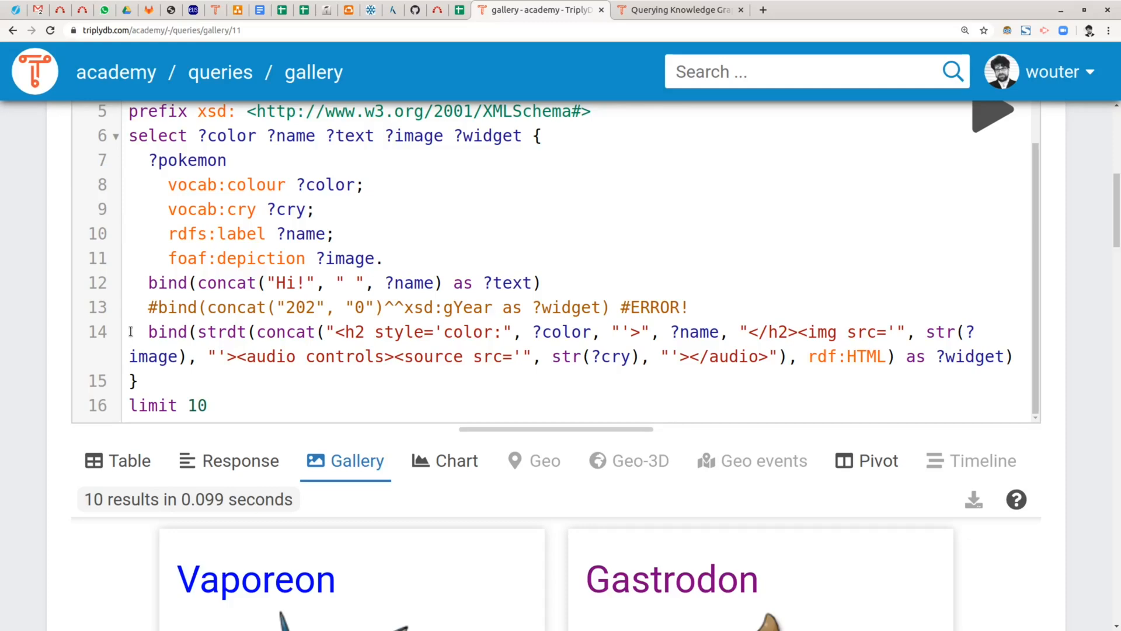
pyautogui.scroll(-3)
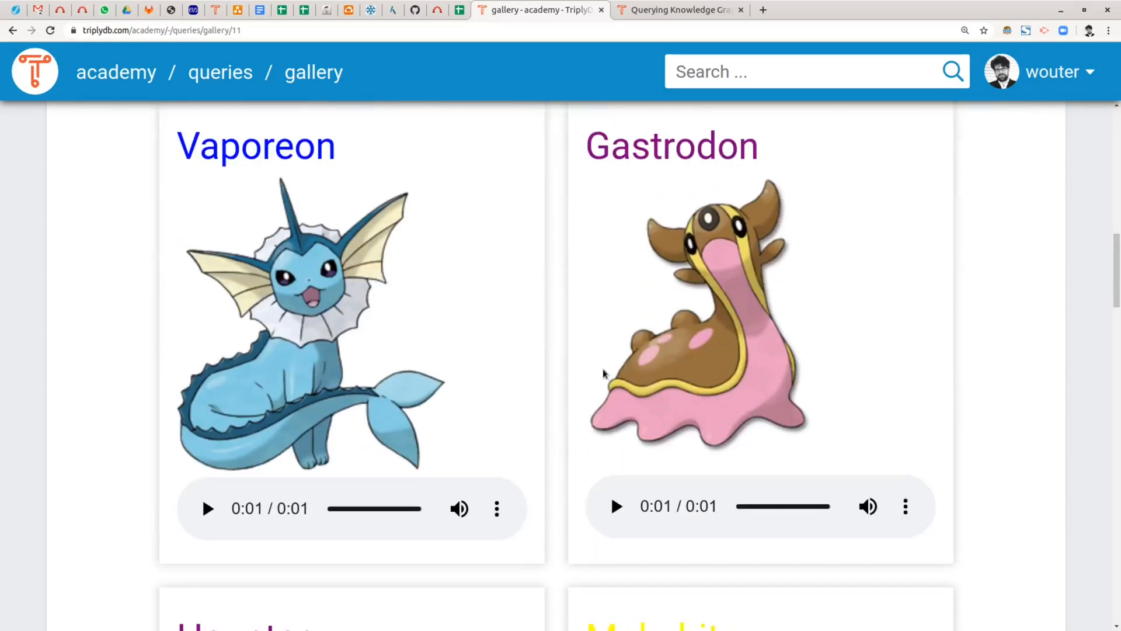
pyautogui.scroll(-3)
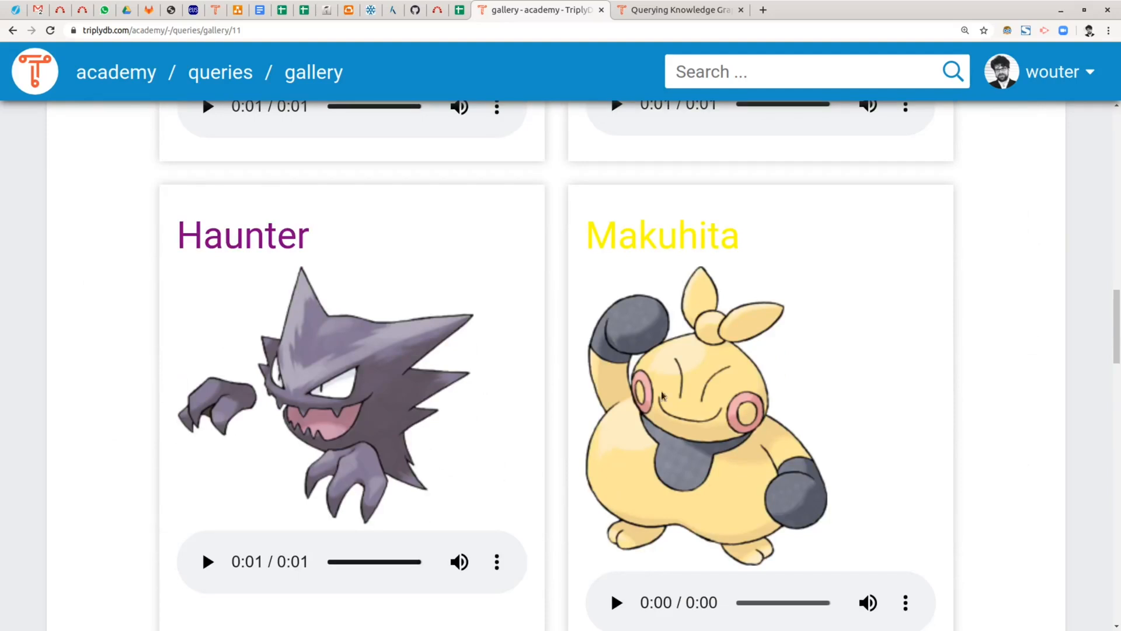
pyautogui.scroll(-3)
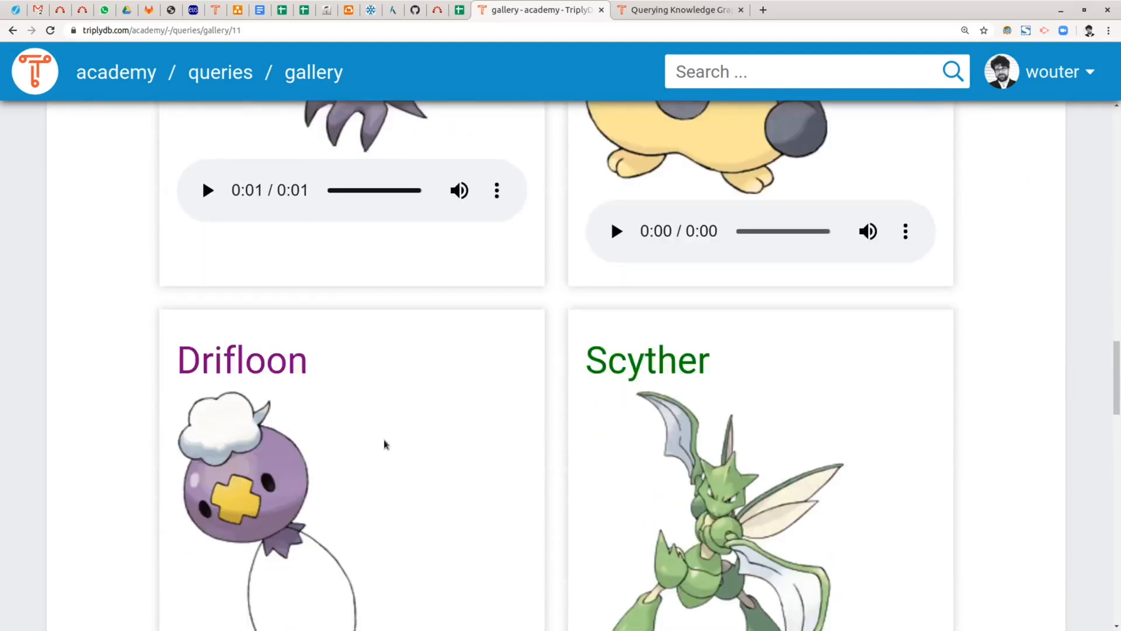
pyautogui.scroll(-3)
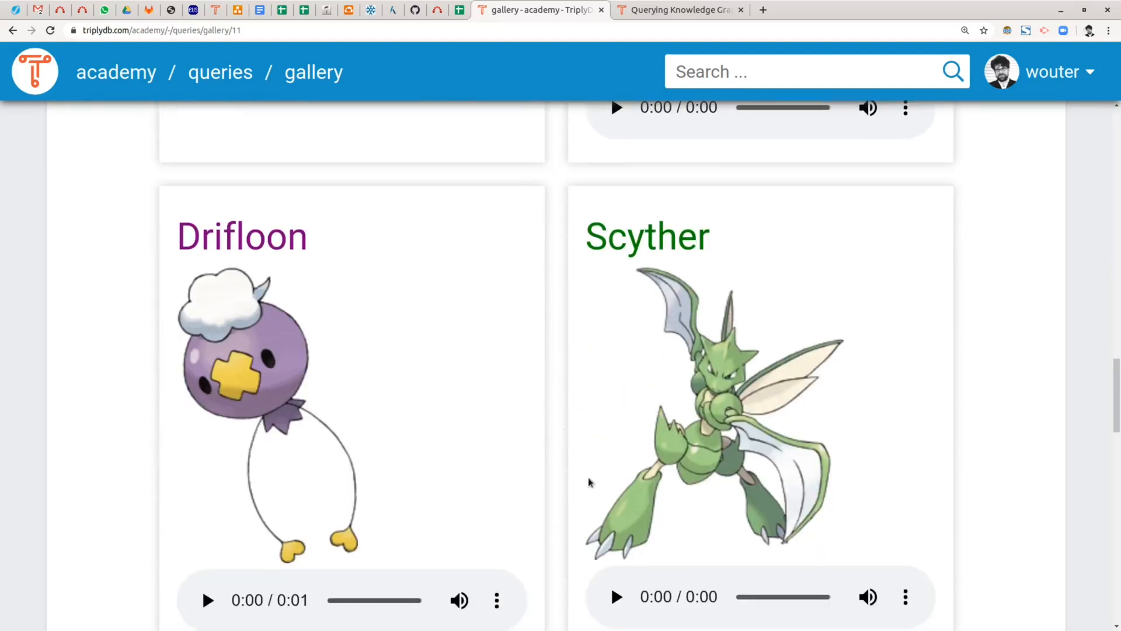
pyautogui.scroll(-3)
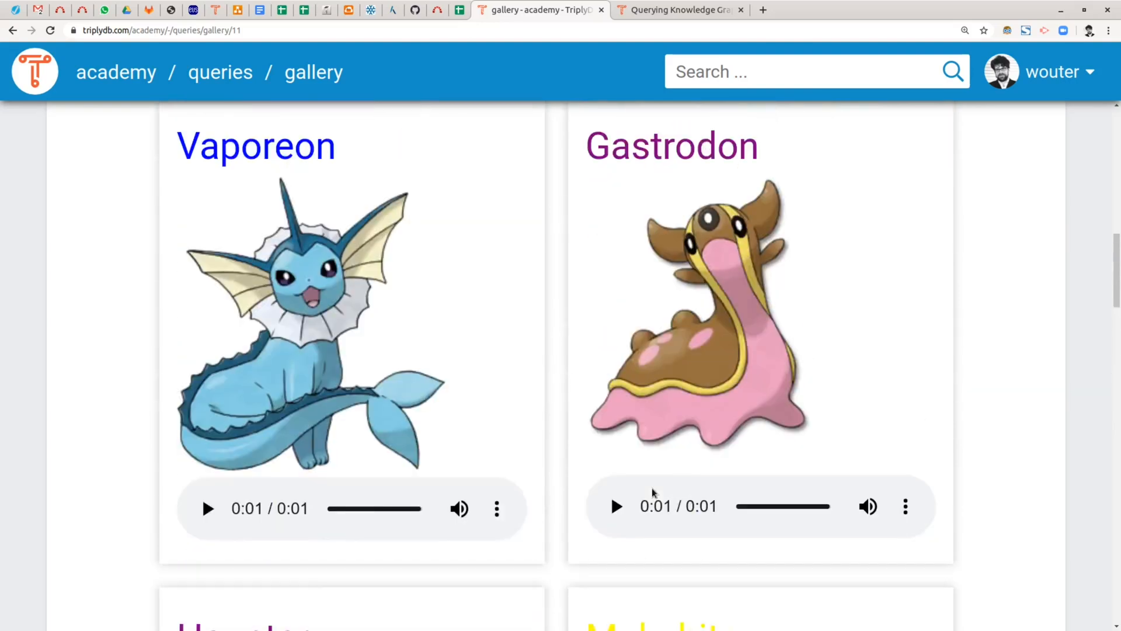